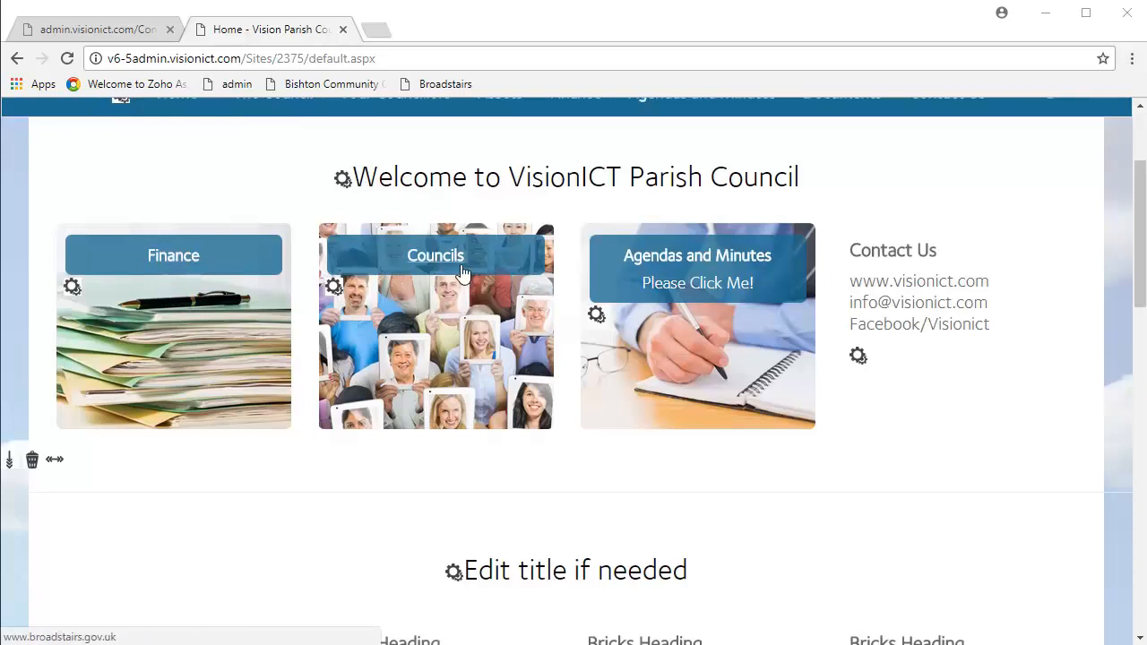
mouse_move(473, 244)
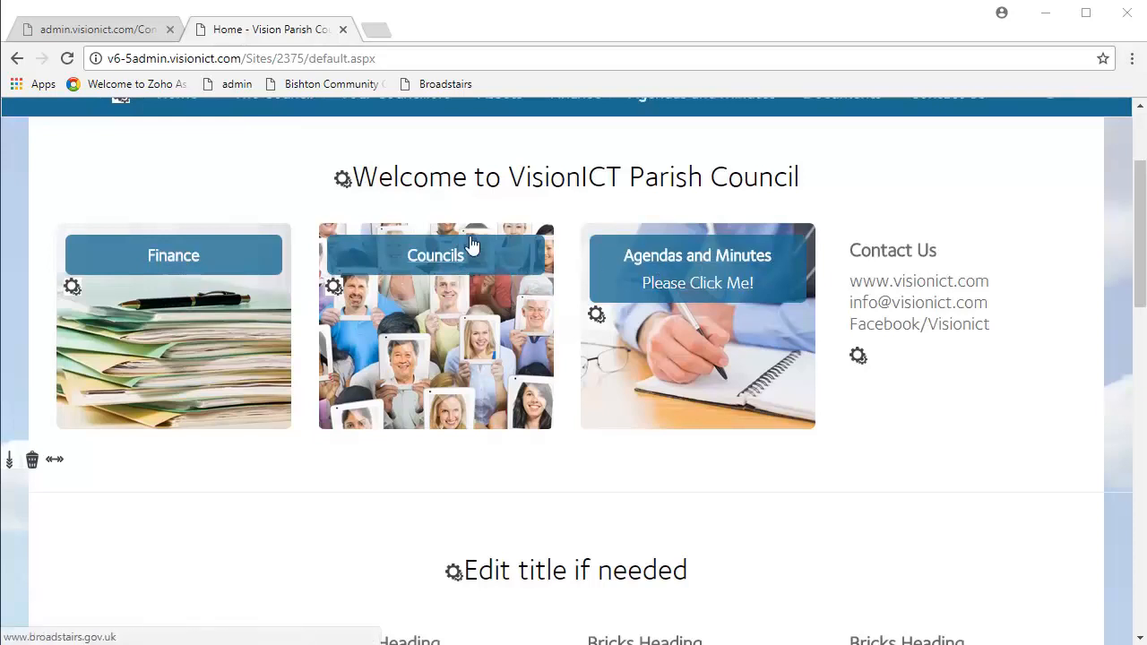
mouse_move(697, 282)
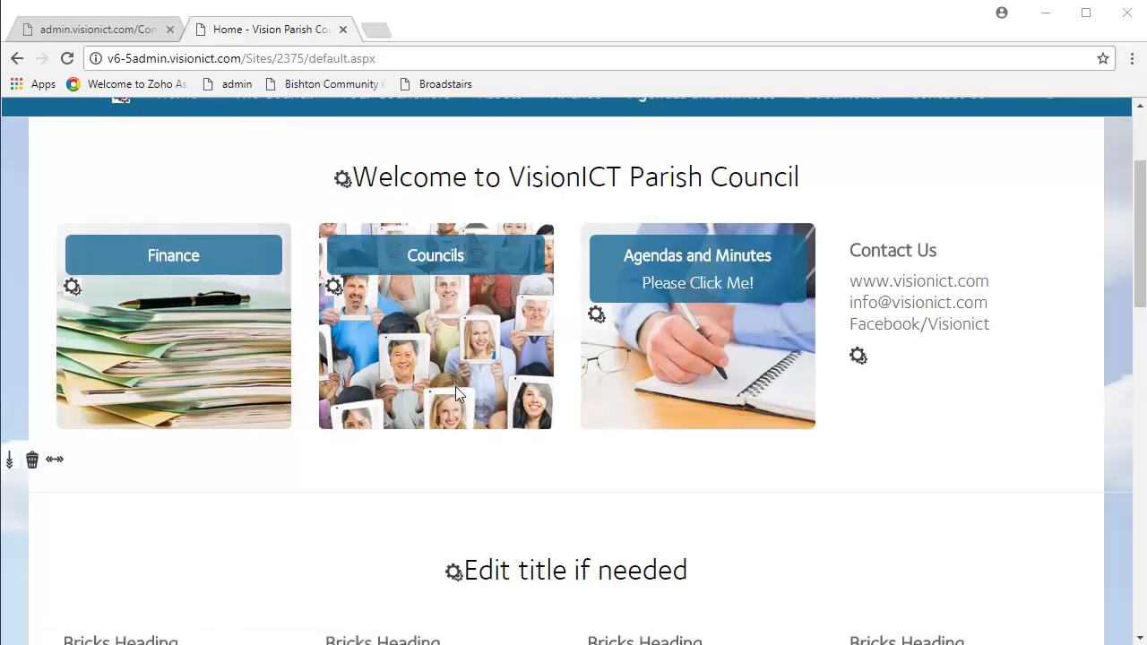
mouse_move(457, 392)
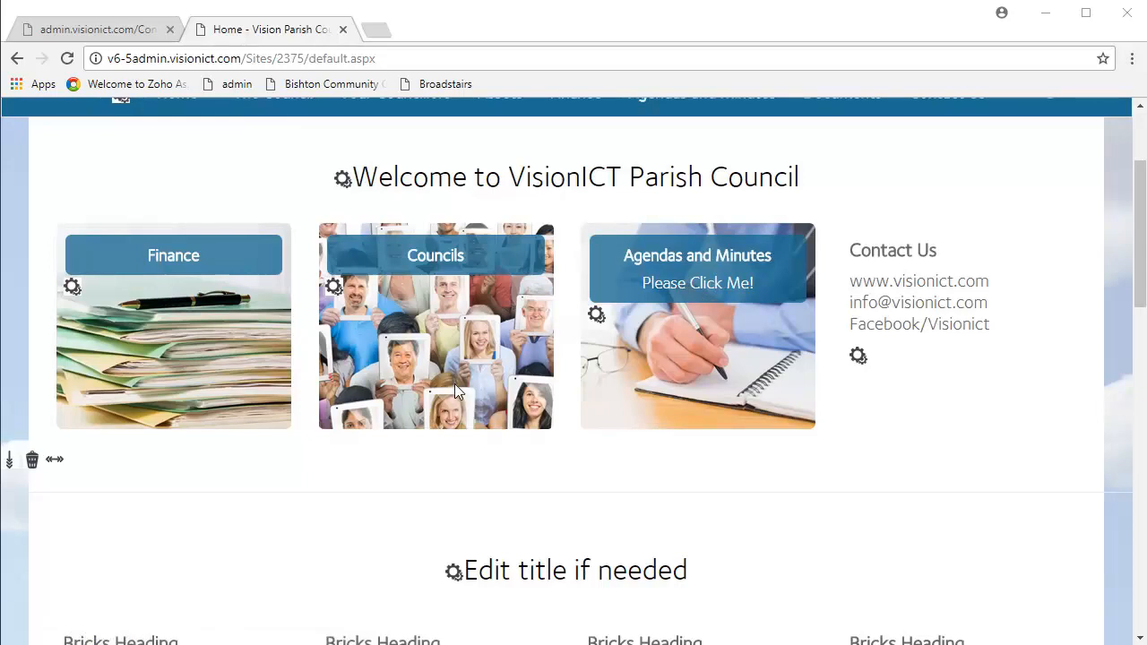
Step: Review the homepage bricks and check where the top Finance brick links
scroll("down", 3)
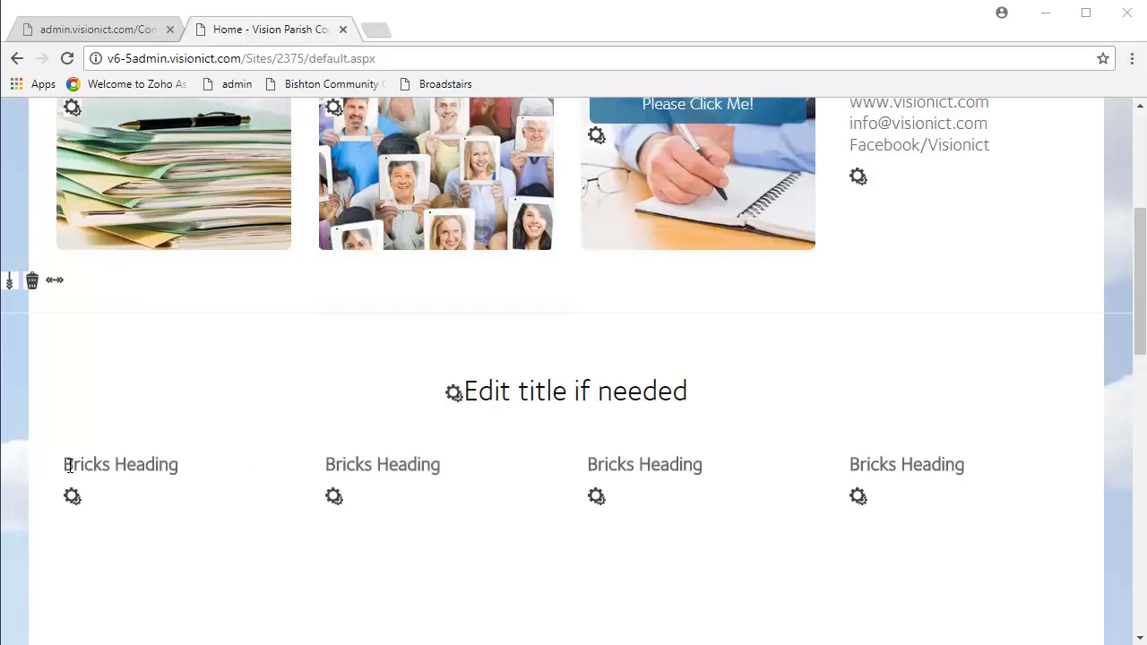
mouse_move(203, 490)
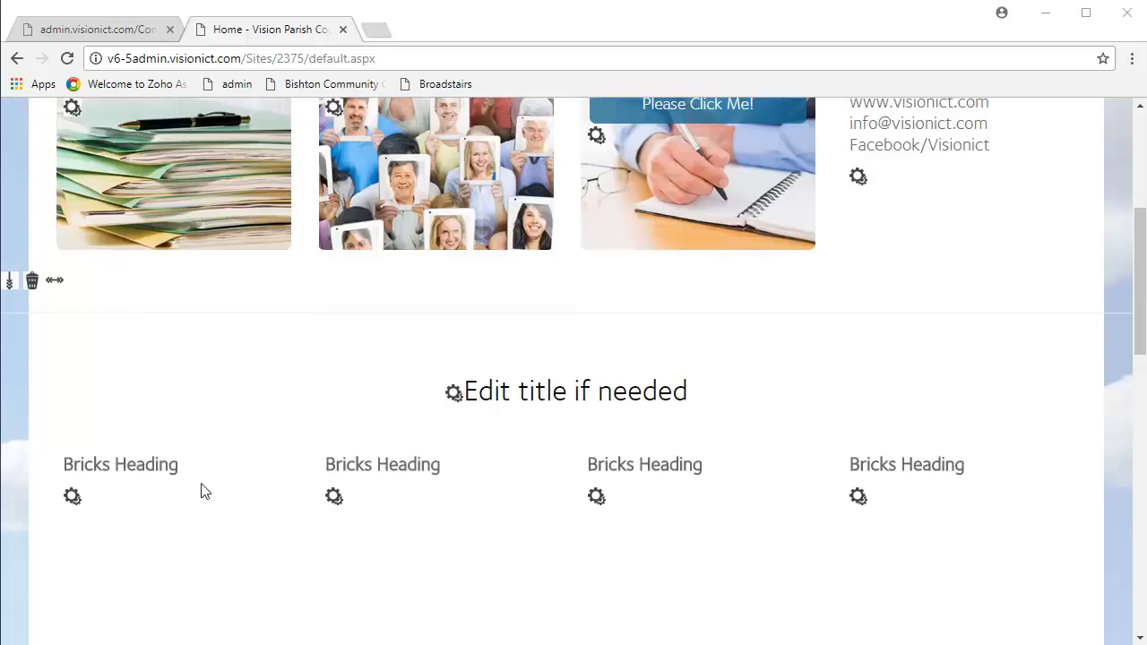
scroll("up", 3)
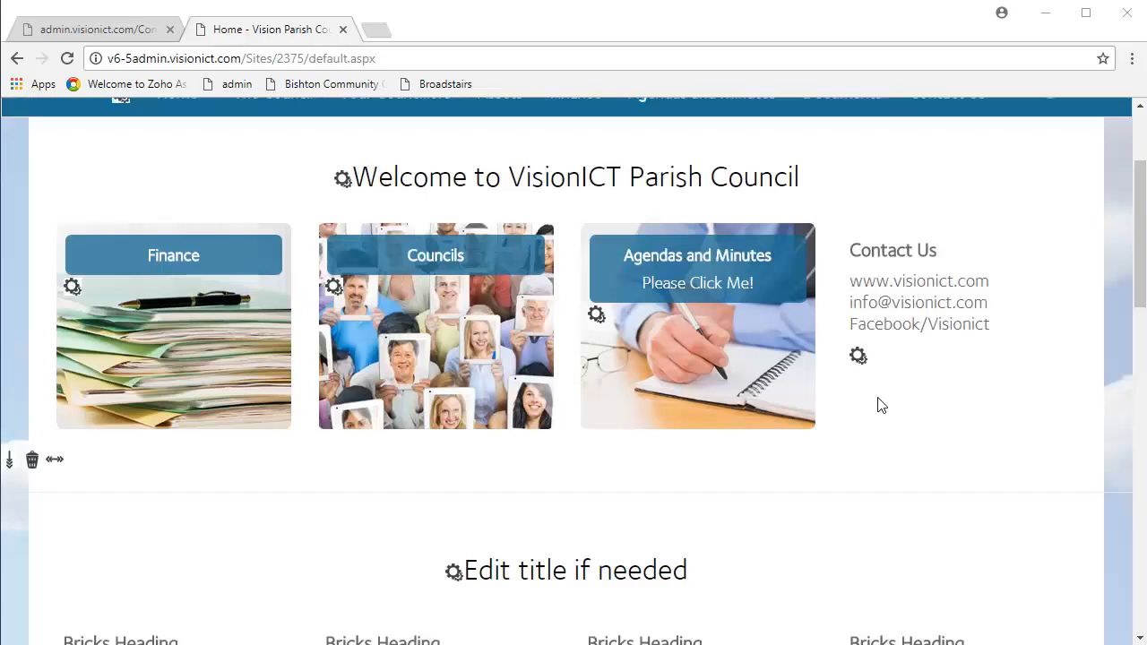
mouse_move(221, 451)
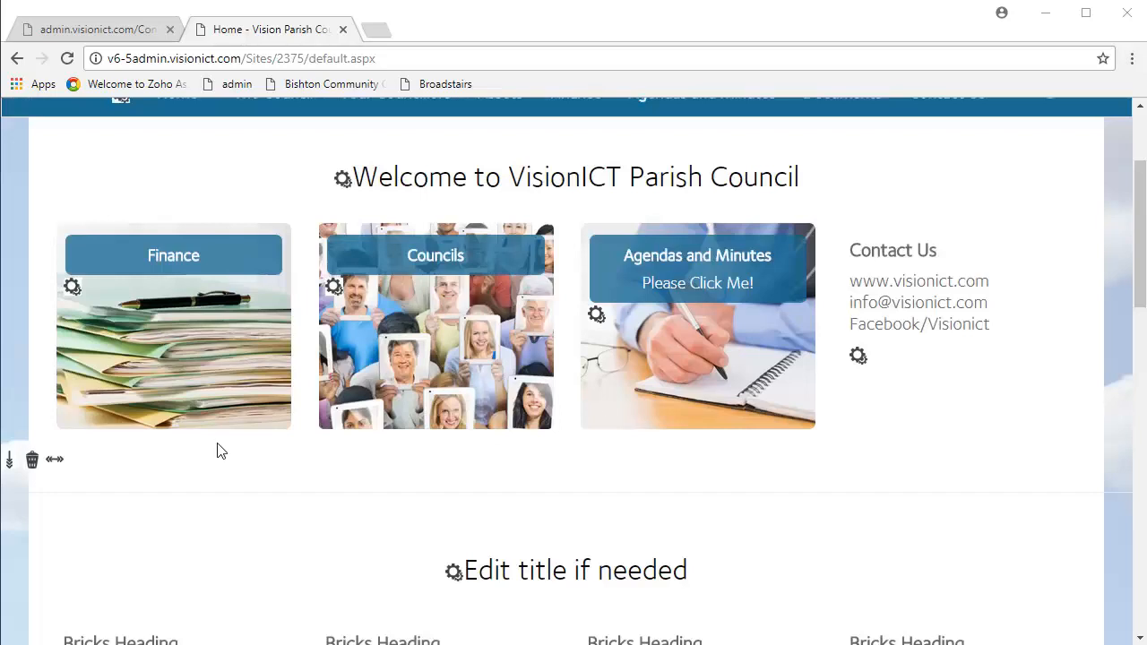
scroll("down", 3)
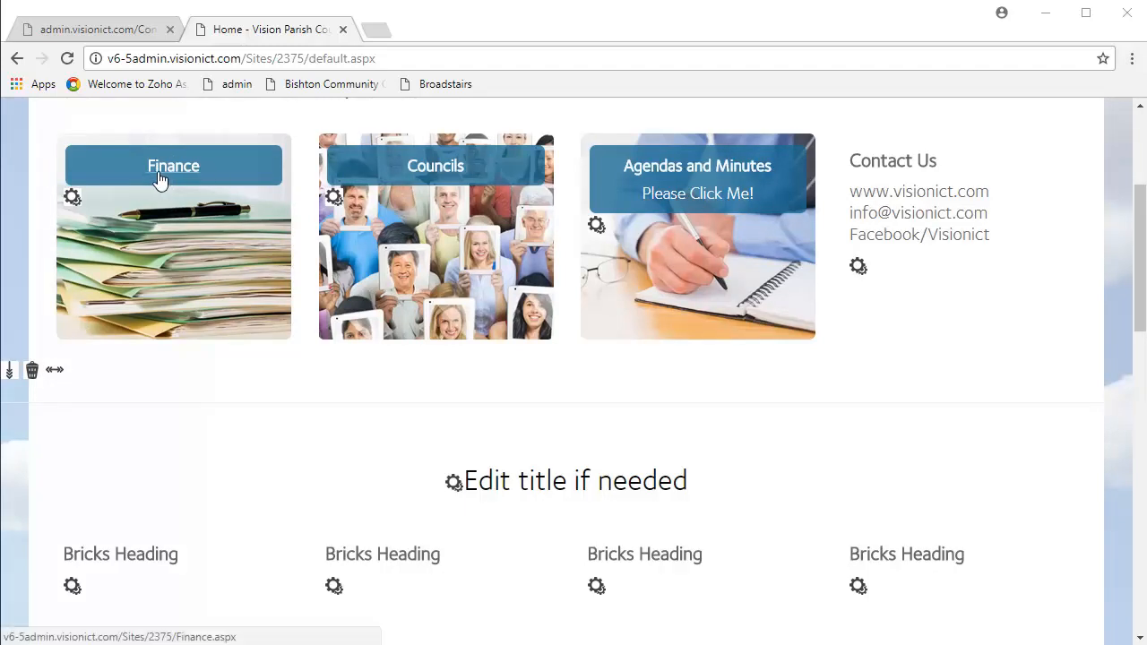
left_click(173, 165)
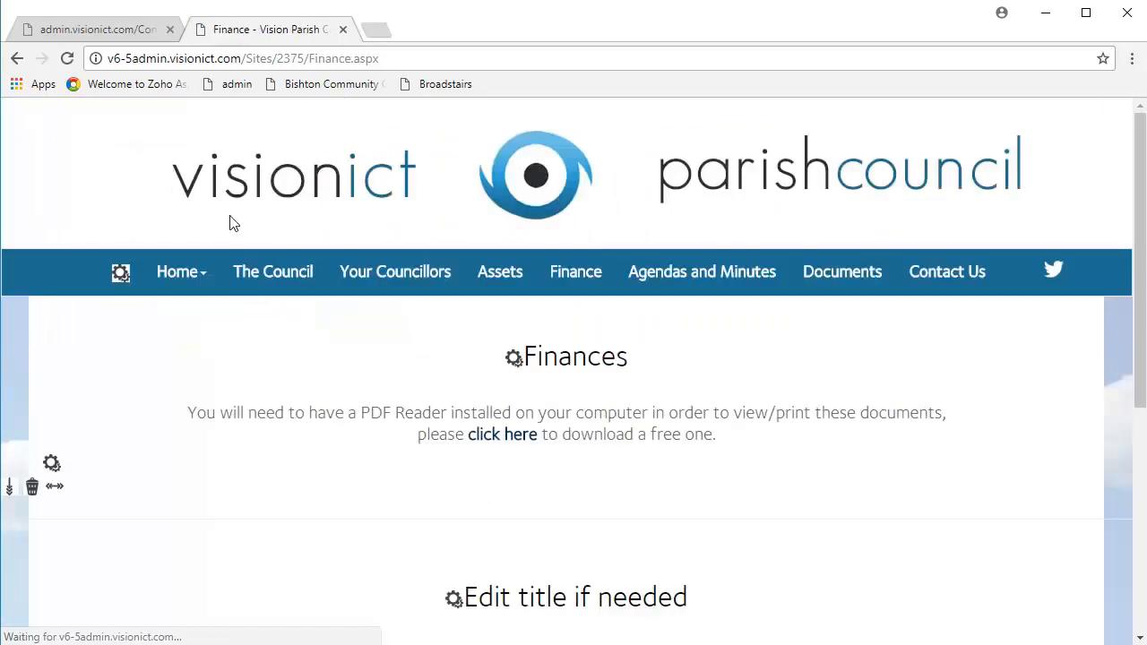
scroll("down", 3)
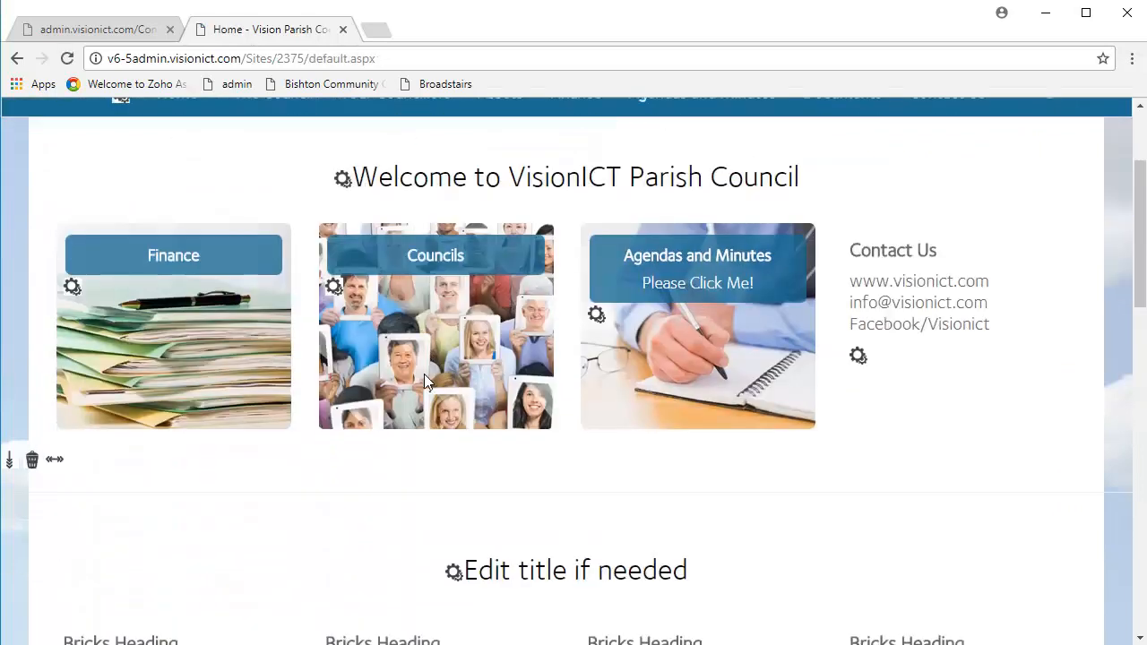
scroll("down", 3)
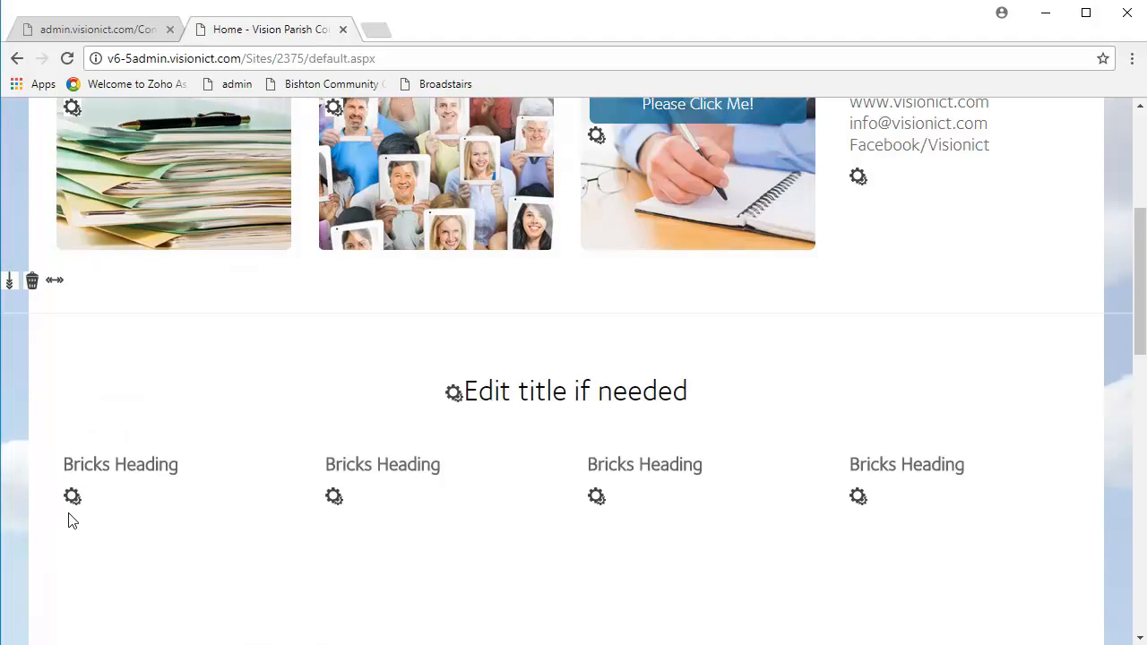
Step: Give the first lower brick a councildocs.jpg background image
left_click(72, 496)
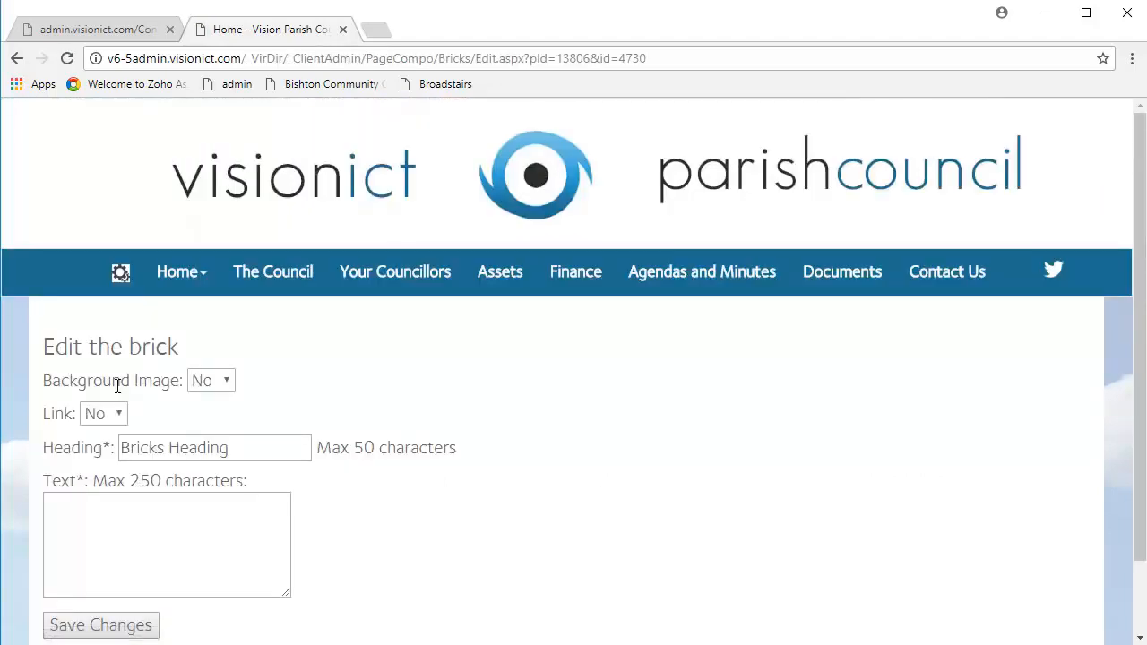
left_click(211, 380)
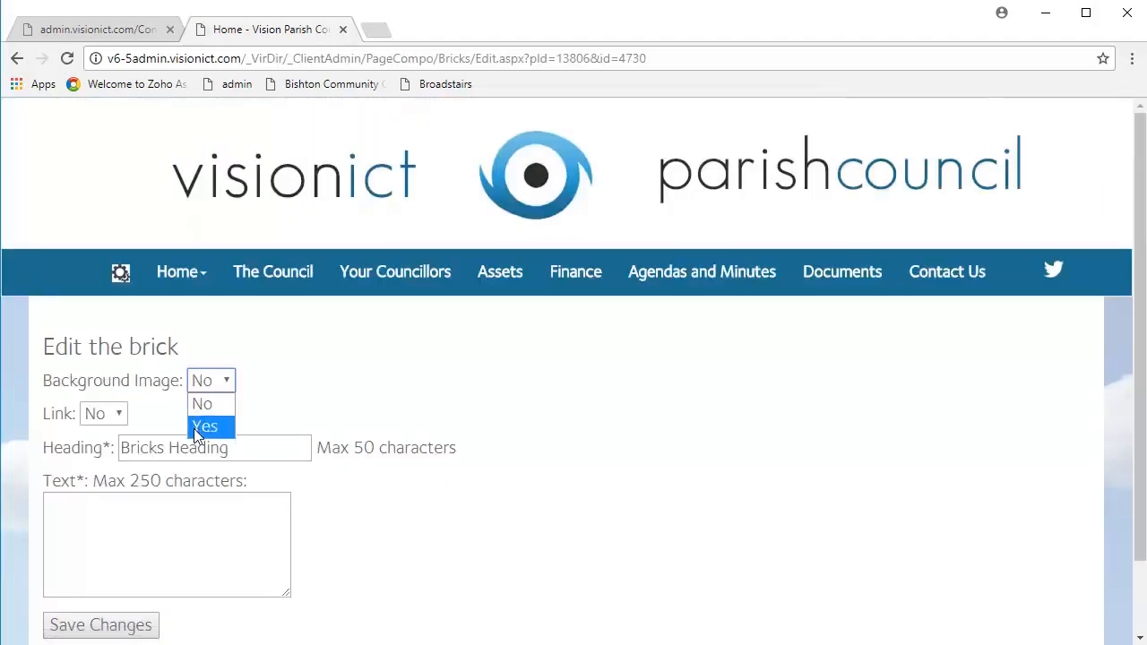
left_click(204, 426)
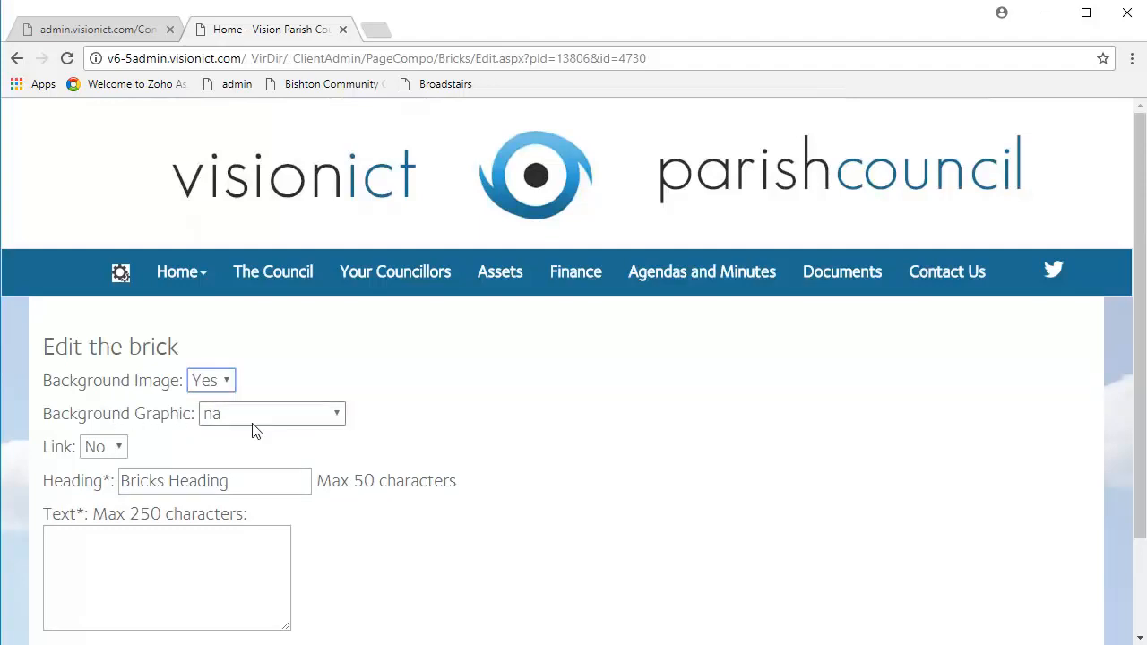
left_click(271, 413)
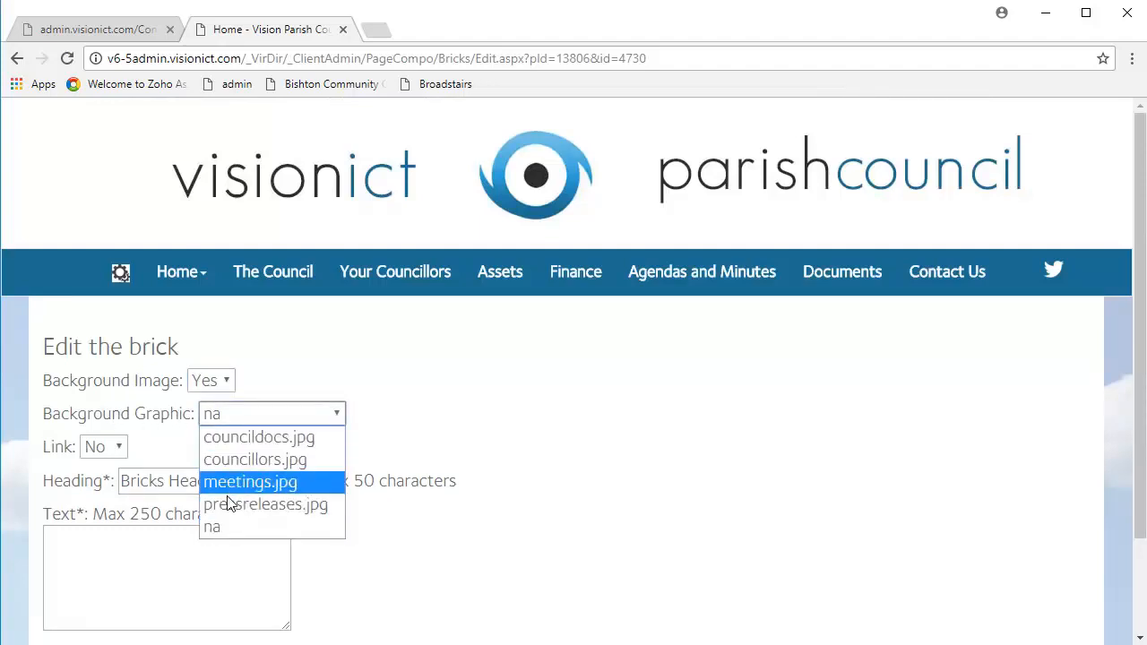
mouse_move(177, 431)
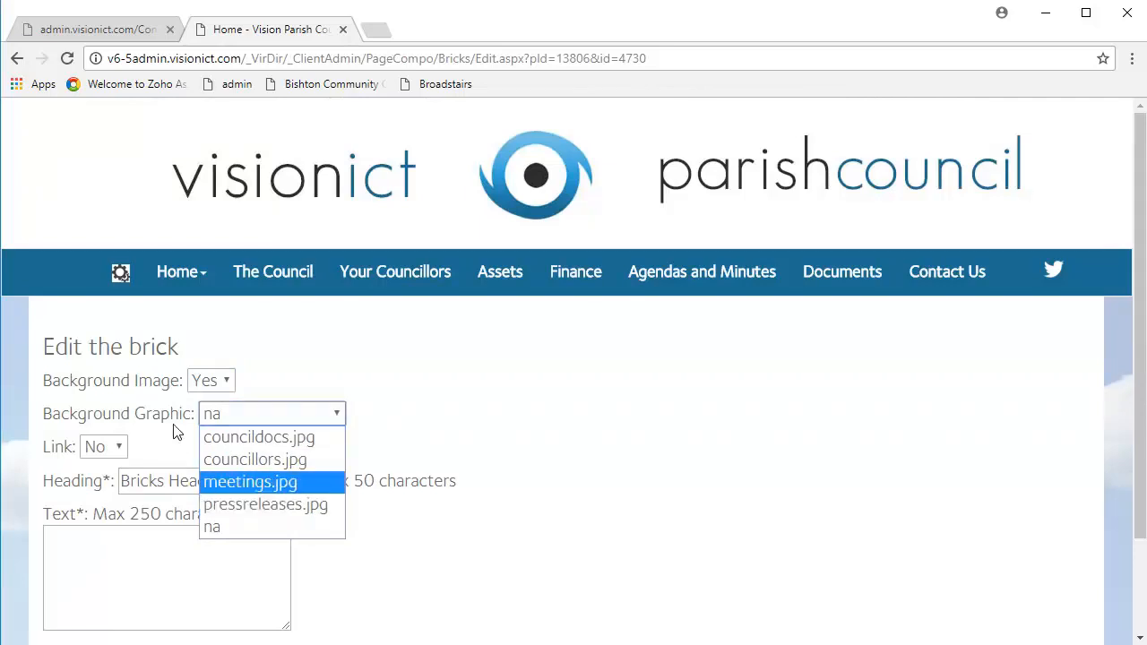
mouse_move(258, 436)
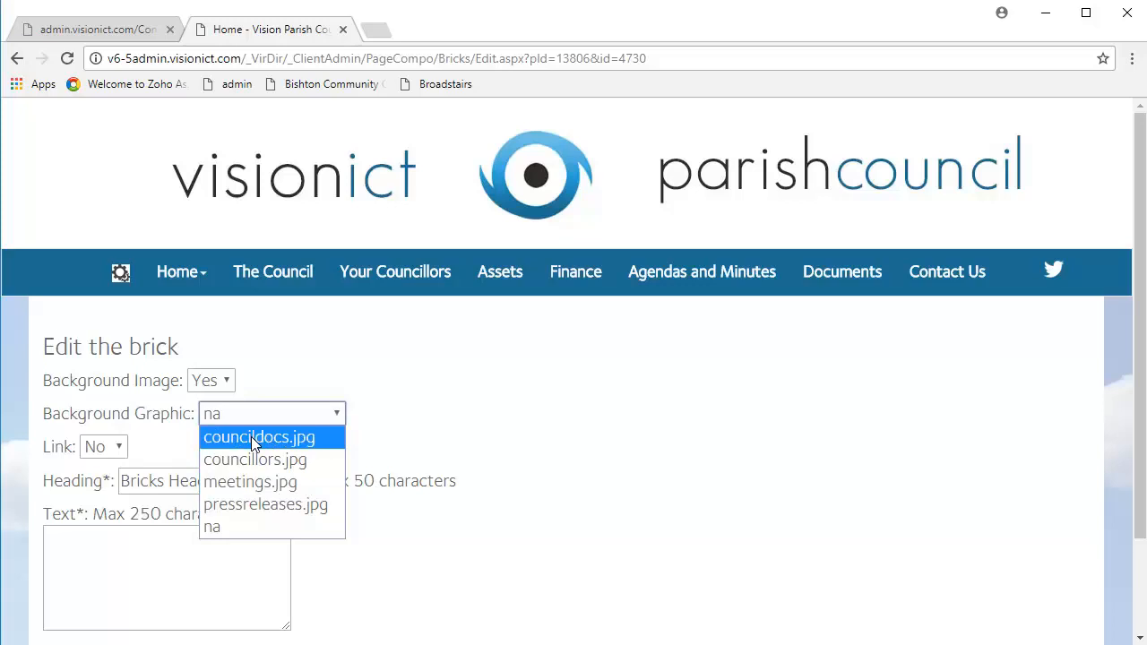
mouse_move(250, 481)
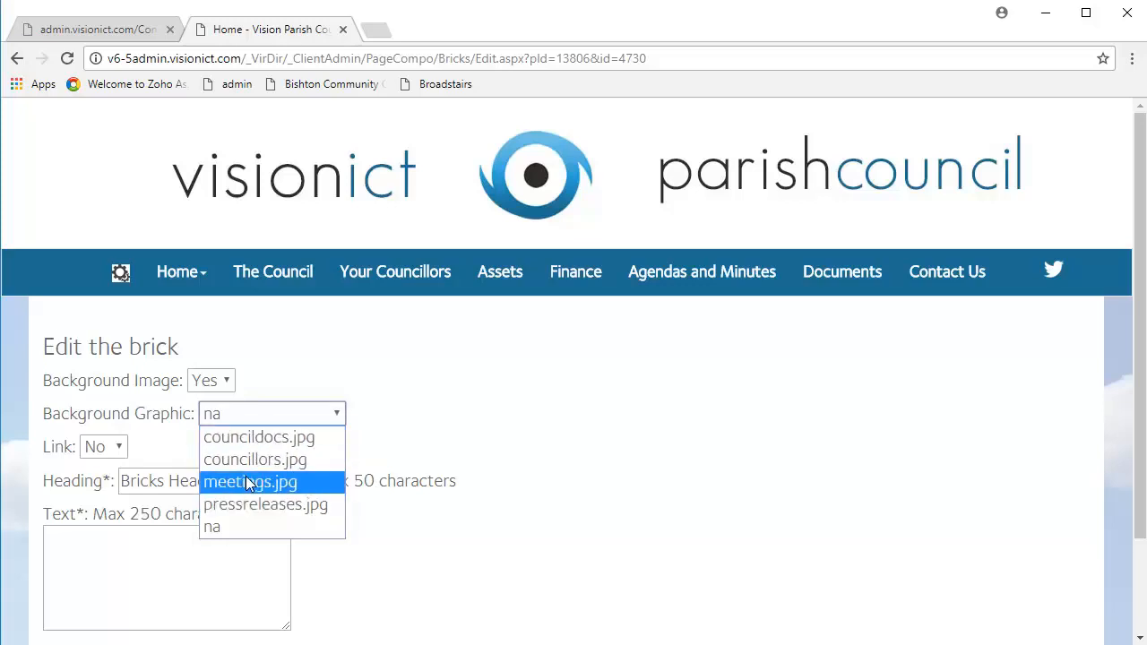
left_click(258, 437)
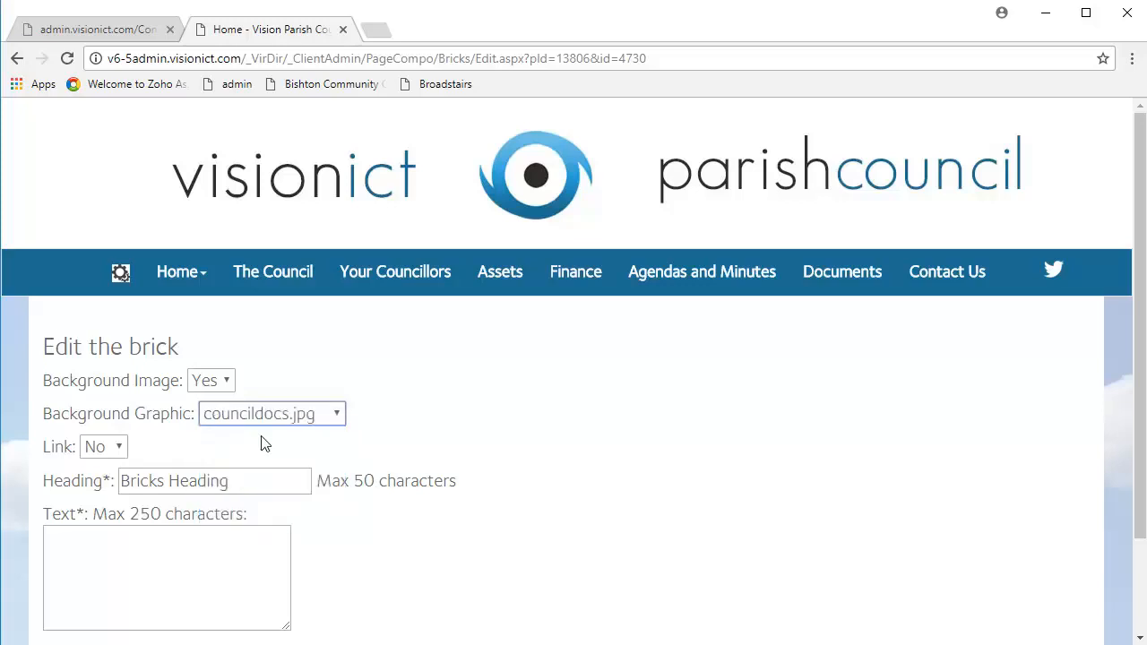
Step: Turn on the brick's link and point it at the Finance page
scroll("down", 3)
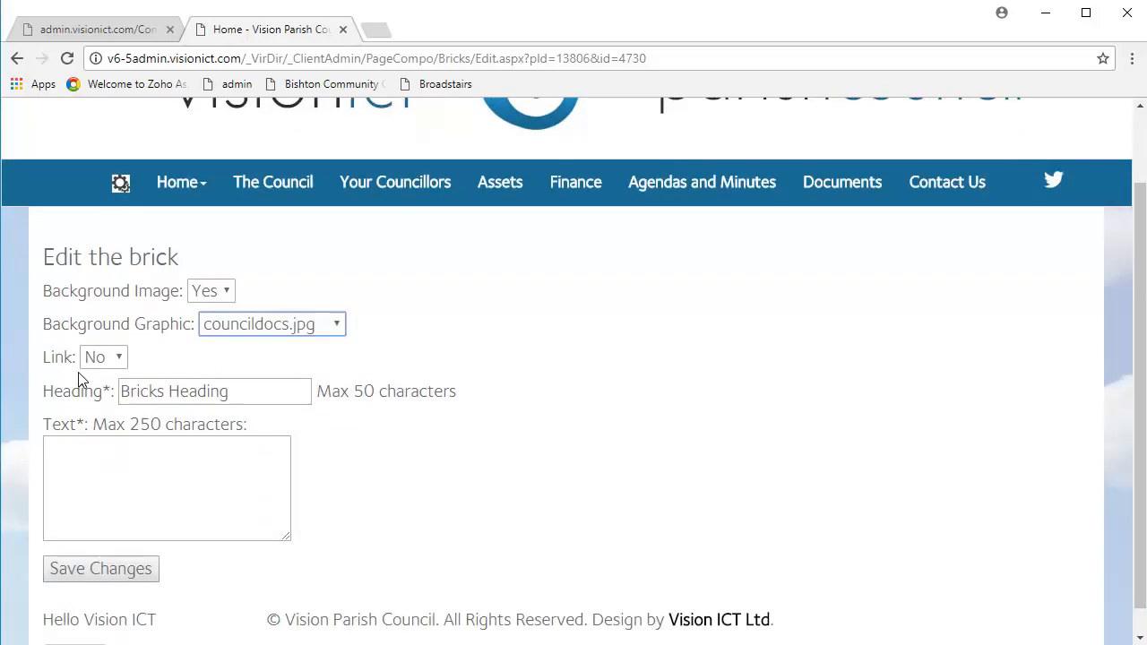
left_click(103, 357)
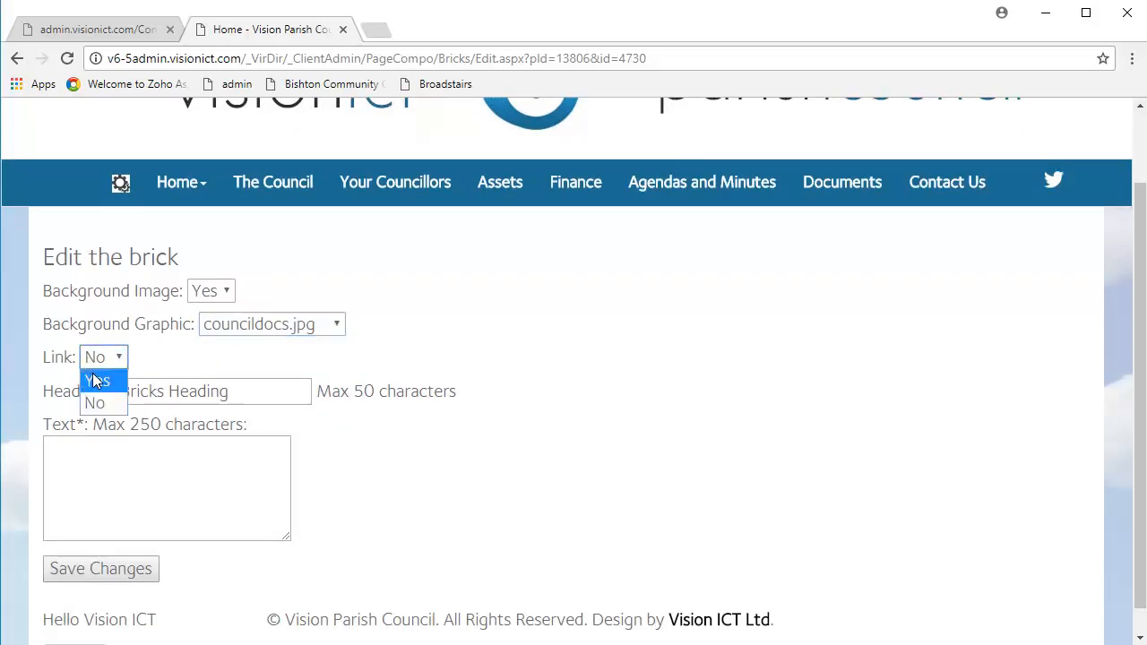
left_click(97, 380)
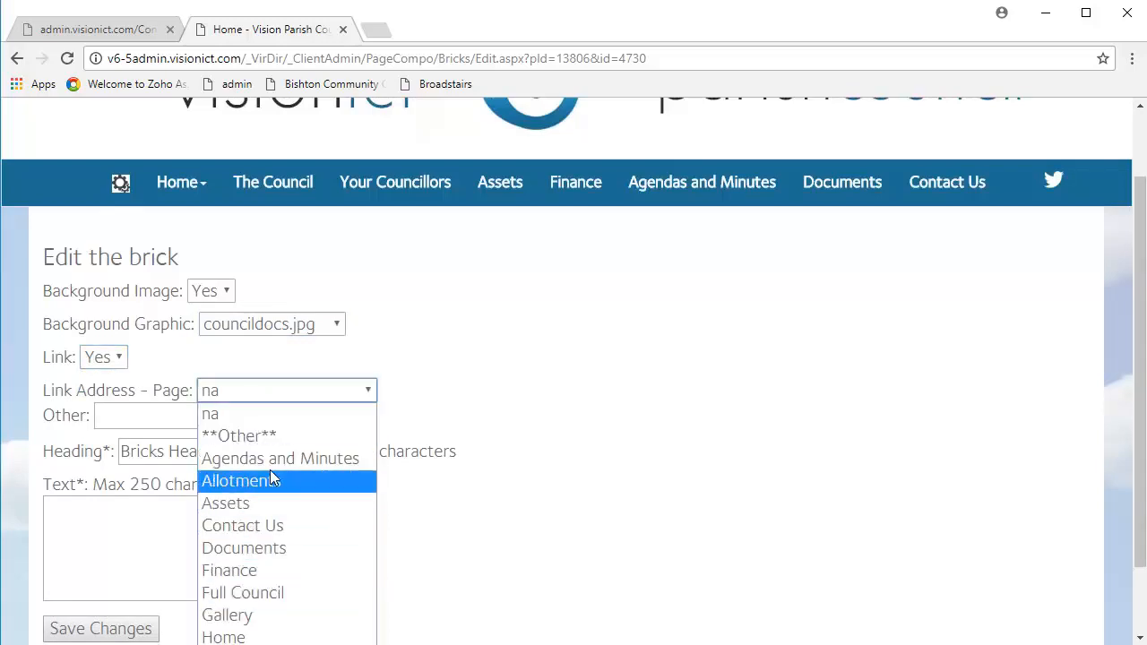
mouse_move(229, 570)
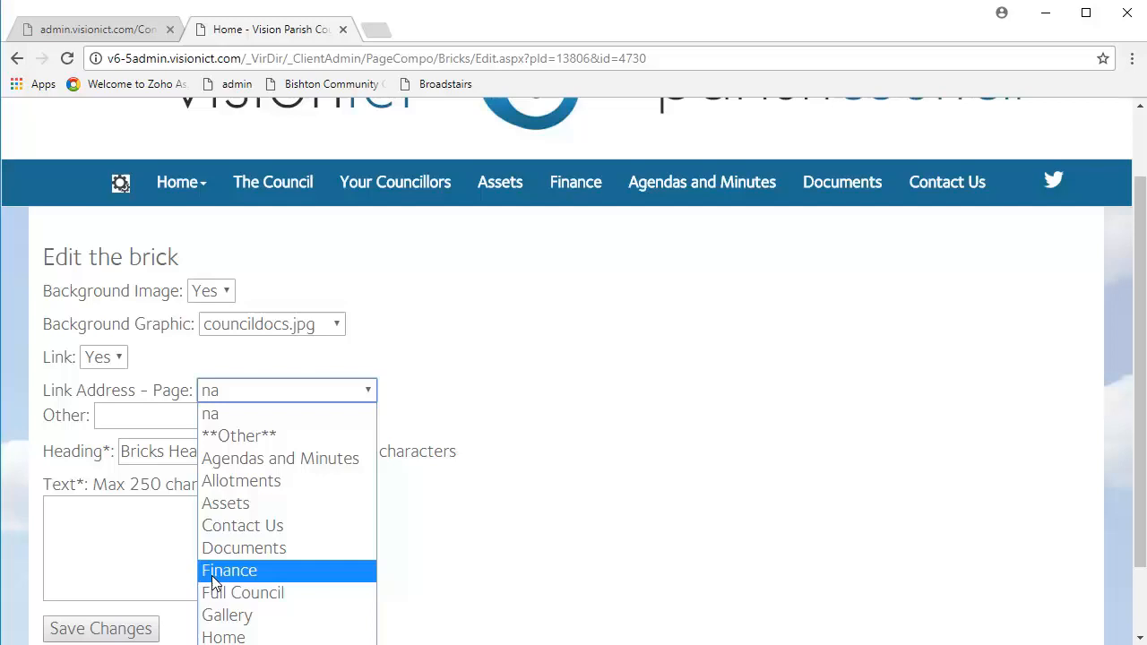
left_click(230, 569)
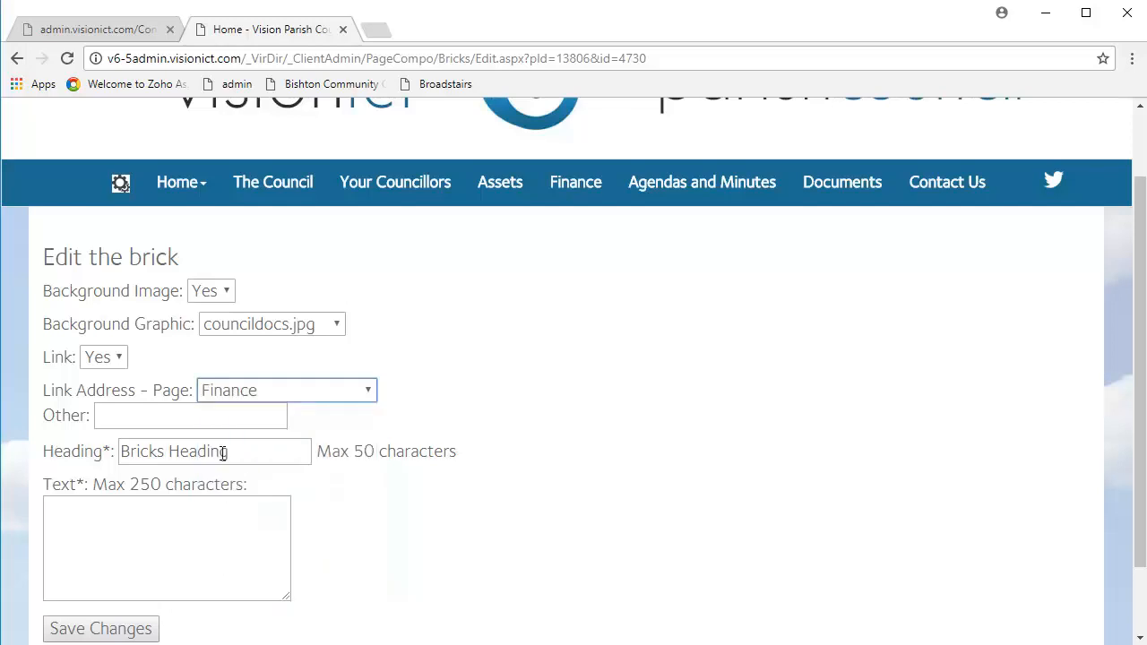
type("Fi")
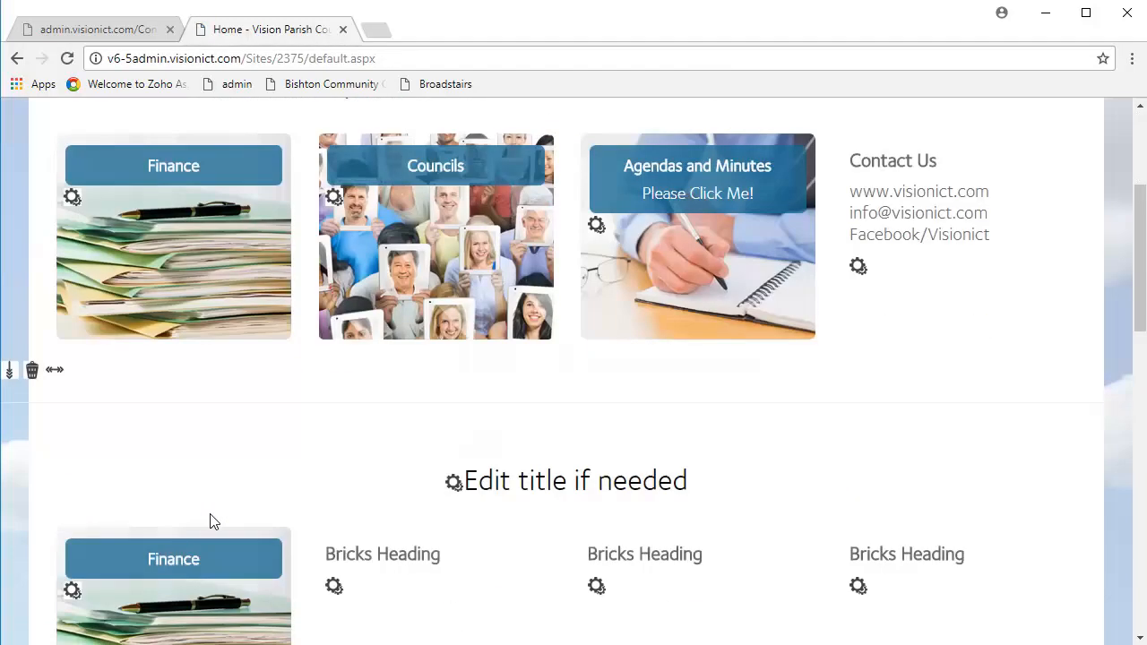
scroll("down", 3)
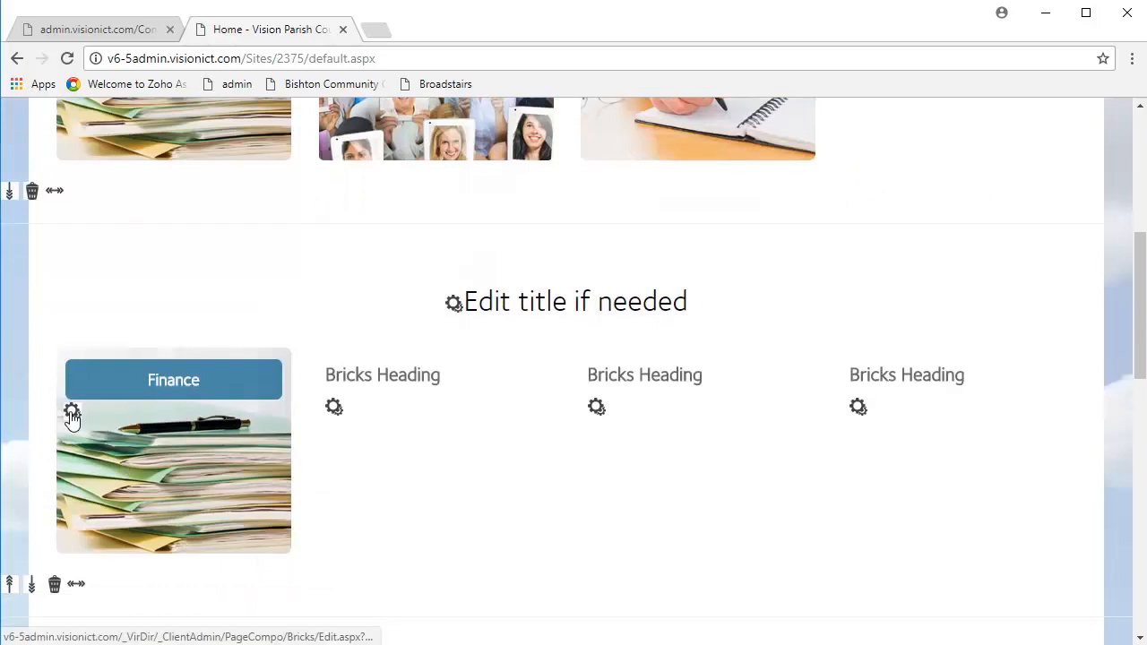
left_click(71, 412)
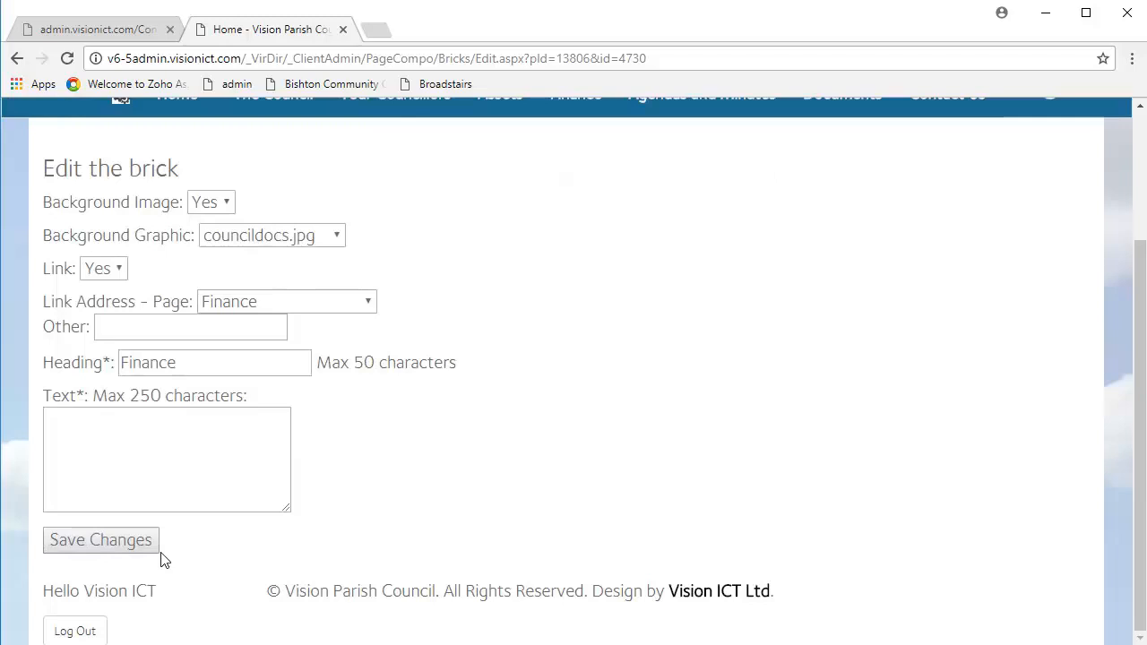
left_click(101, 539)
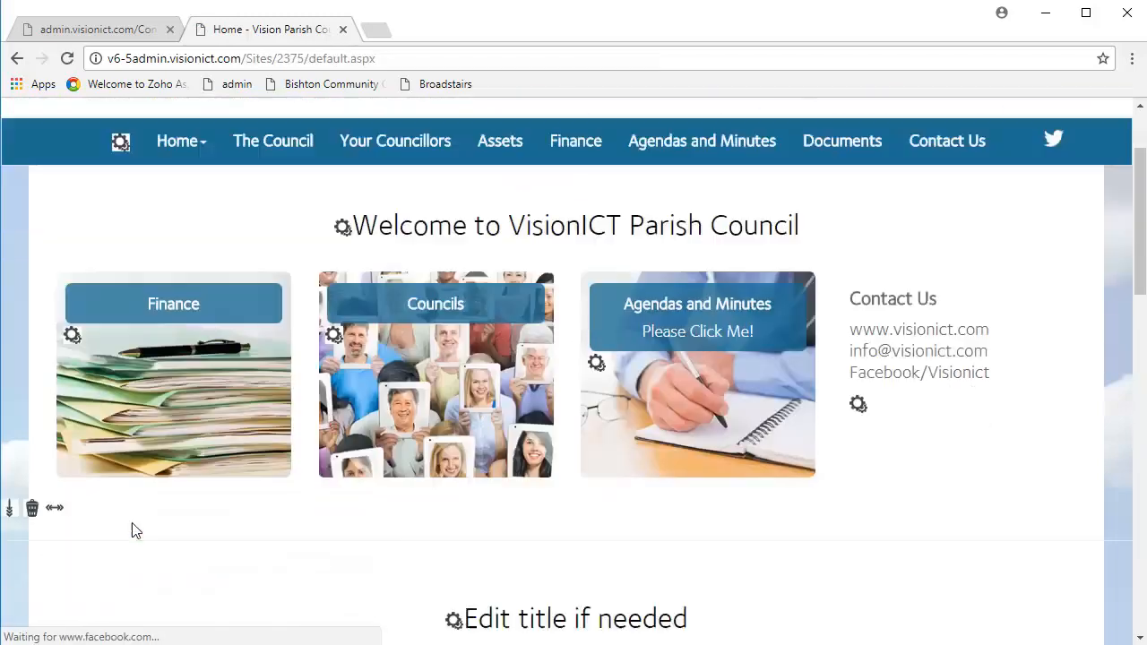
scroll("down", 3)
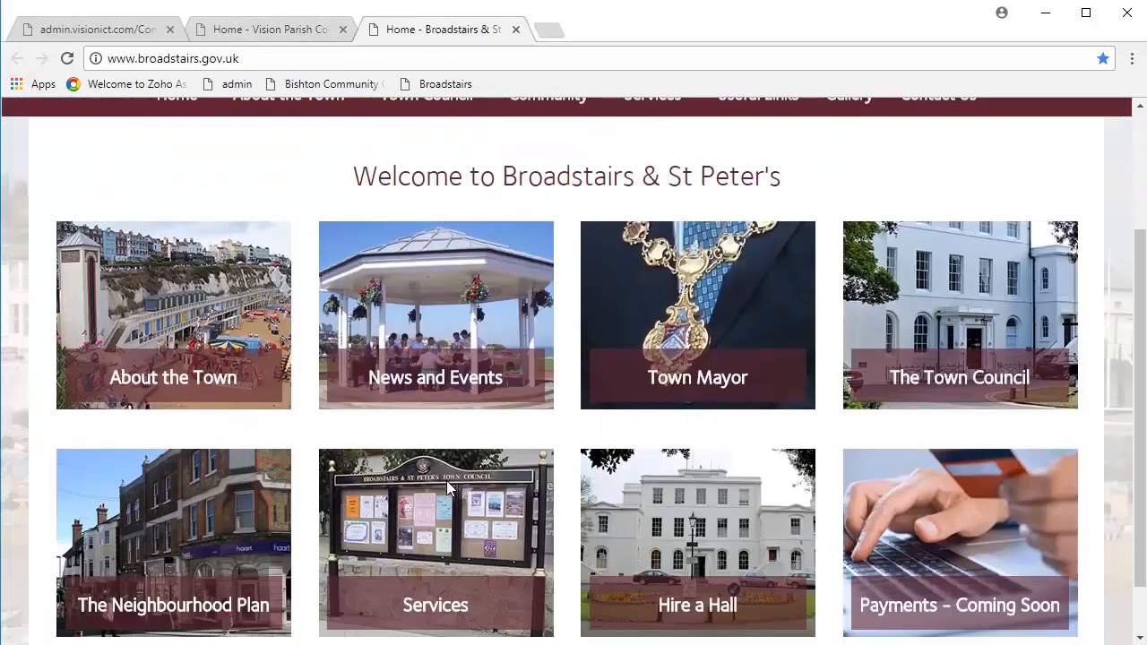
scroll("down", 3)
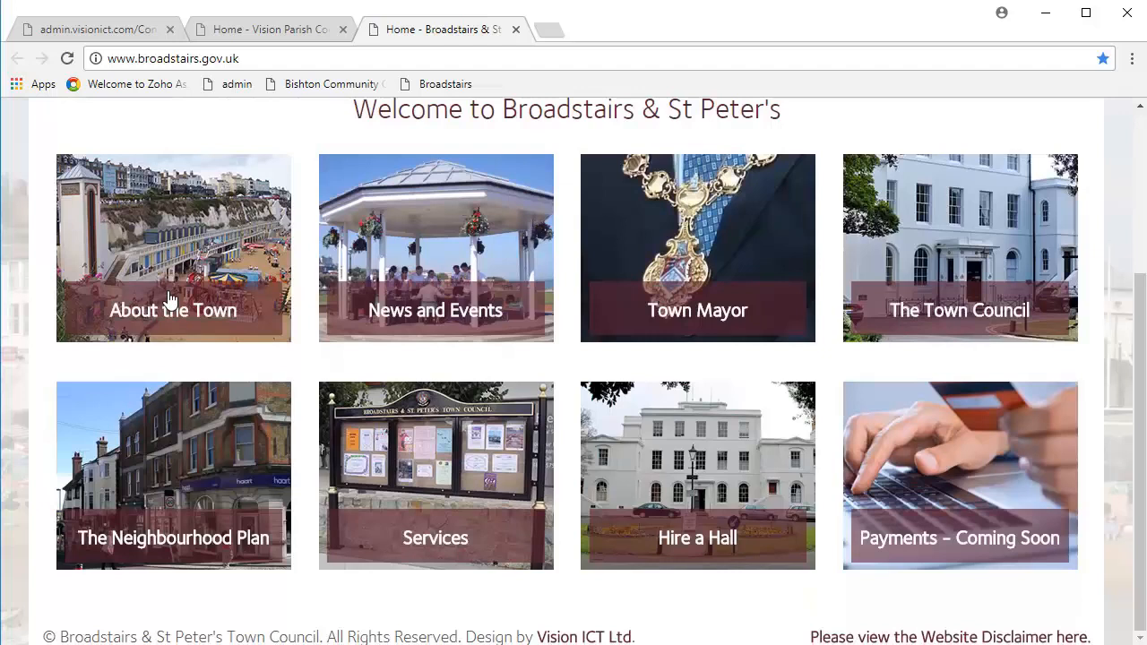
mouse_move(193, 563)
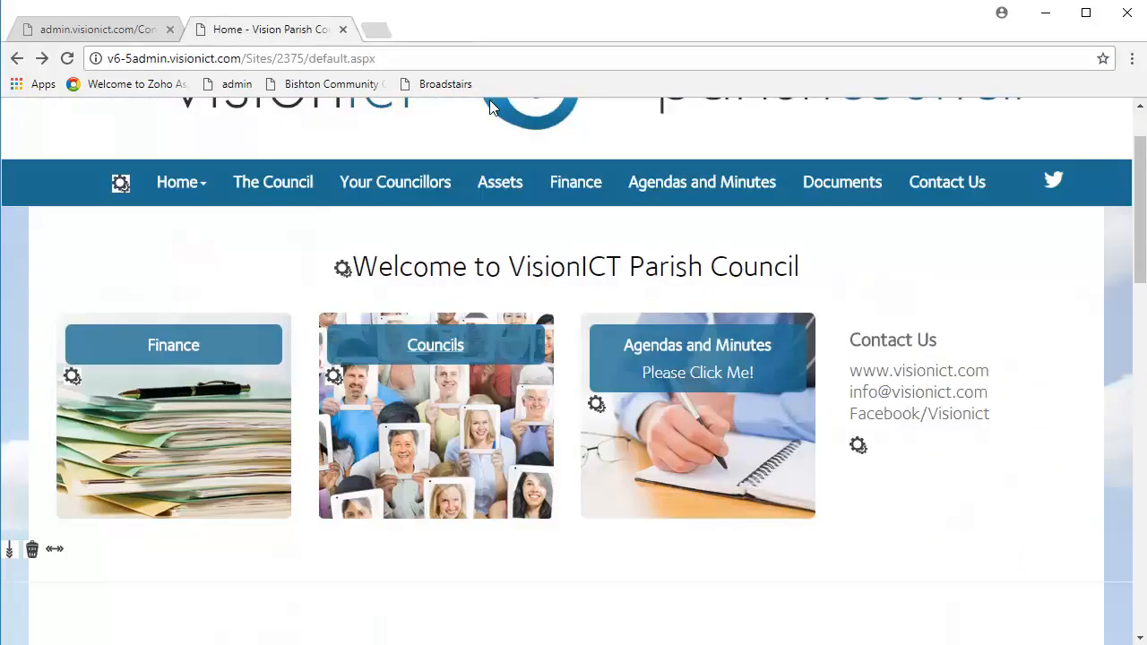
Step: Give the second lower brick the councillors.jpg background, with linking on to an Other address
scroll("down", 3)
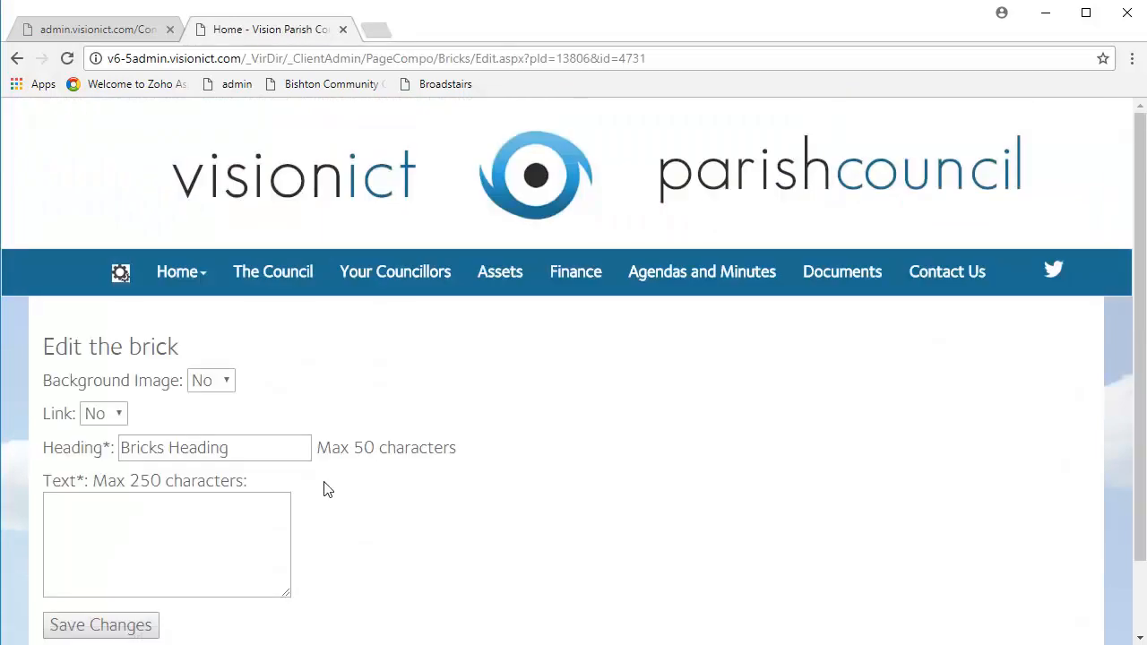
left_click(211, 380)
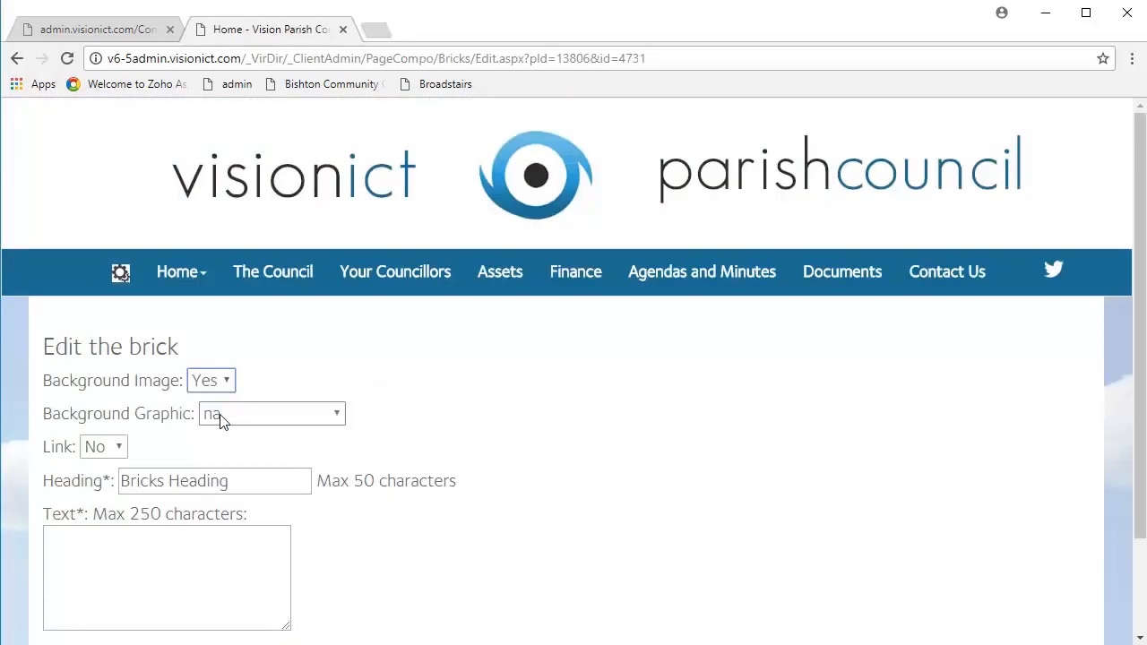
left_click(271, 413)
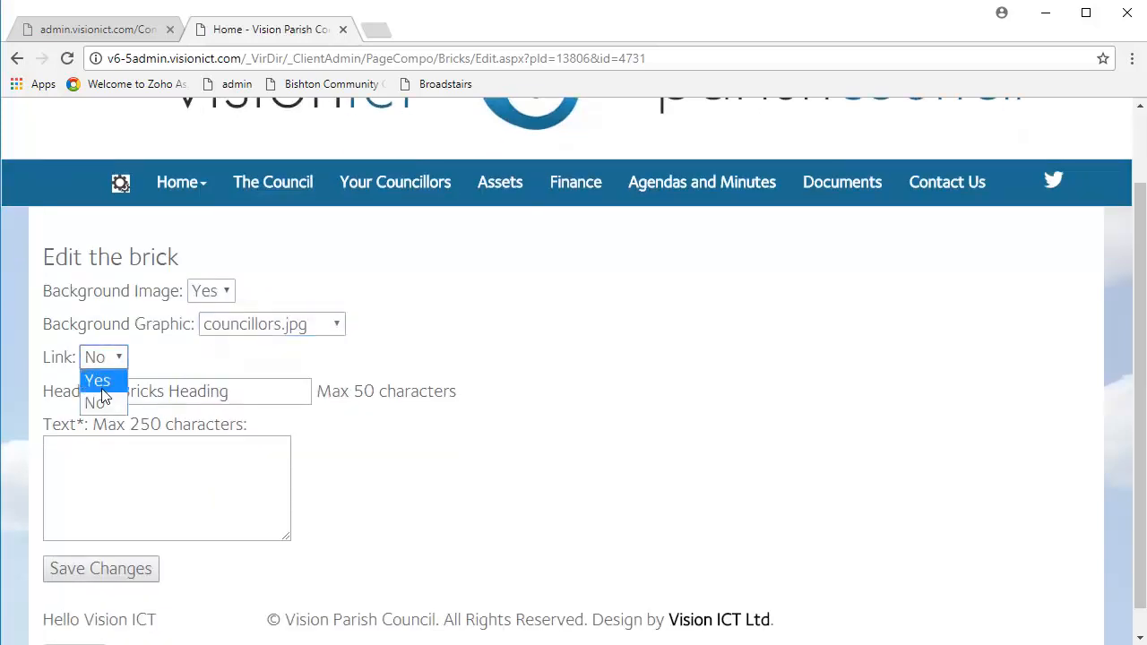
left_click(98, 380)
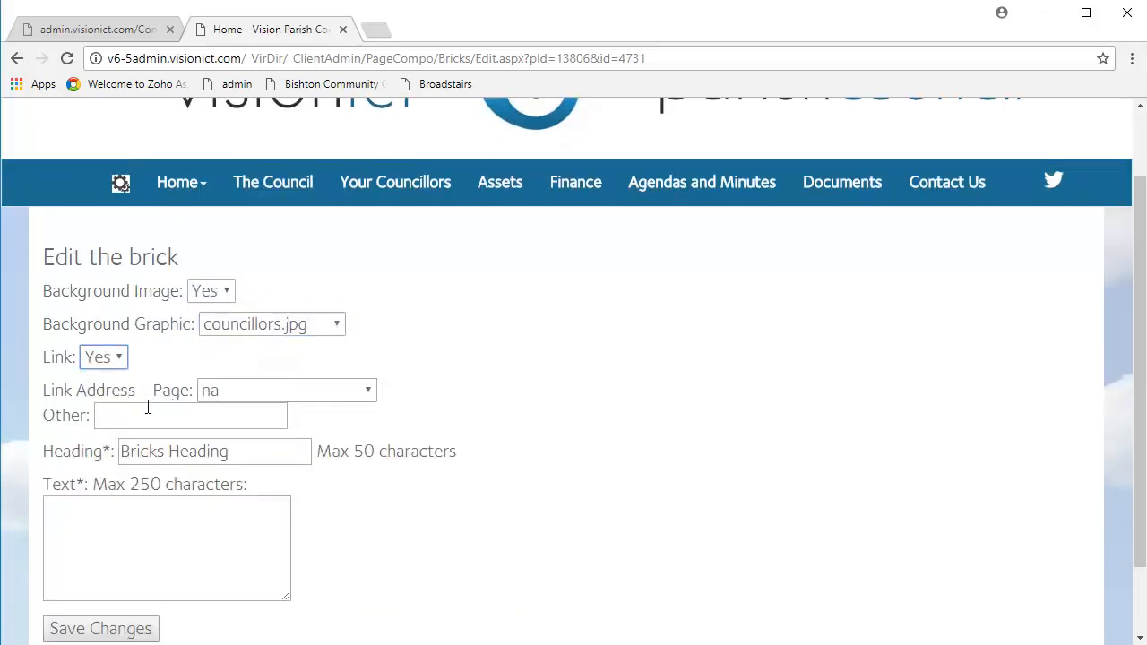
left_click(285, 389)
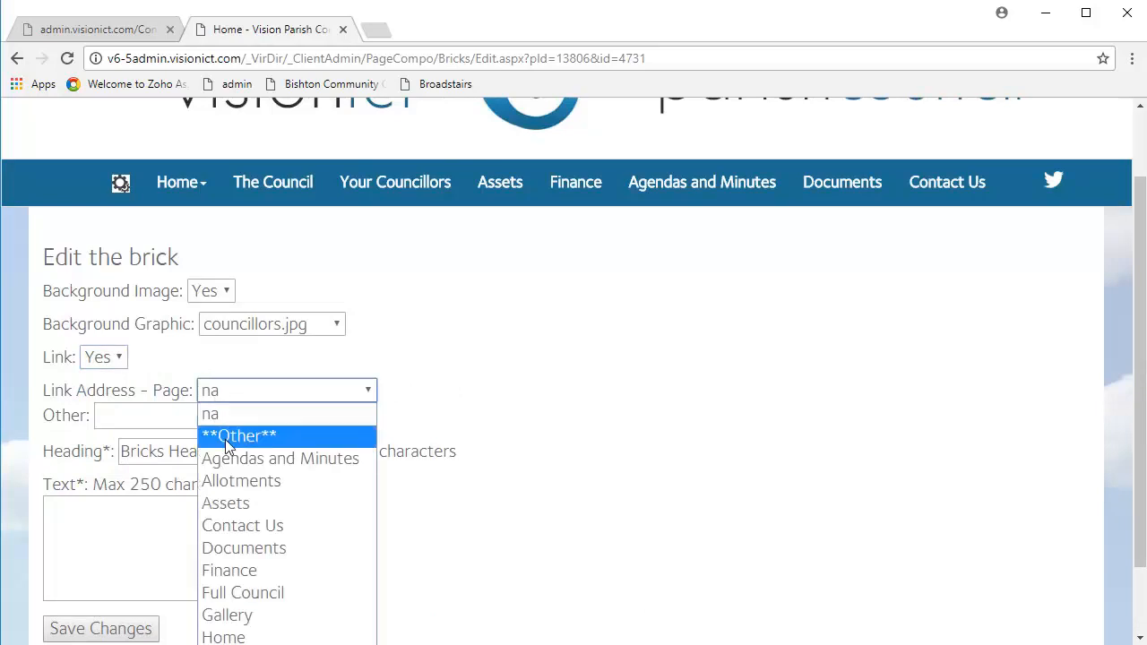
left_click(237, 435)
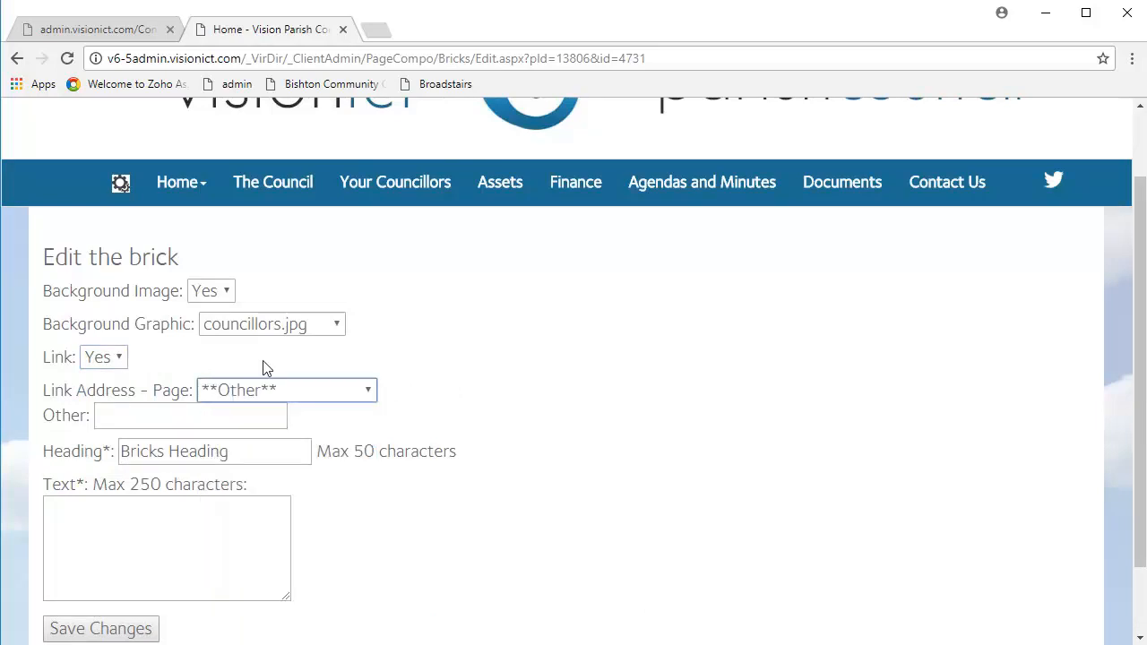
left_click(407, 28)
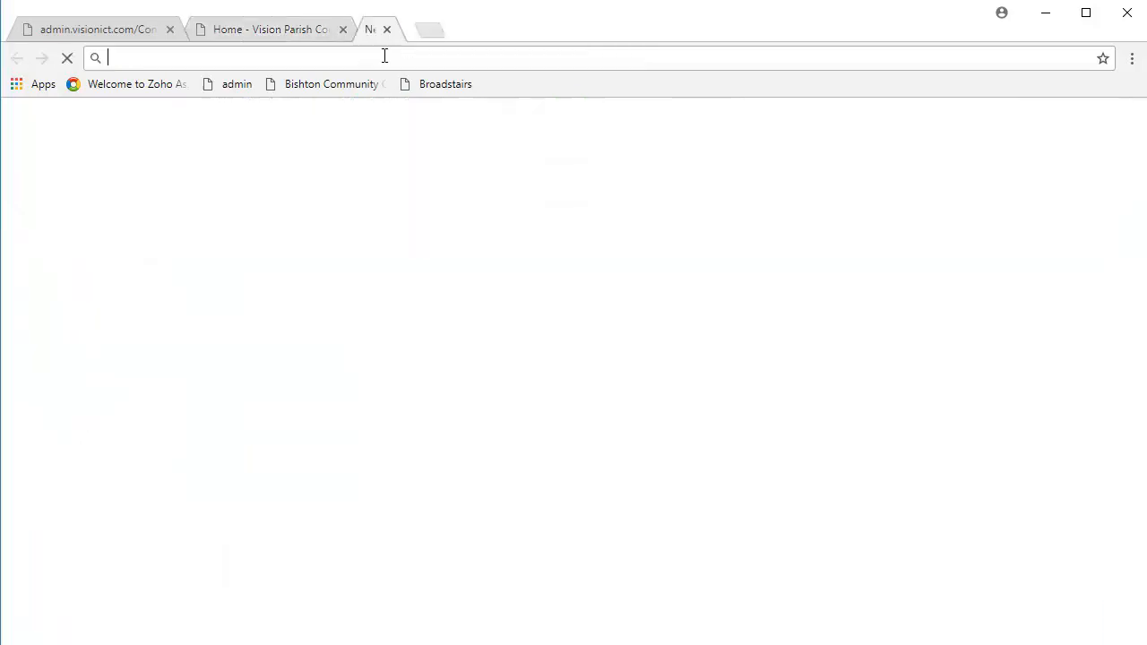
type("www.broadstairs.gov.uk")
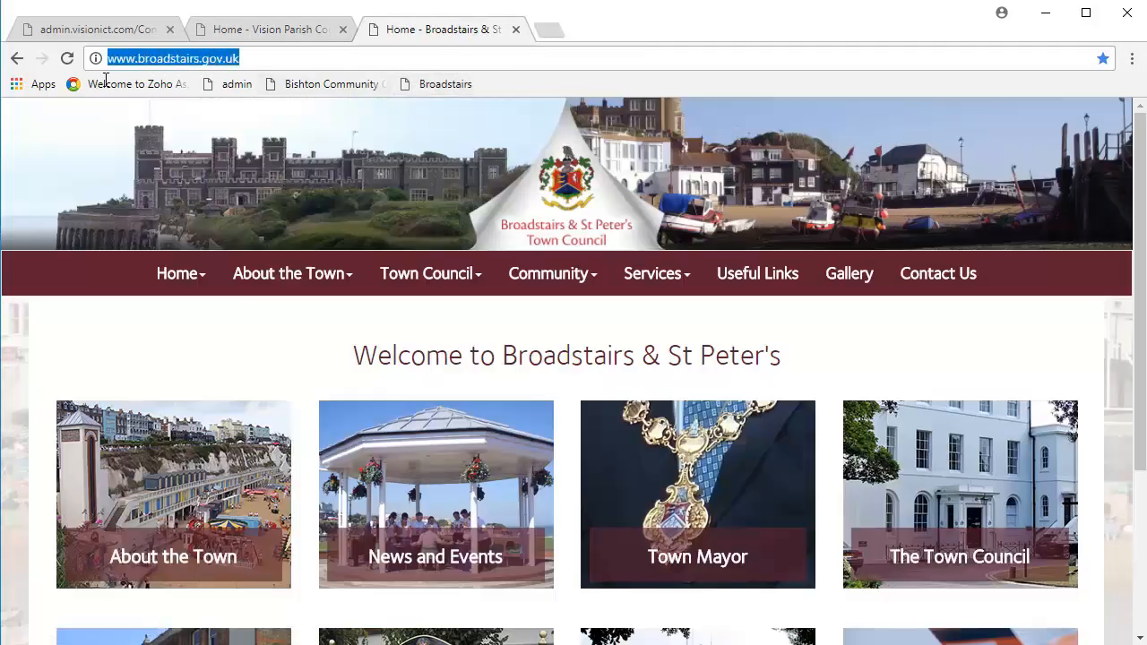
right_click(171, 58)
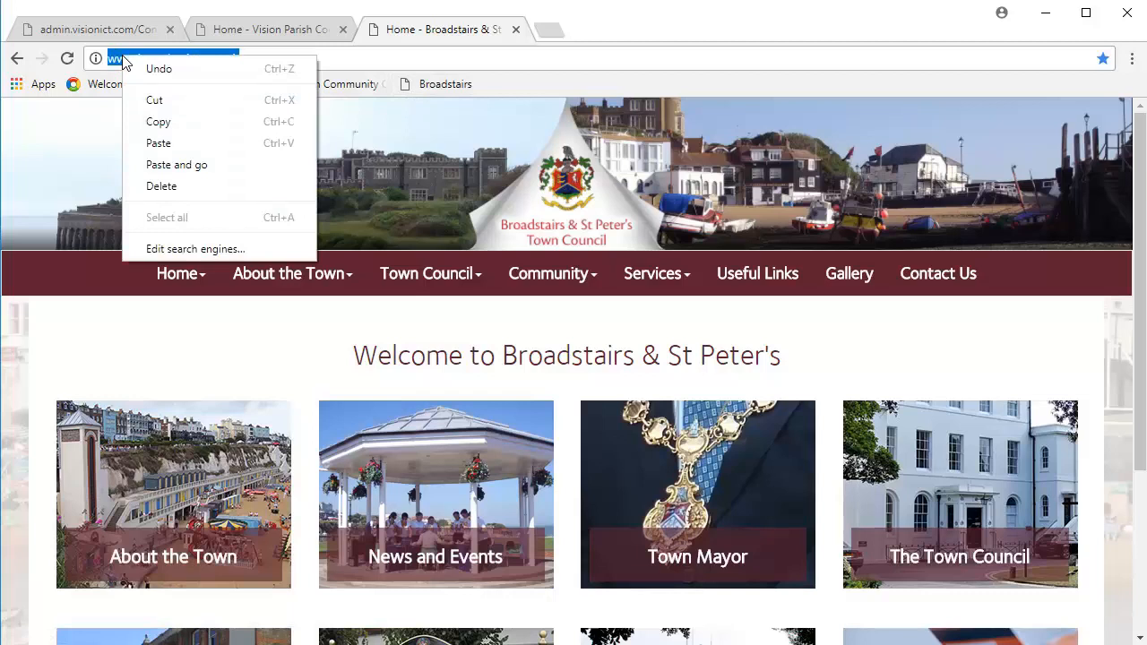
mouse_move(158, 142)
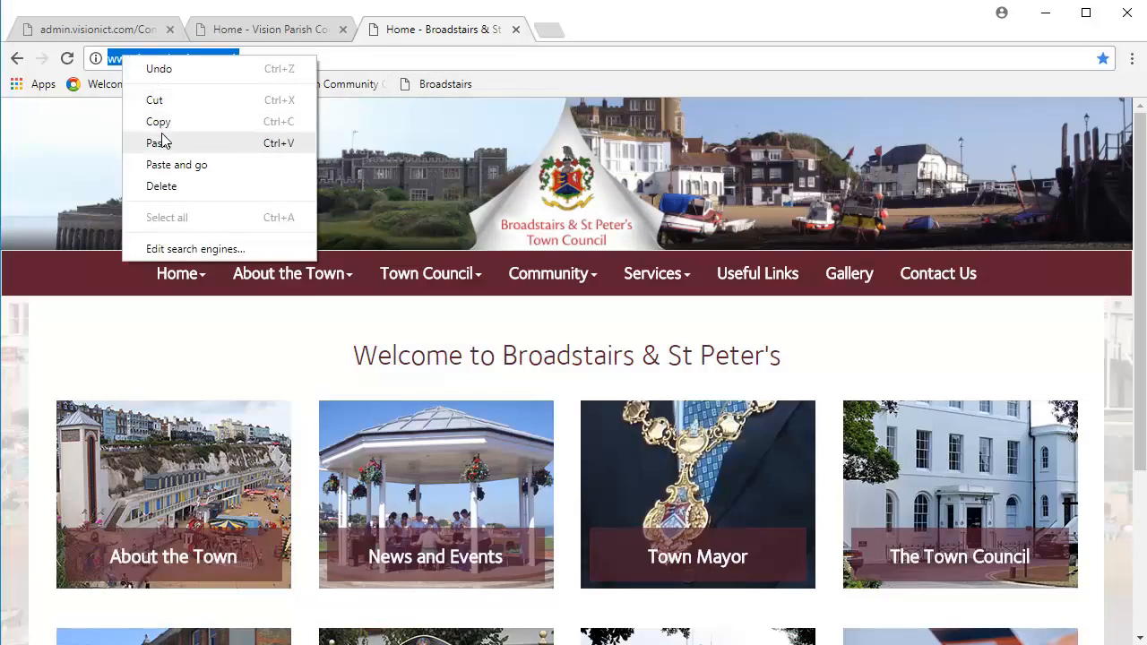
left_click(269, 29)
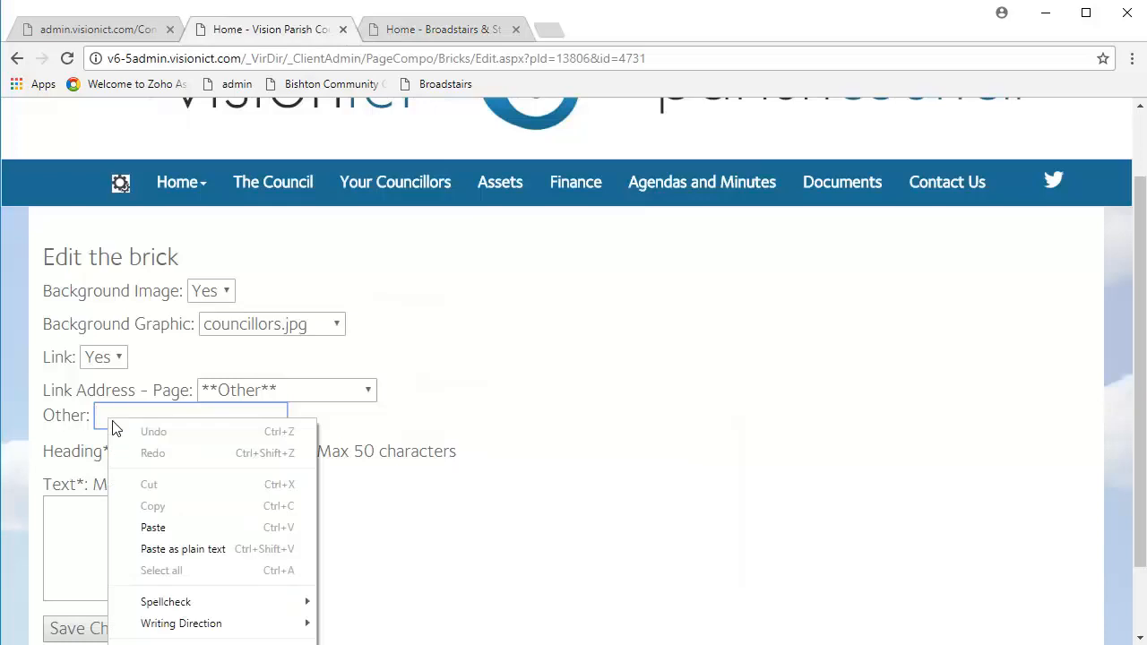
Step: Paste the Broadstairs address as the brick's link and set the heading to Councils
left_click(153, 527)
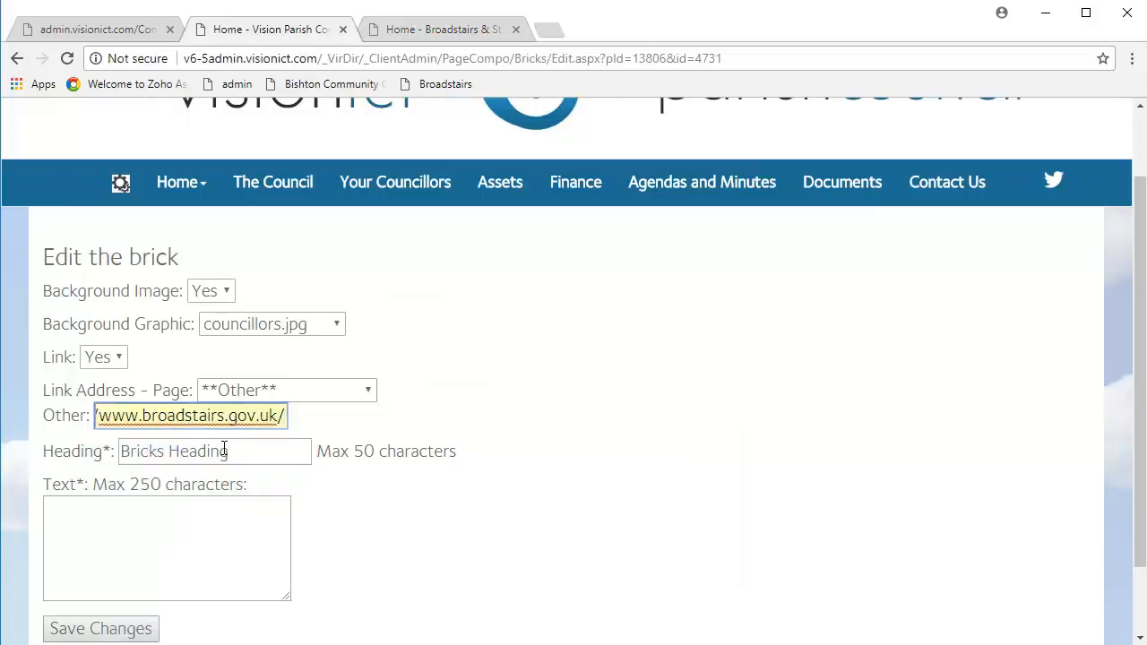
type("Coun")
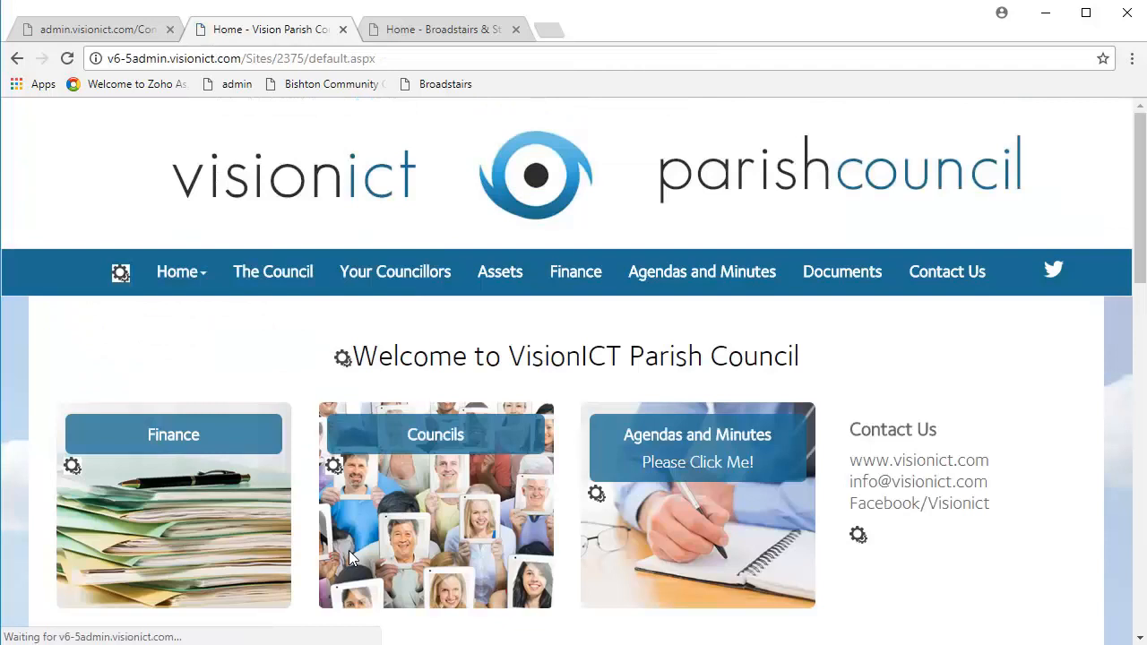
Step: Scroll to the lower brick row and open the third brick's settings
scroll("down", 3)
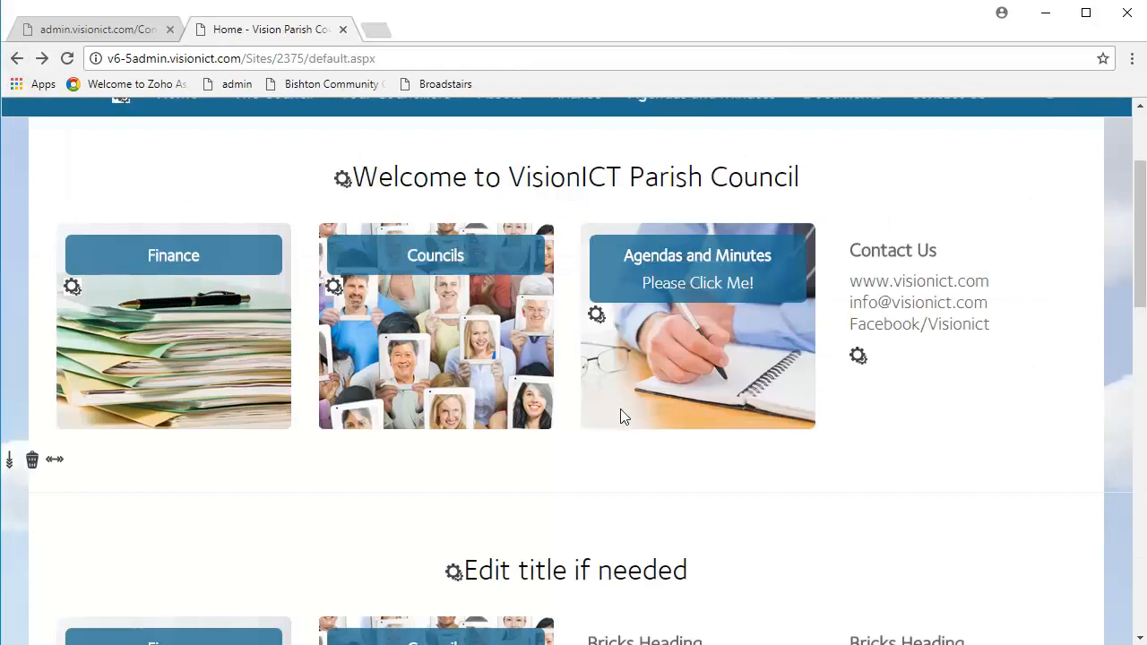
mouse_move(677, 294)
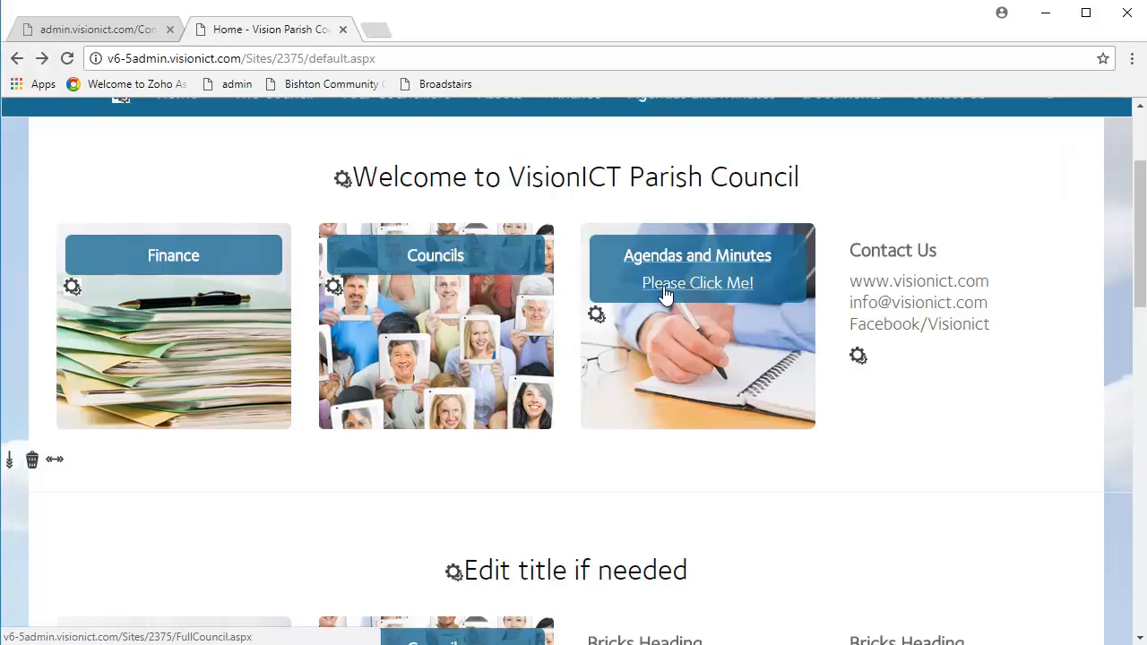
scroll("down", 3)
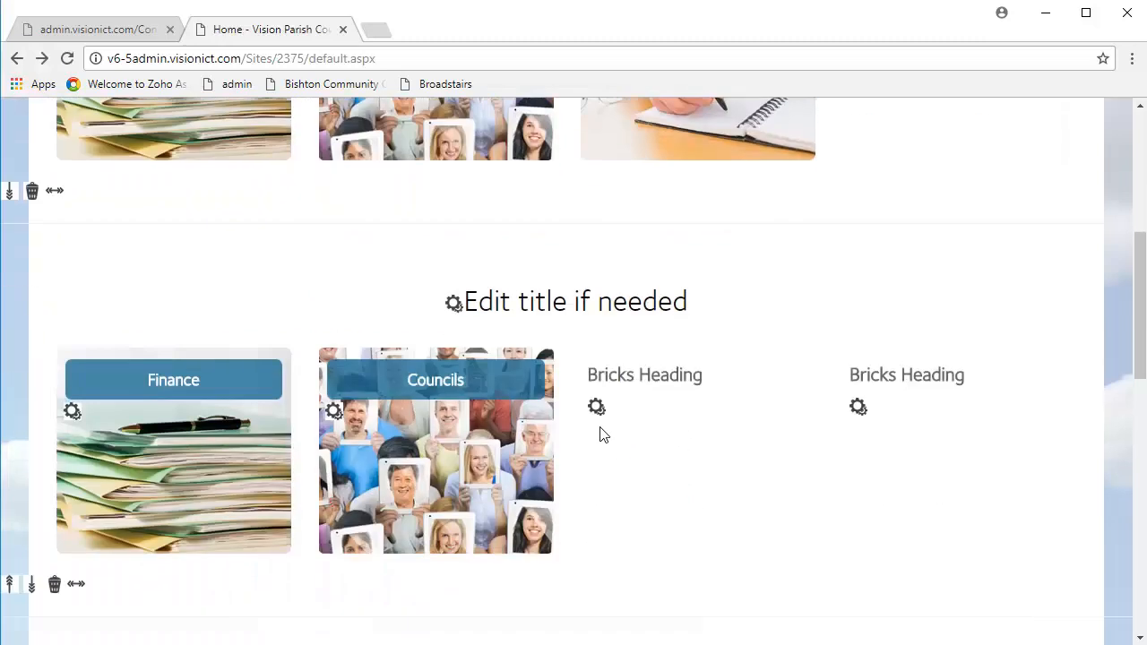
left_click(596, 407)
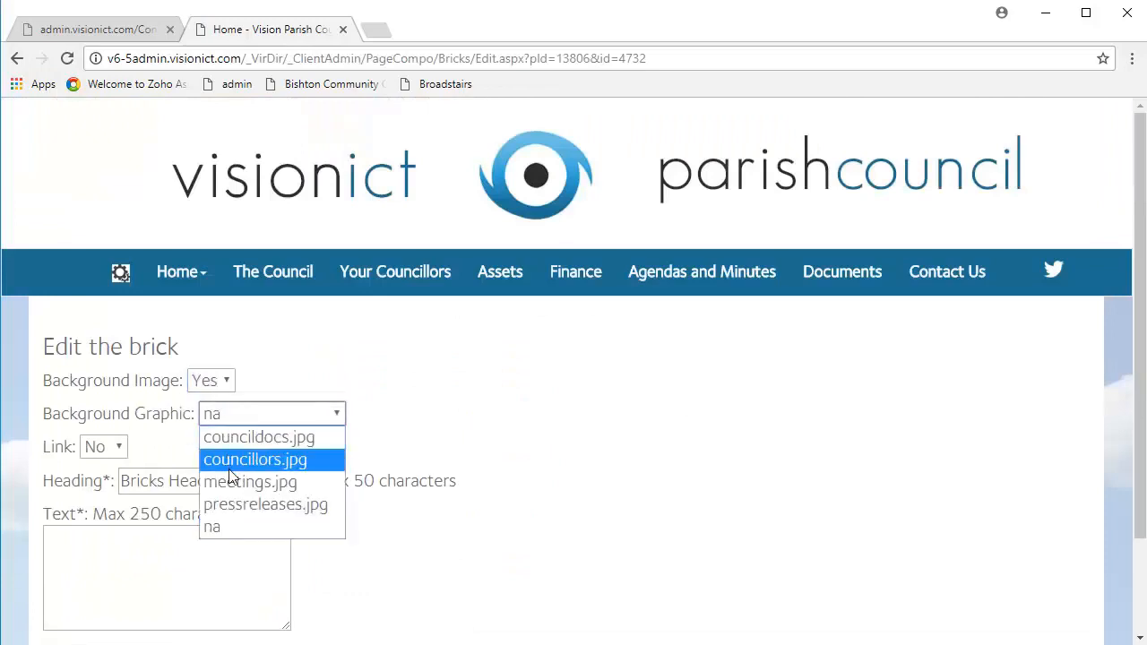
Step: Give the third lower brick the meetings.jpg background and turn linking on
left_click(250, 481)
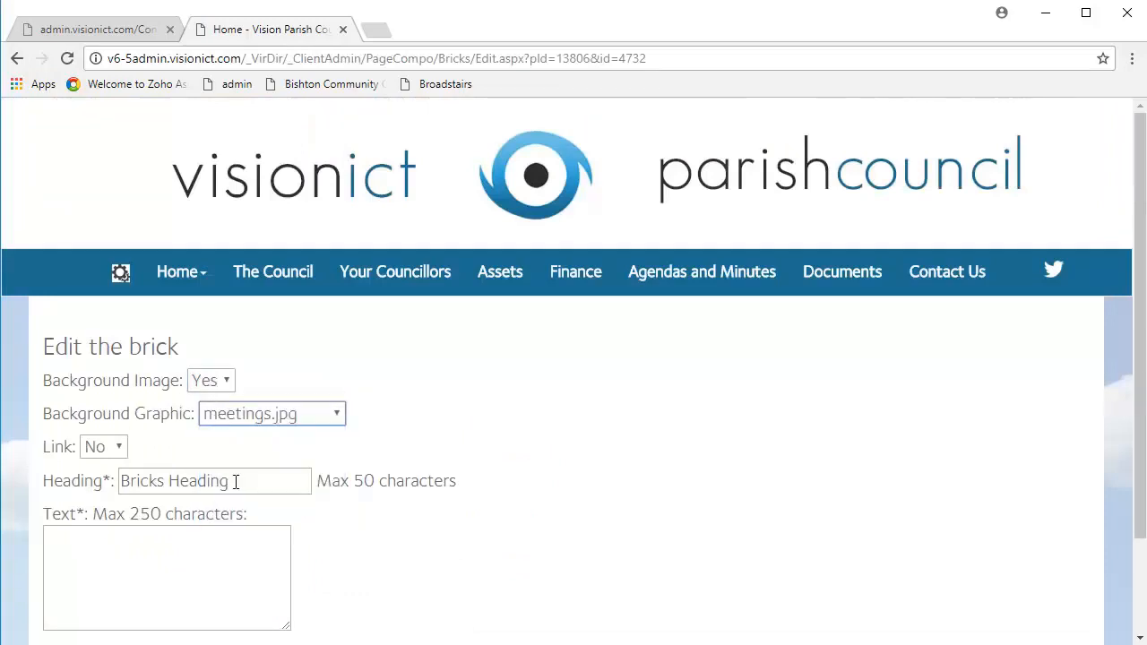
left_click(103, 356)
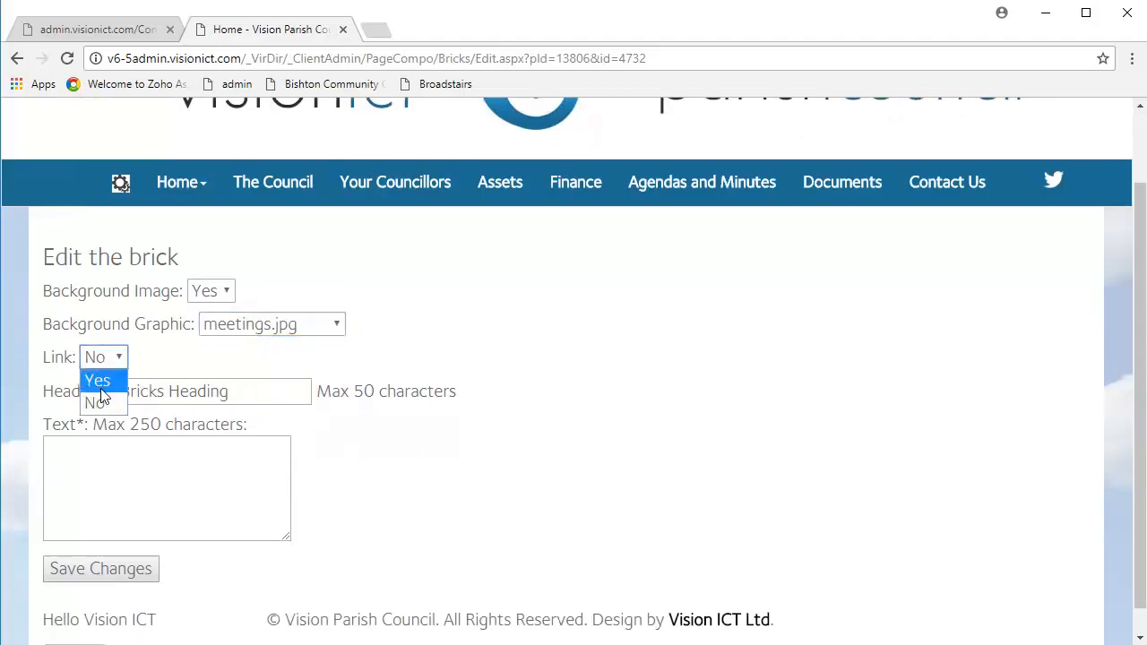
left_click(97, 380)
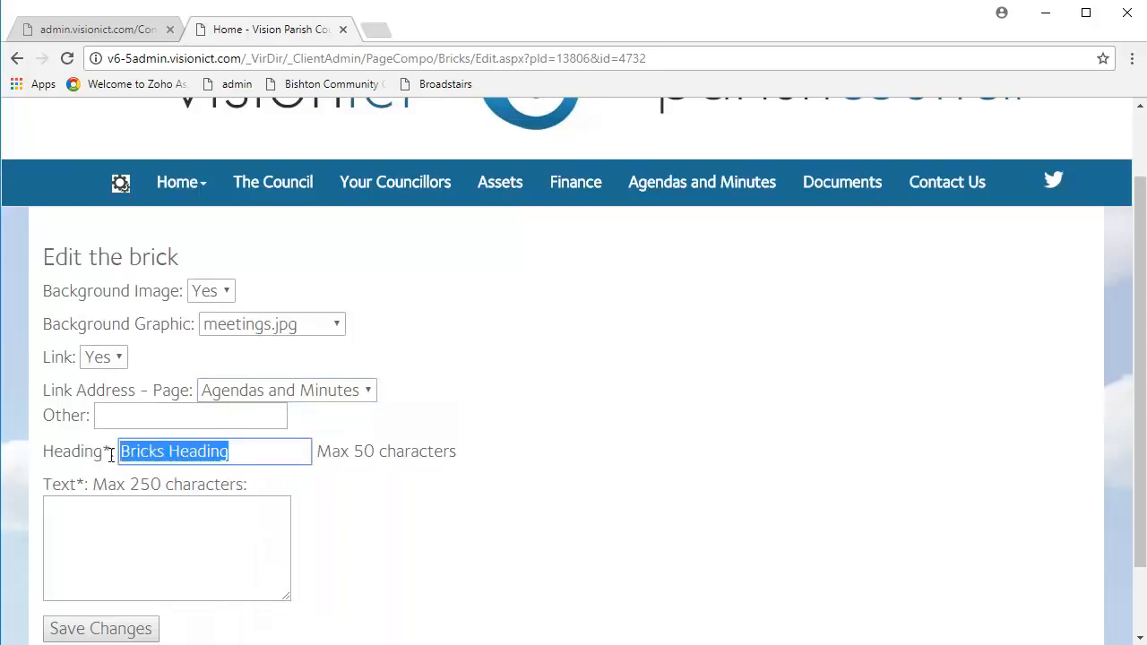
Step: Enter the heading 'Agendas and Minutes' and the text 'Please Click Me!'
type("Agendas an")
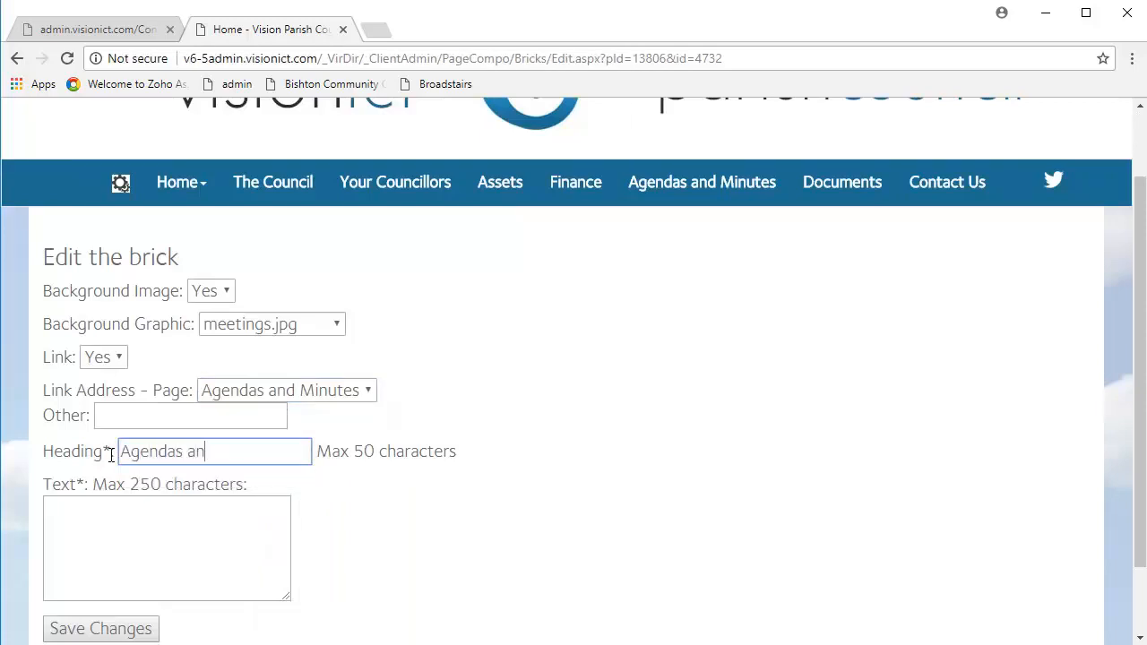
type("d Minutes")
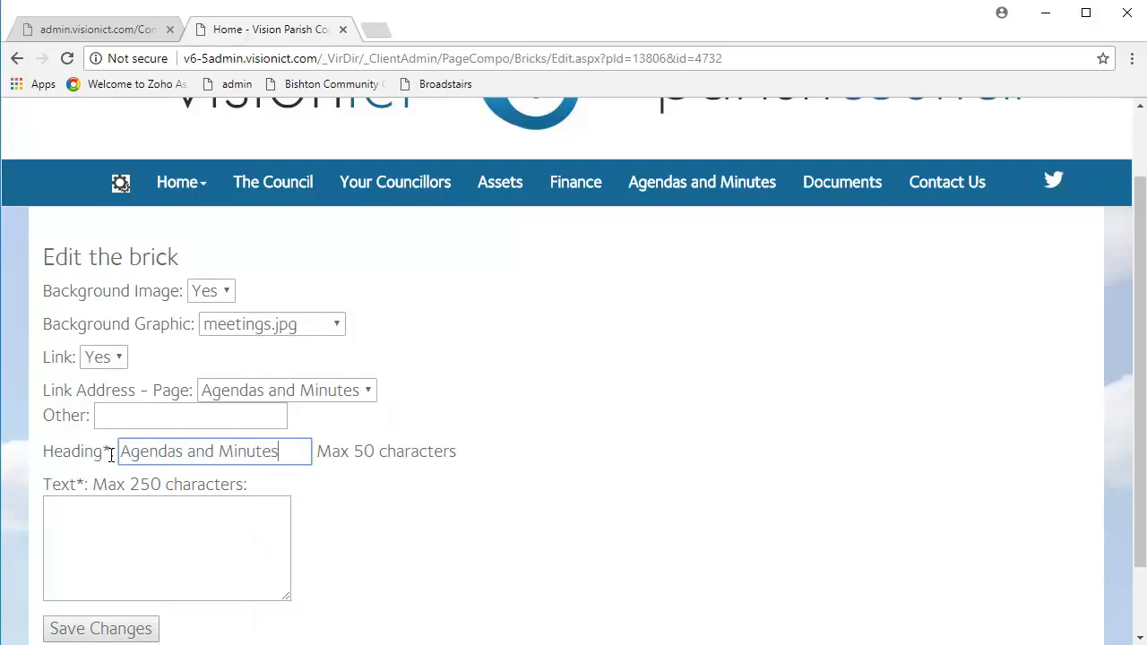
left_click(166, 547)
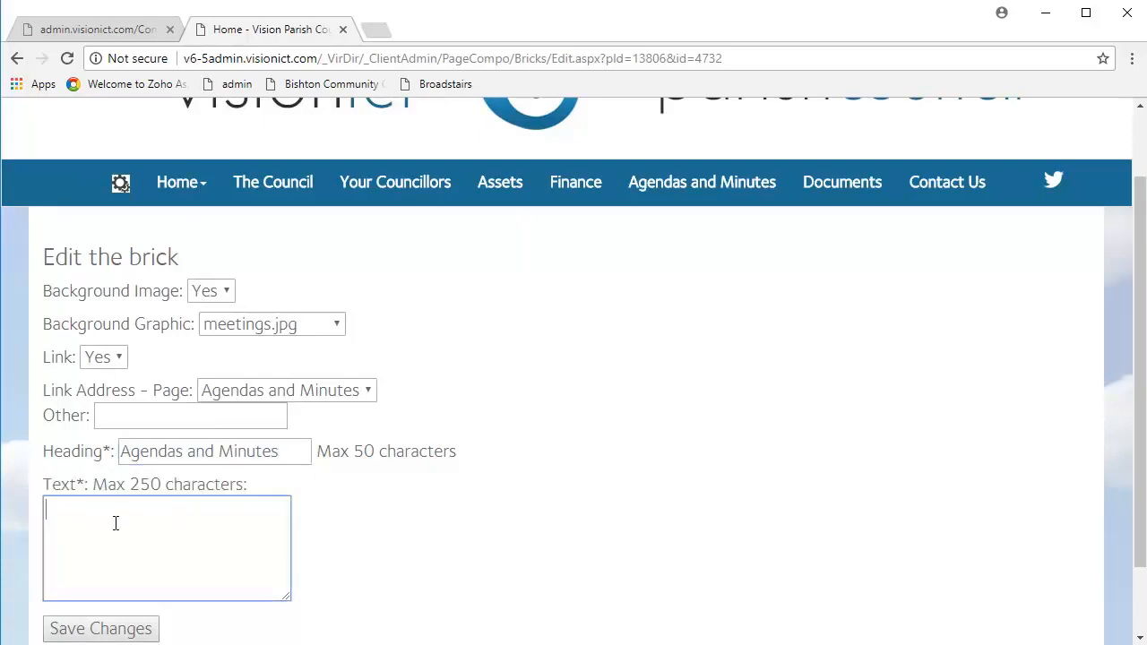
type("Please Click Me")
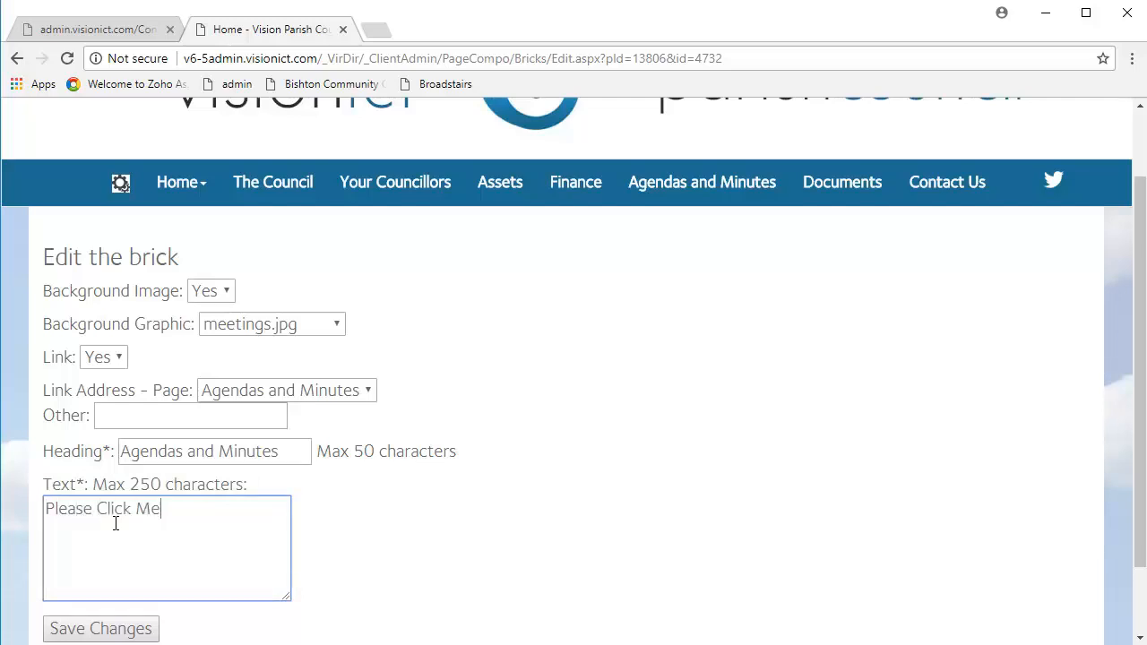
type("!")
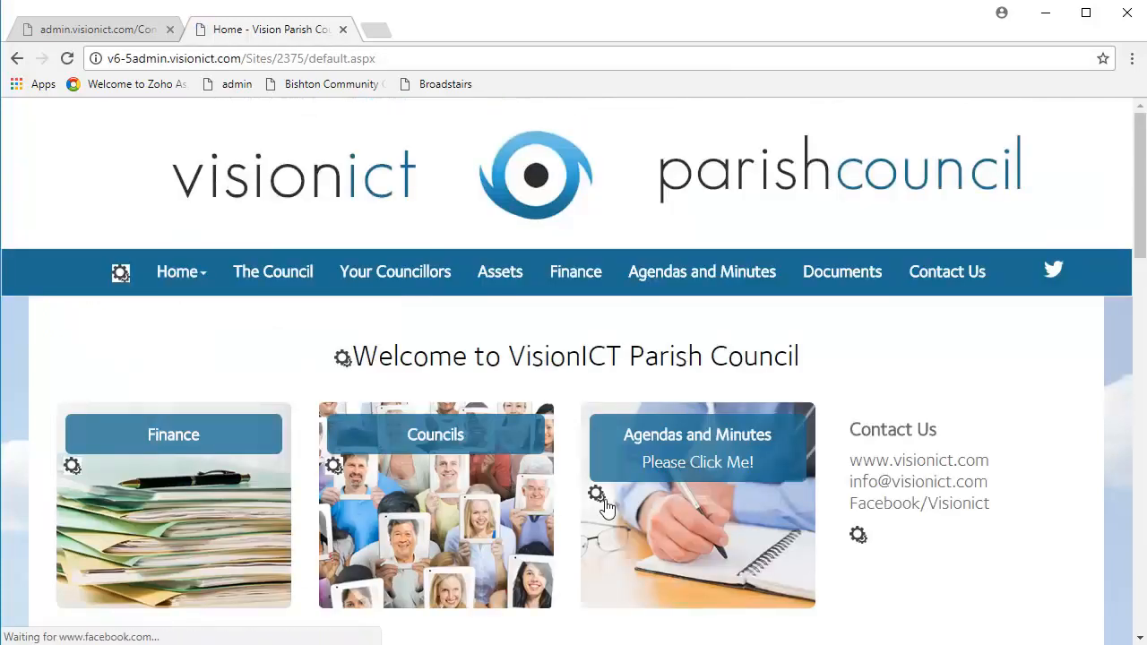
scroll("down", 3)
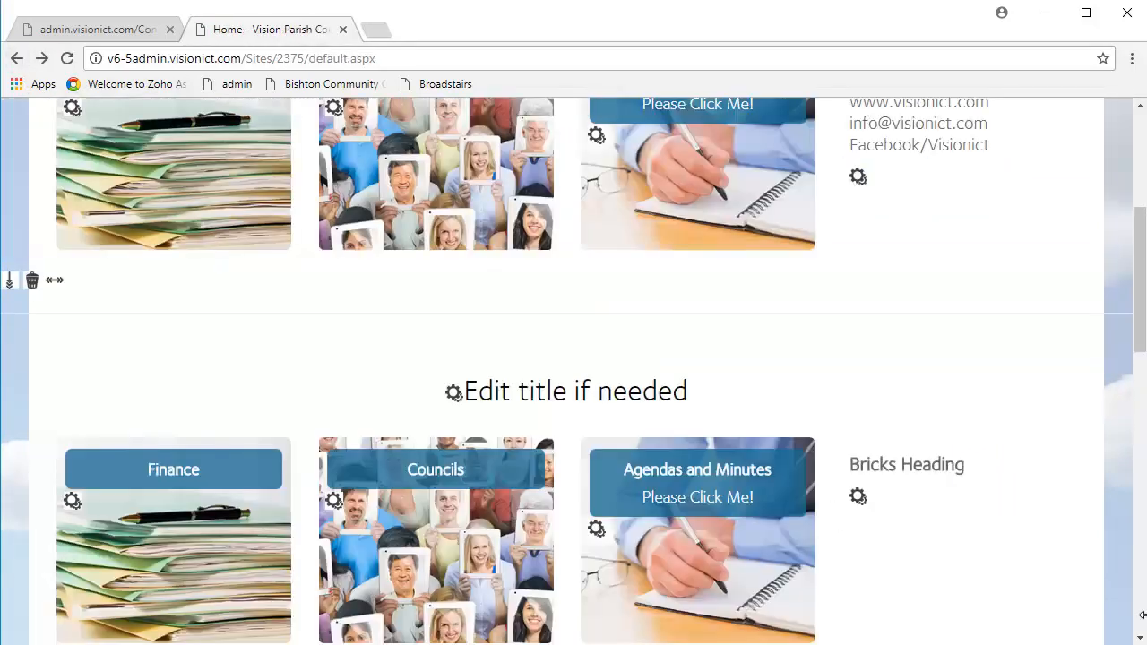
scroll("down", 3)
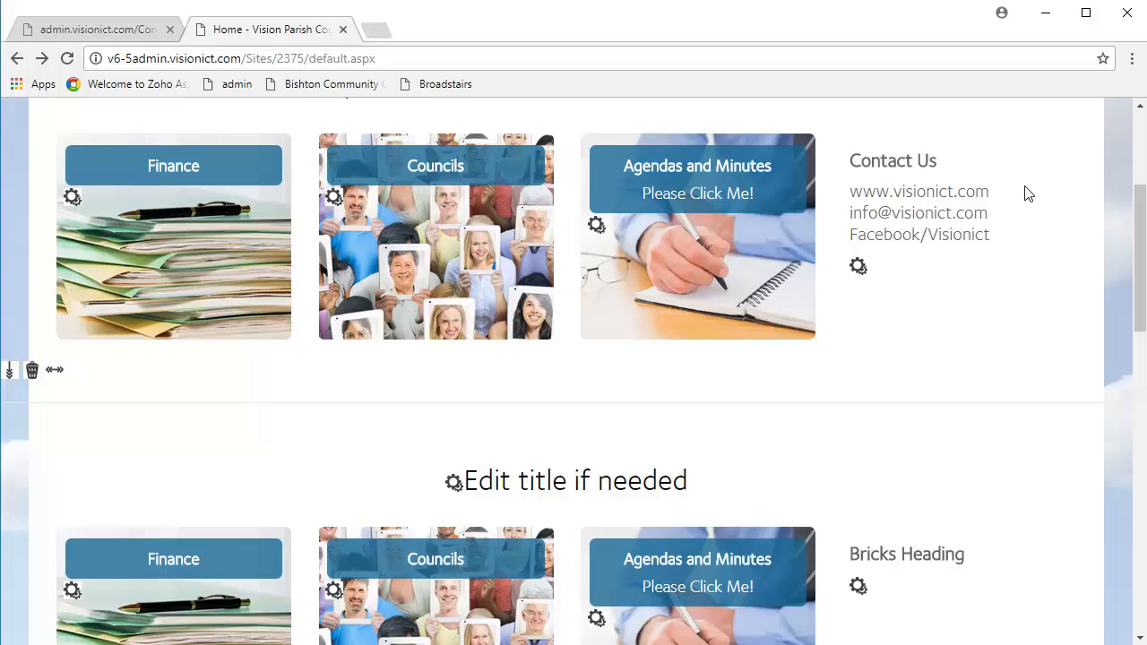
mouse_move(855, 159)
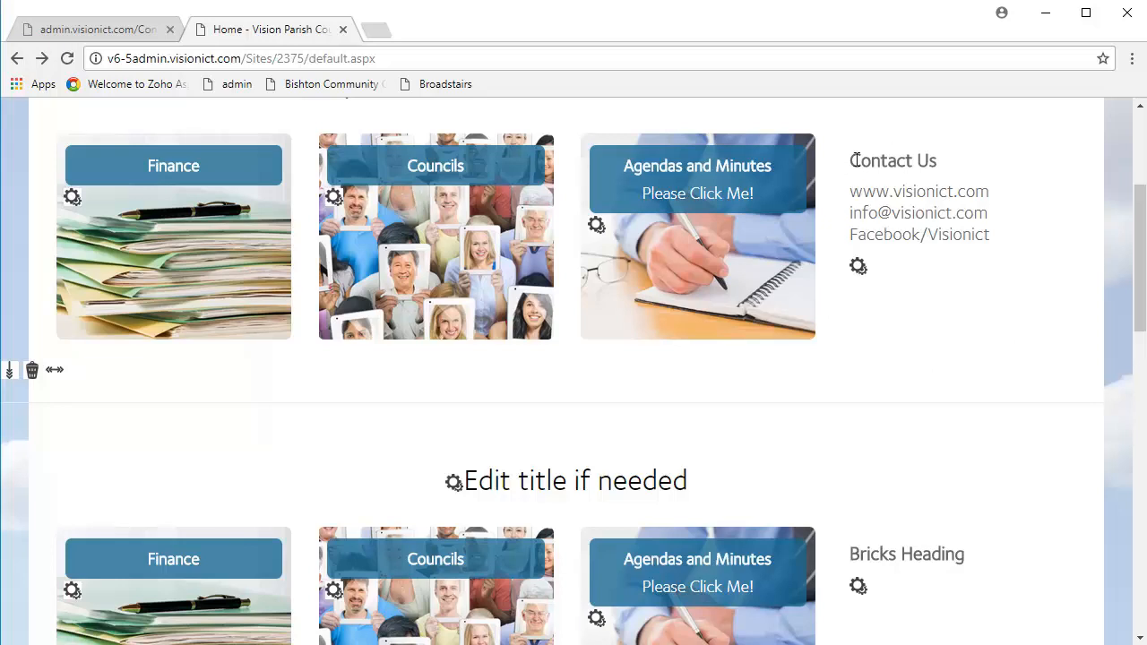
mouse_move(751, 175)
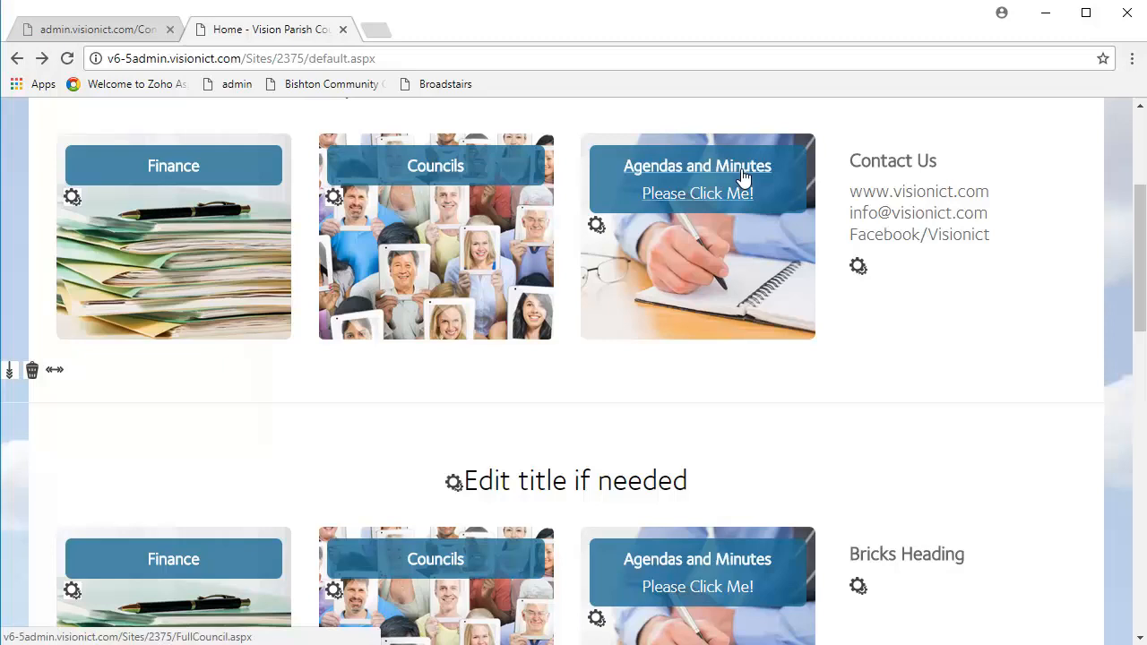
mouse_move(876, 189)
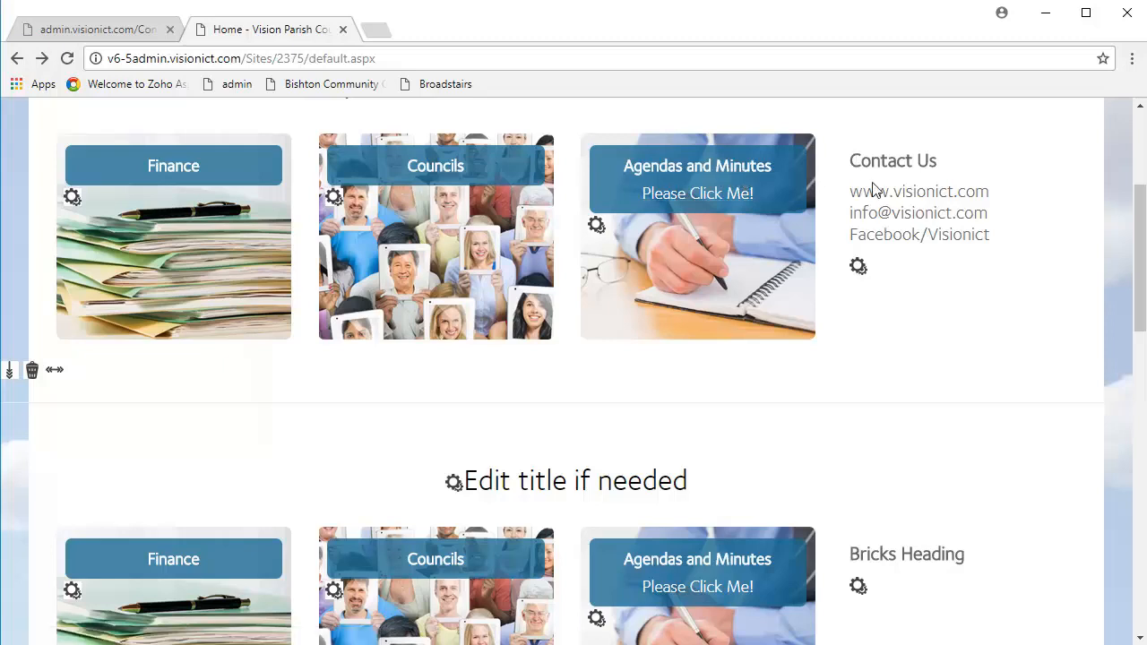
mouse_move(847, 175)
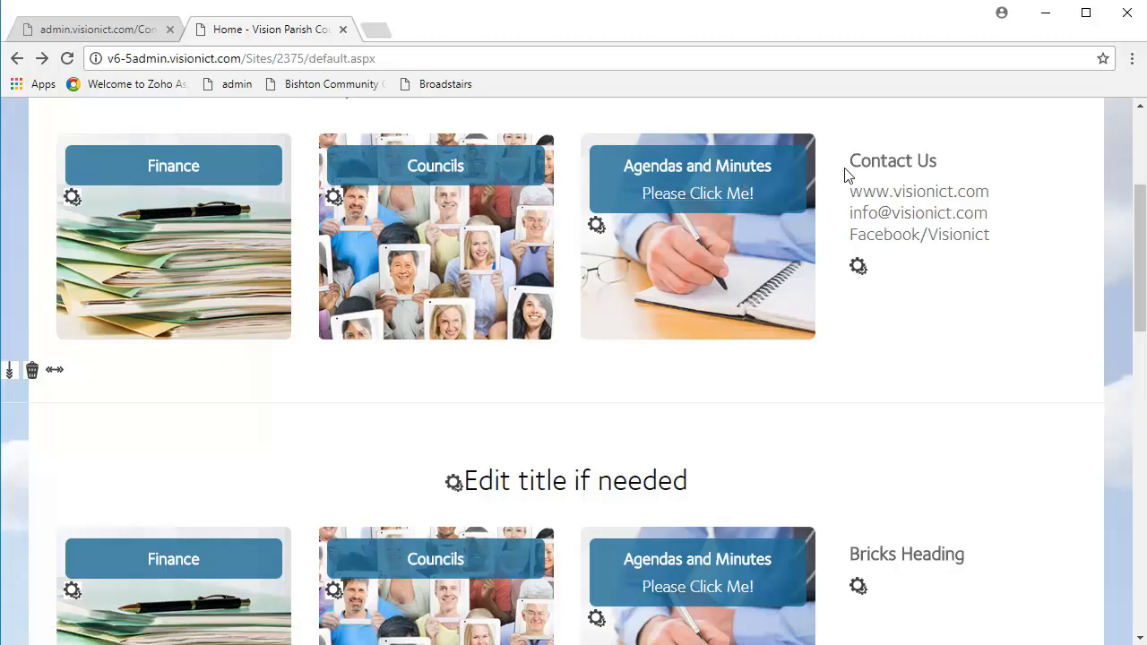
mouse_move(861, 160)
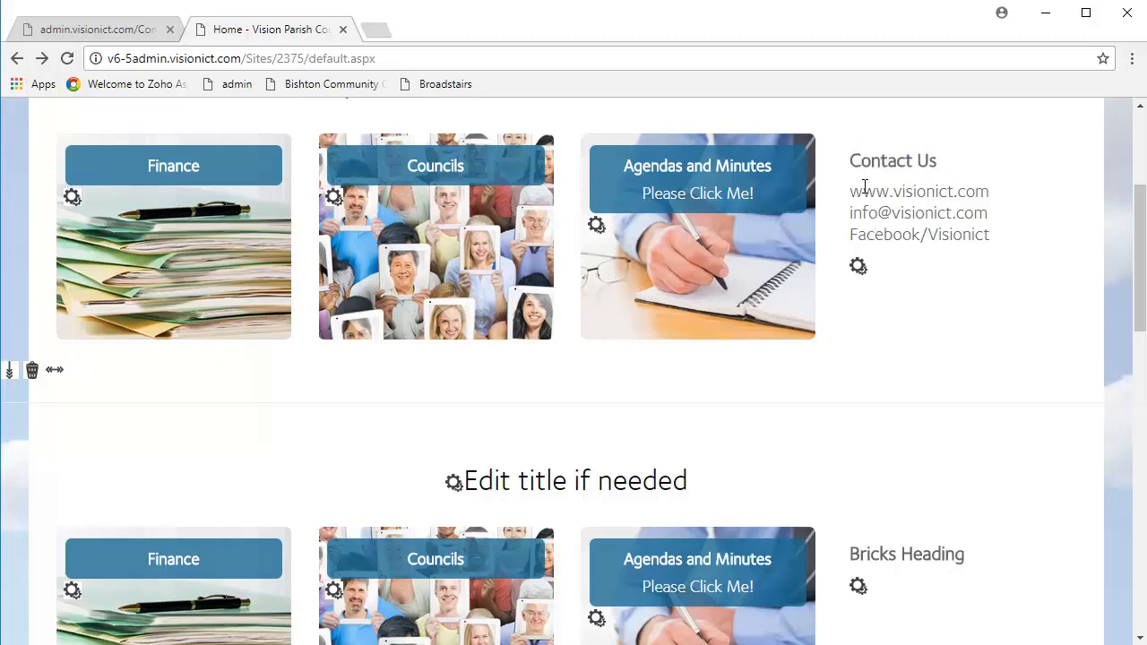
mouse_move(964, 412)
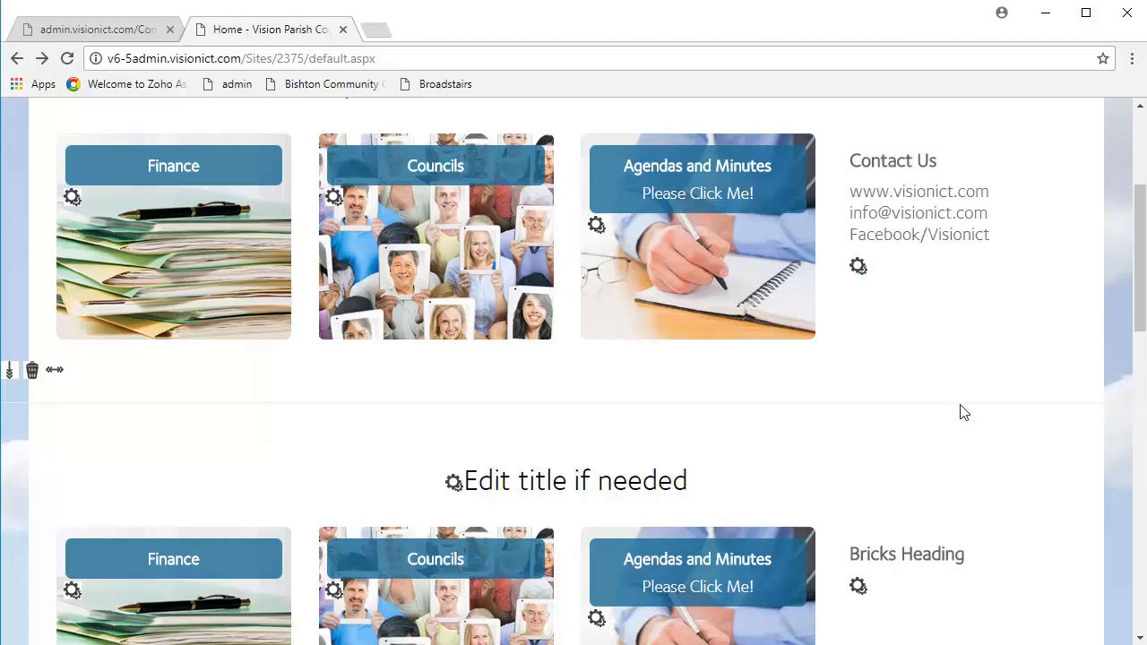
scroll("down", 3)
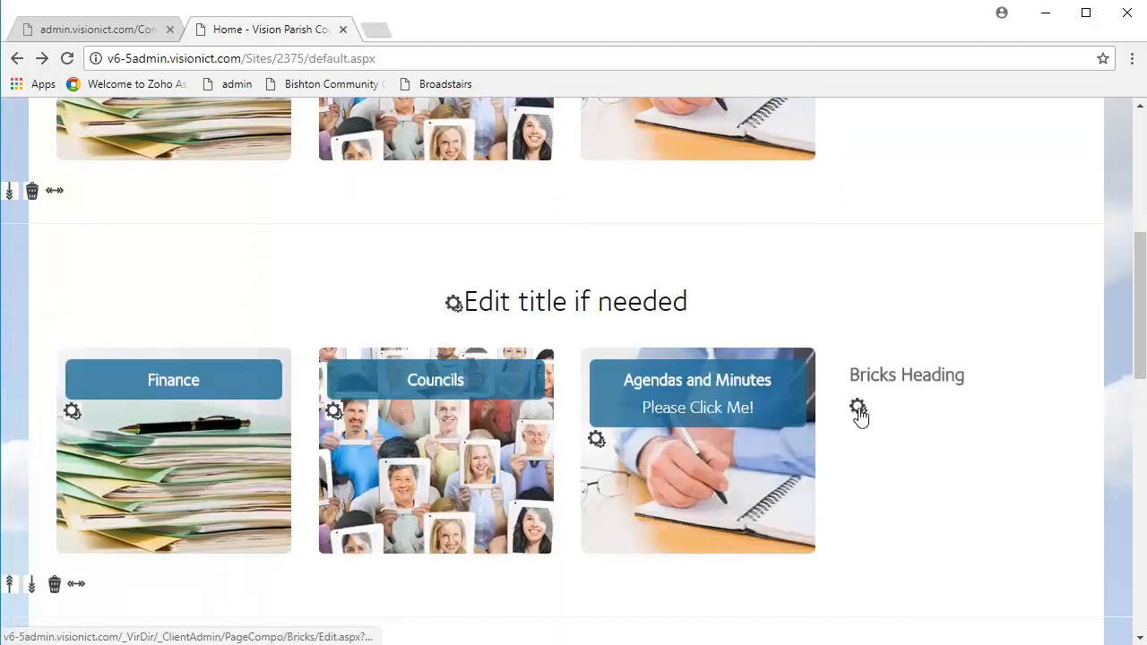
Step: Open the fourth lower brick, try turning linking on, then switch it back off
left_click(857, 410)
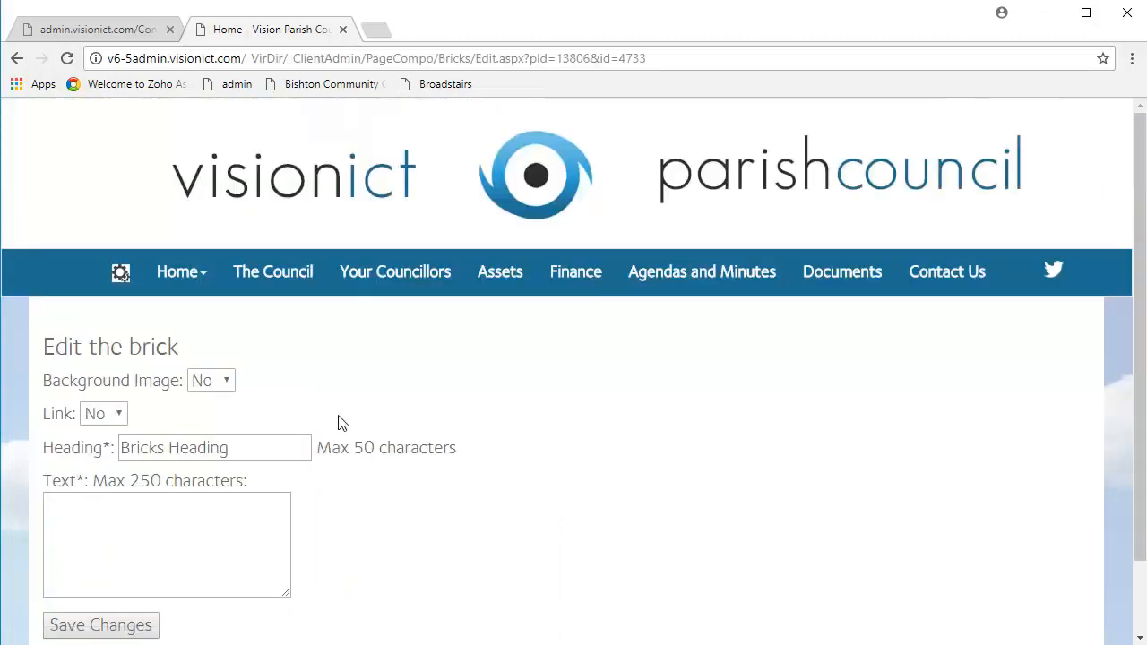
scroll("down", 3)
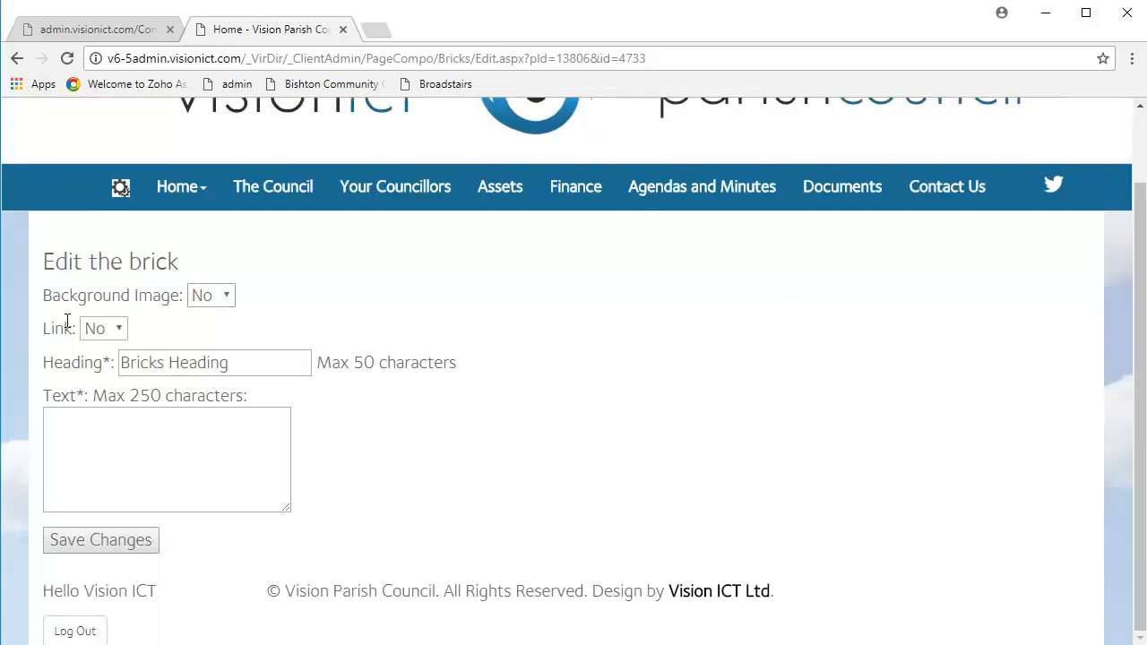
left_click(103, 328)
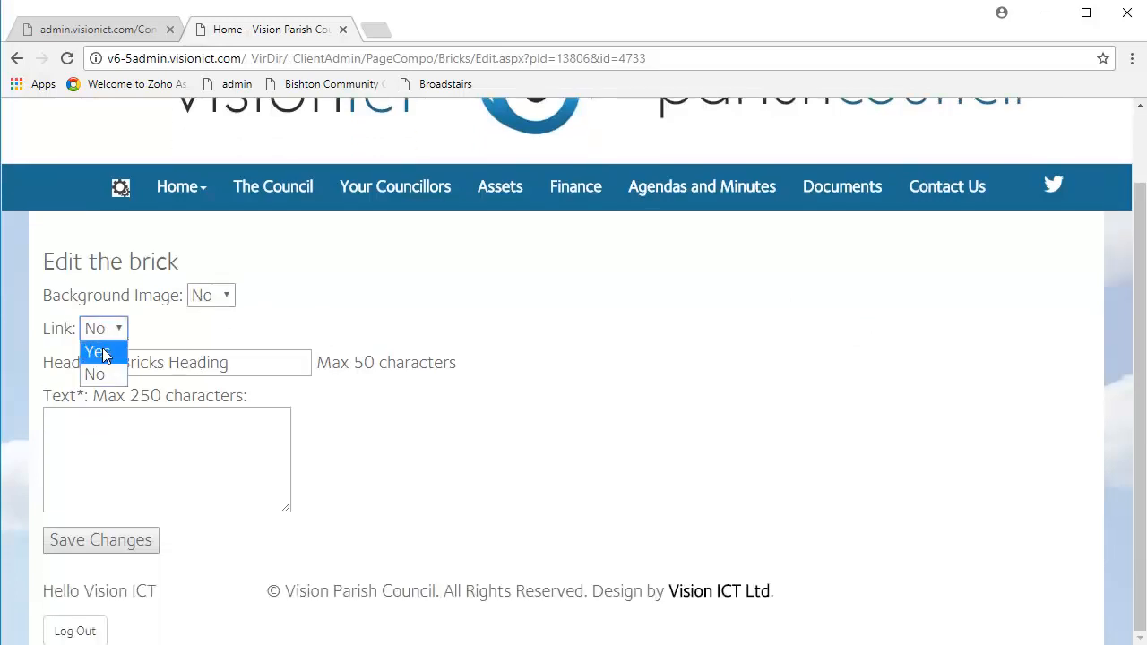
left_click(95, 351)
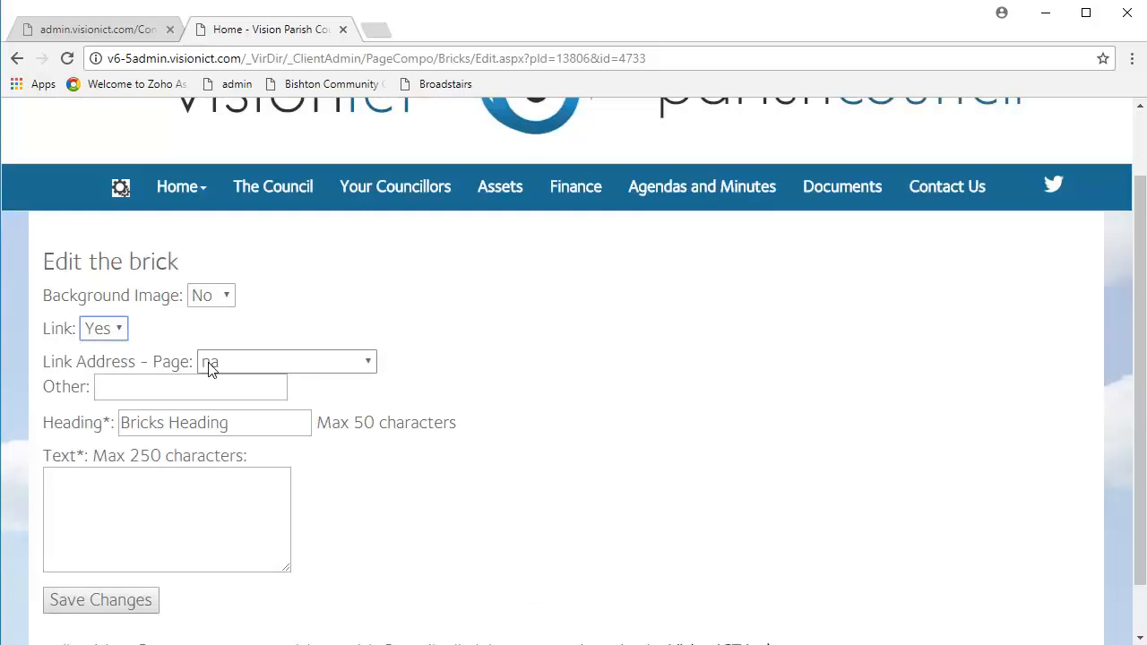
left_click(285, 361)
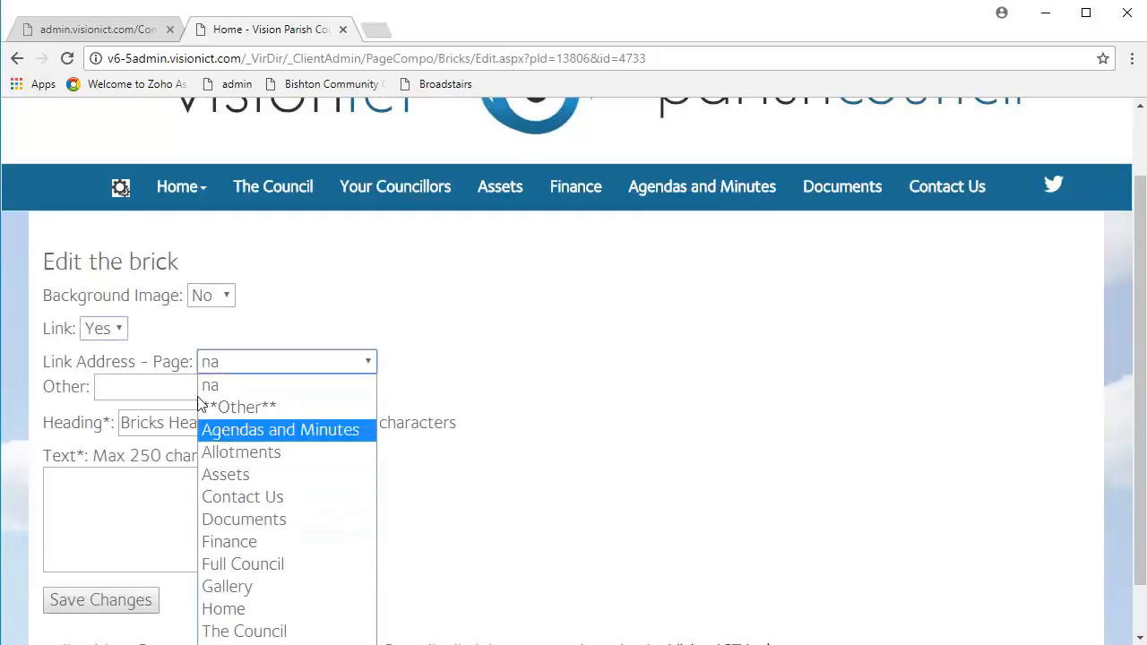
left_click(103, 328)
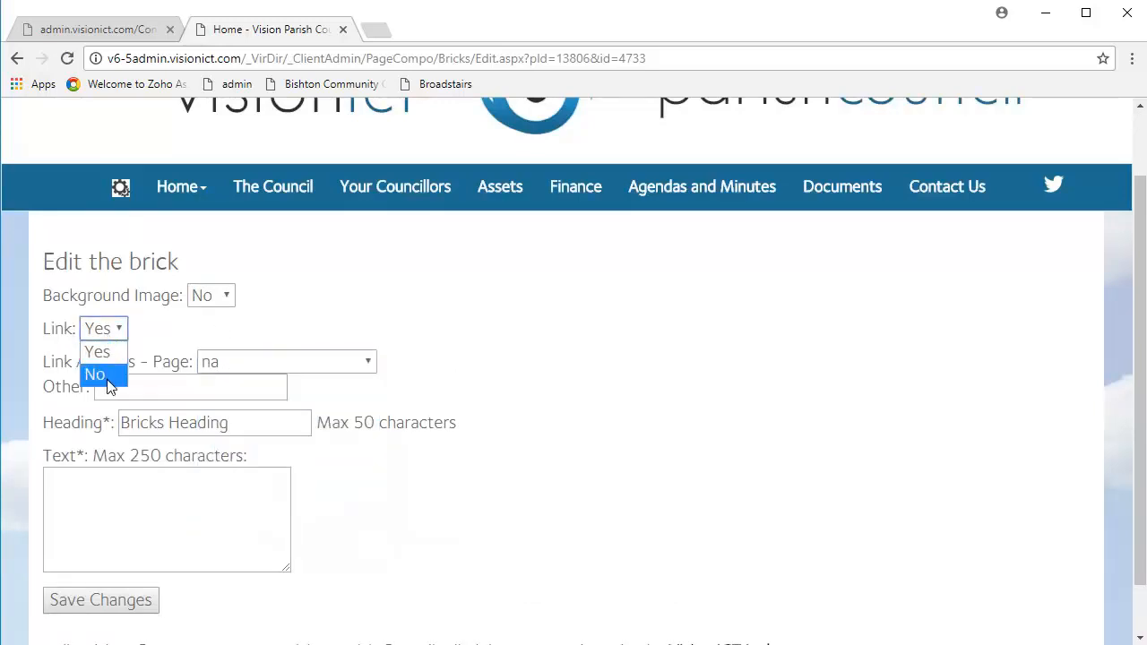
left_click(95, 374)
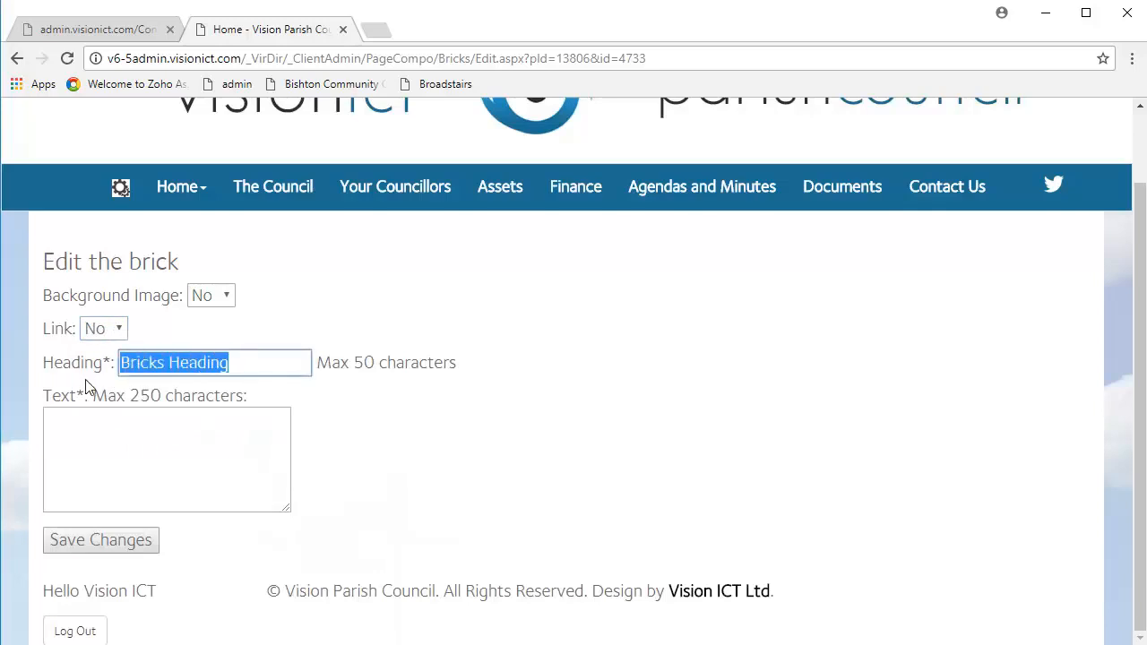
type("Contact Us")
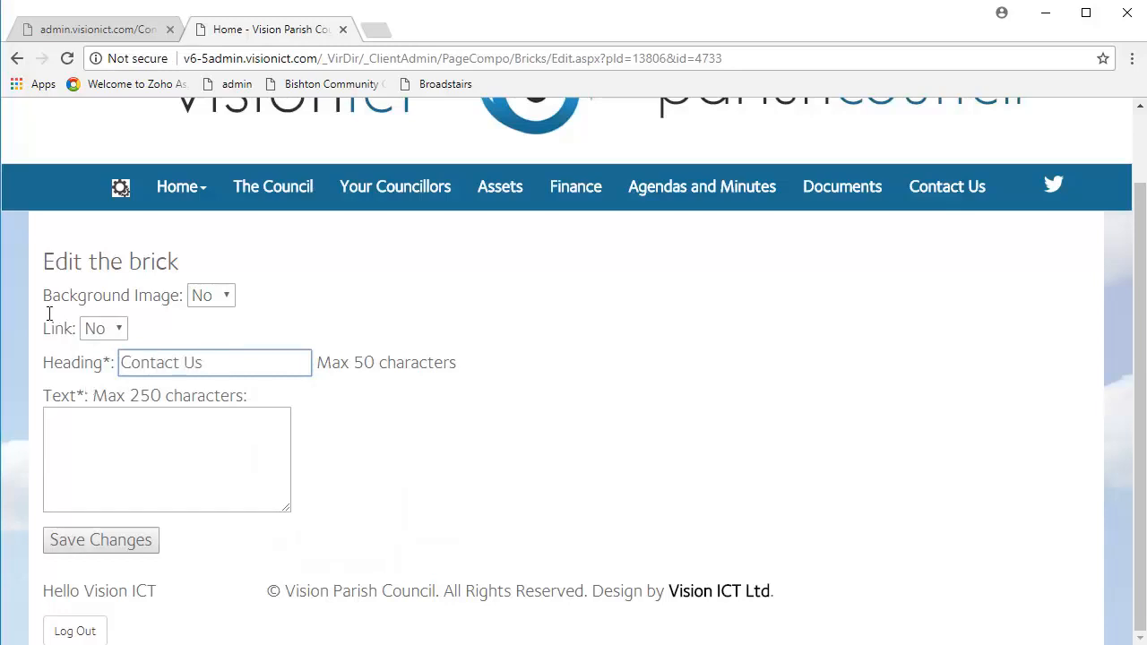
left_click(166, 459)
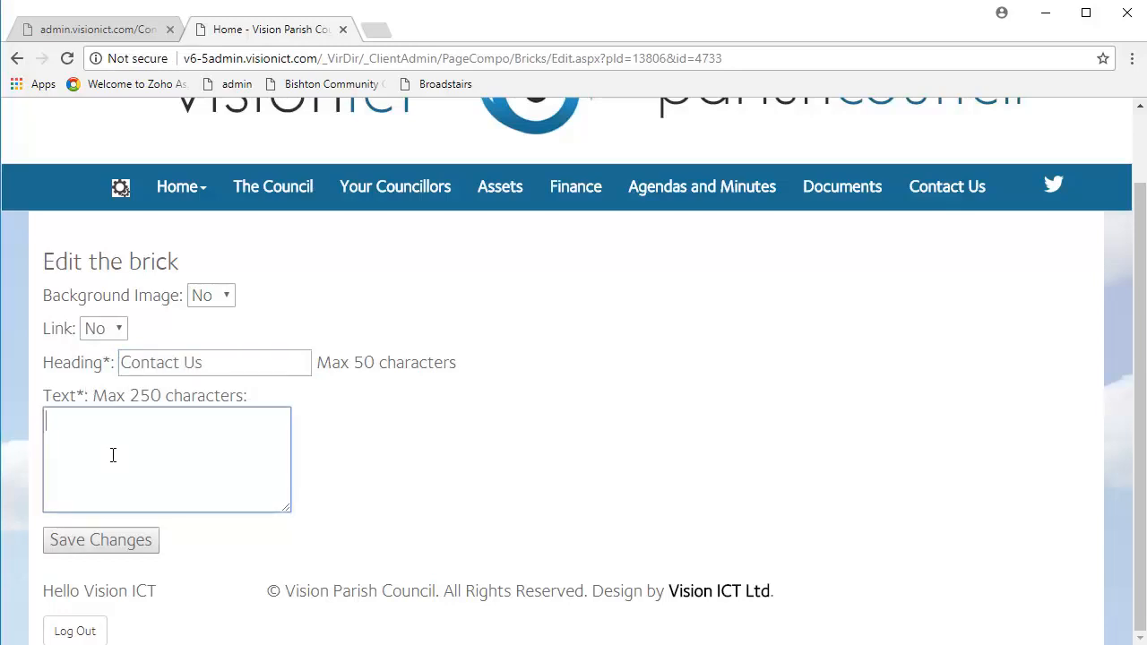
type("ww.visio")
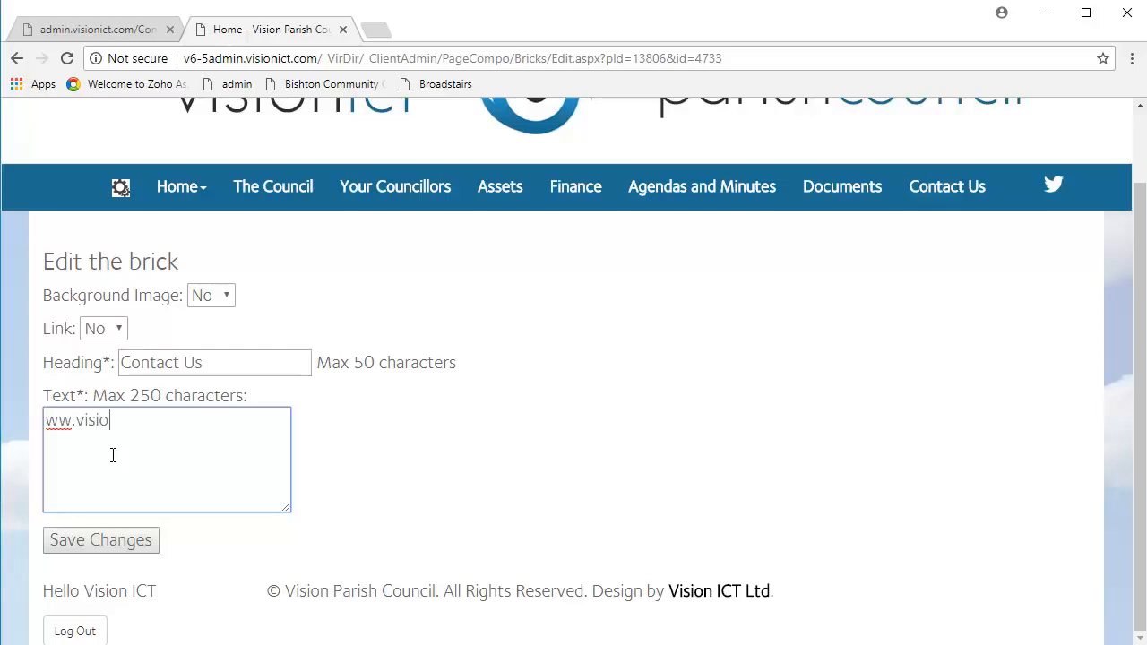
type("nict.com")
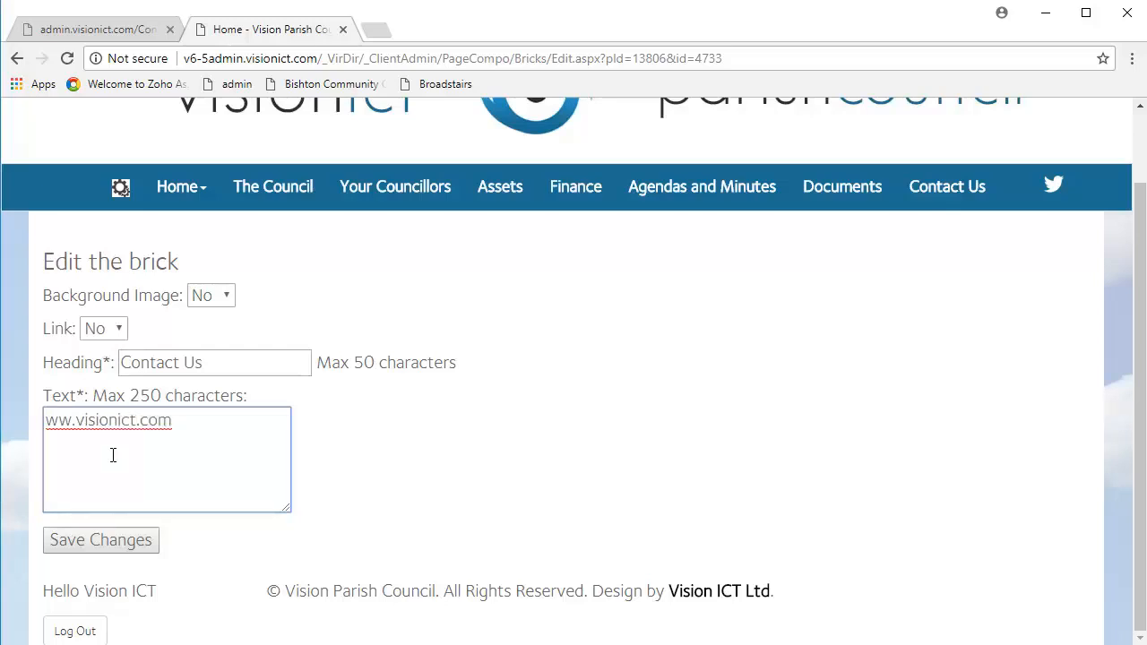
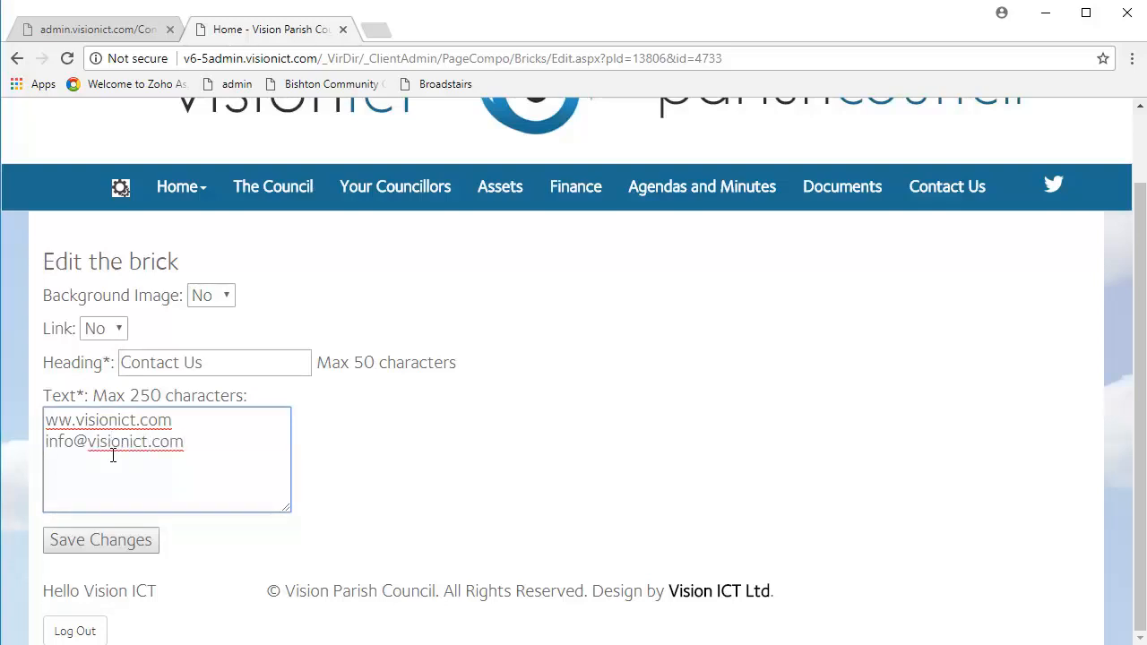
type("Facebook/")
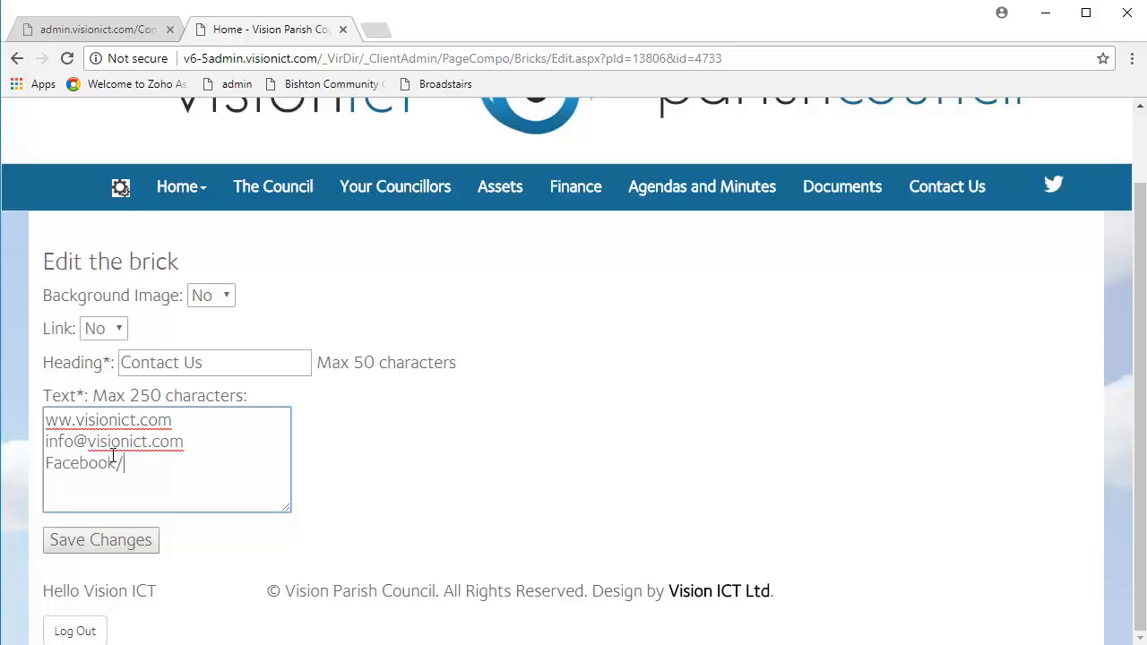
type("Visionict")
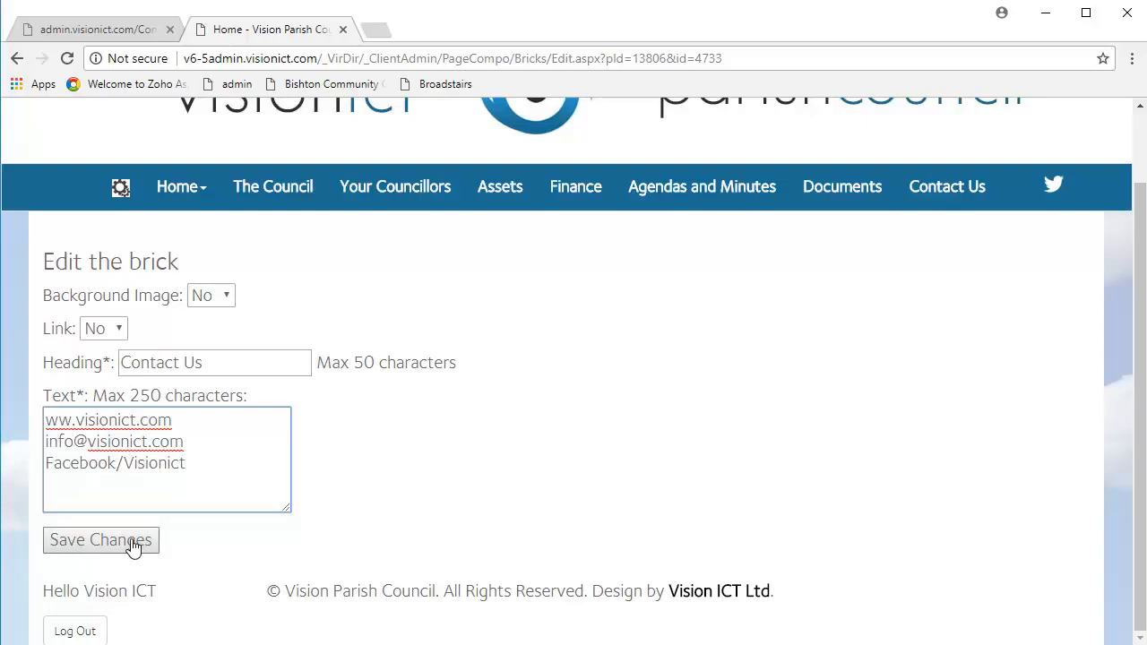
Step: Save the Contact Us text, reopen the brick, enable its link, and save again
left_click(100, 539)
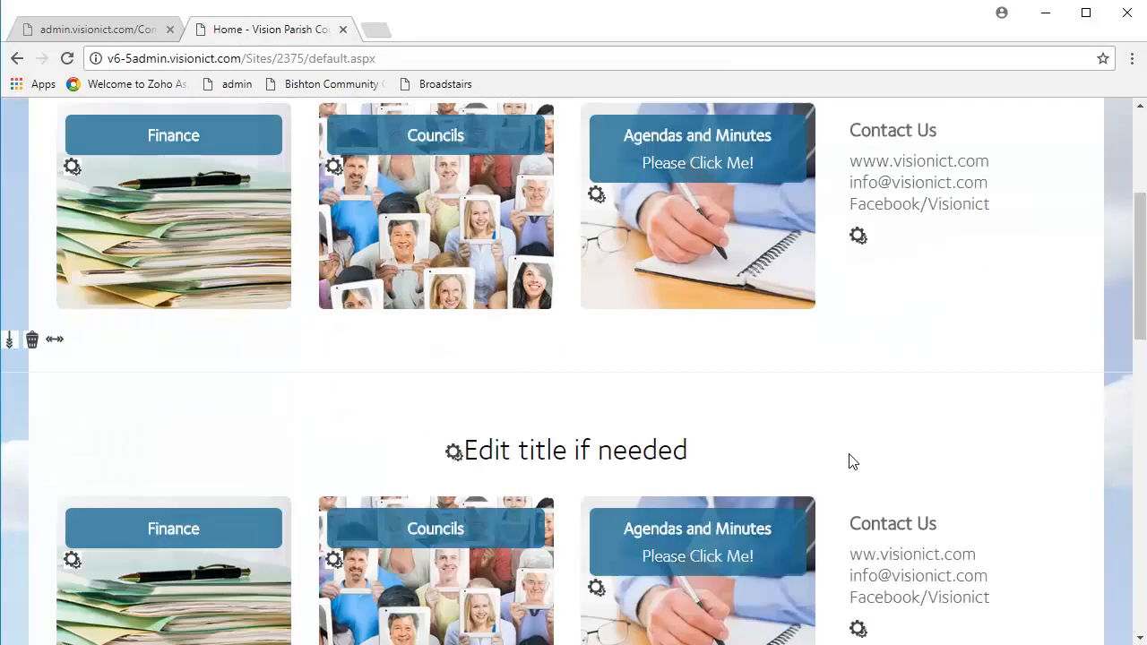
scroll("down", 3)
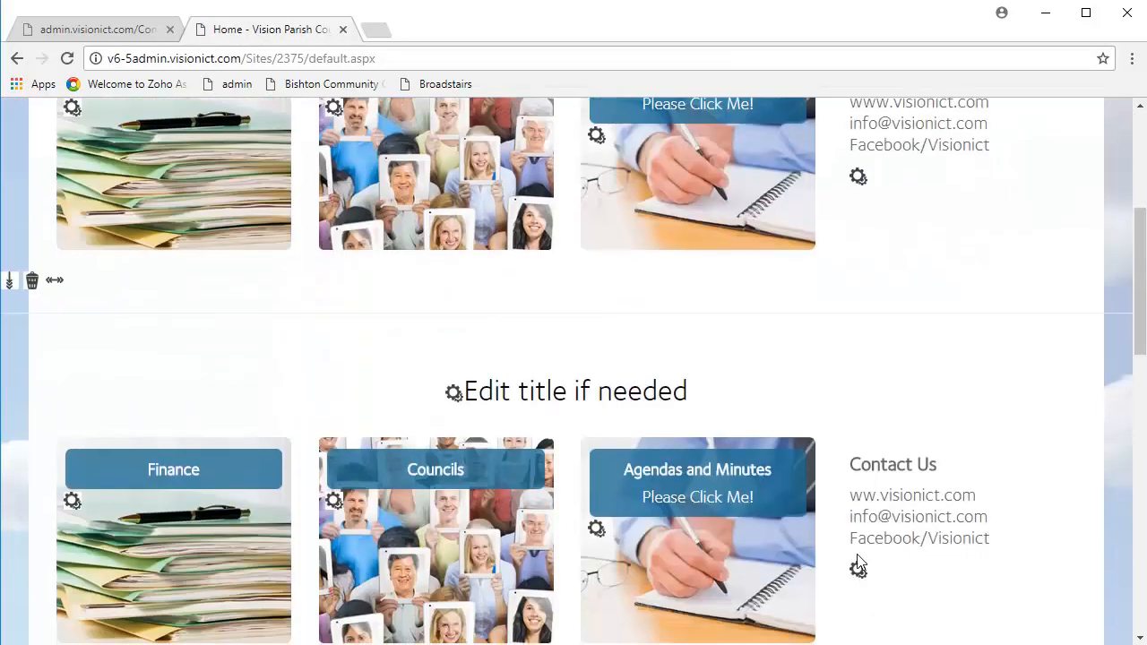
left_click(857, 568)
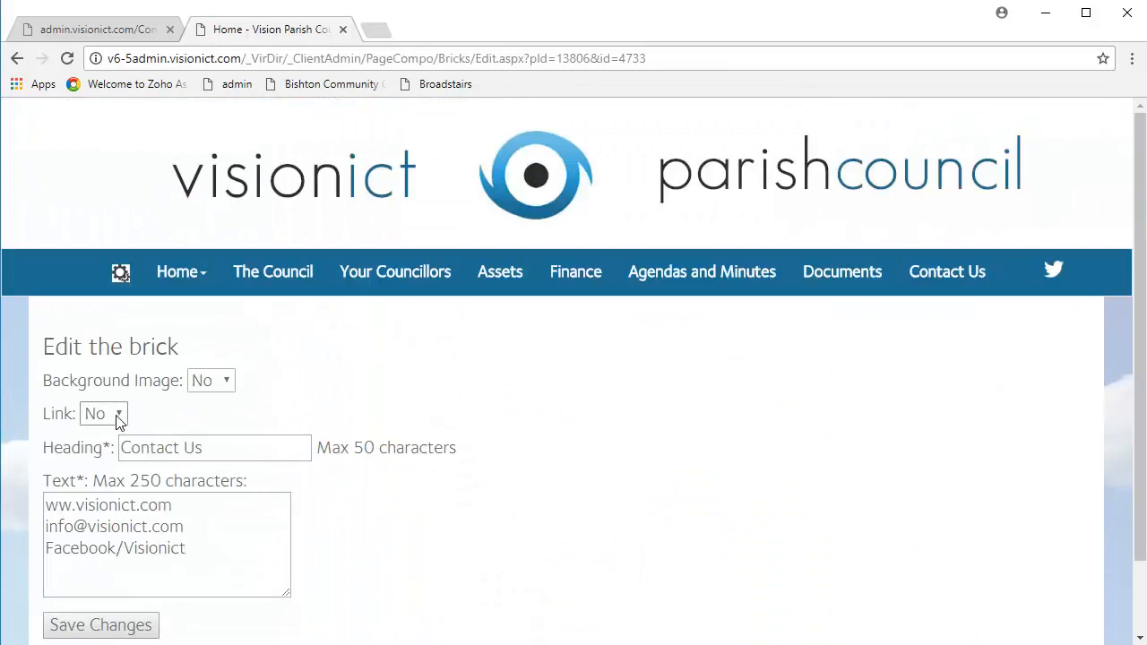
left_click(103, 413)
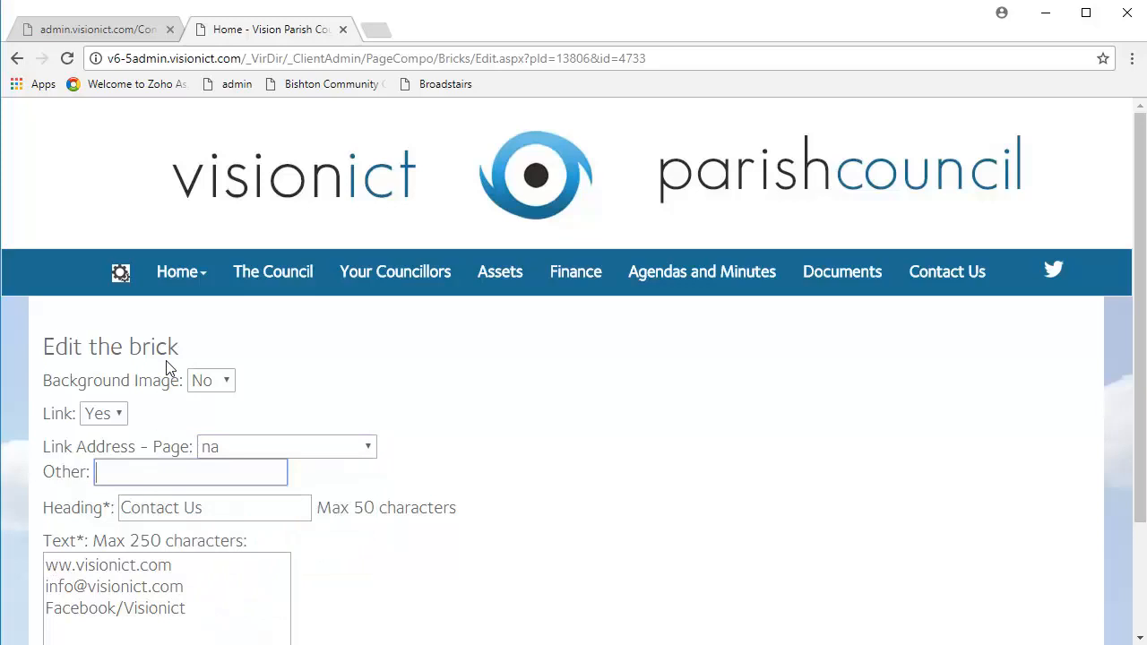
scroll("down", 3)
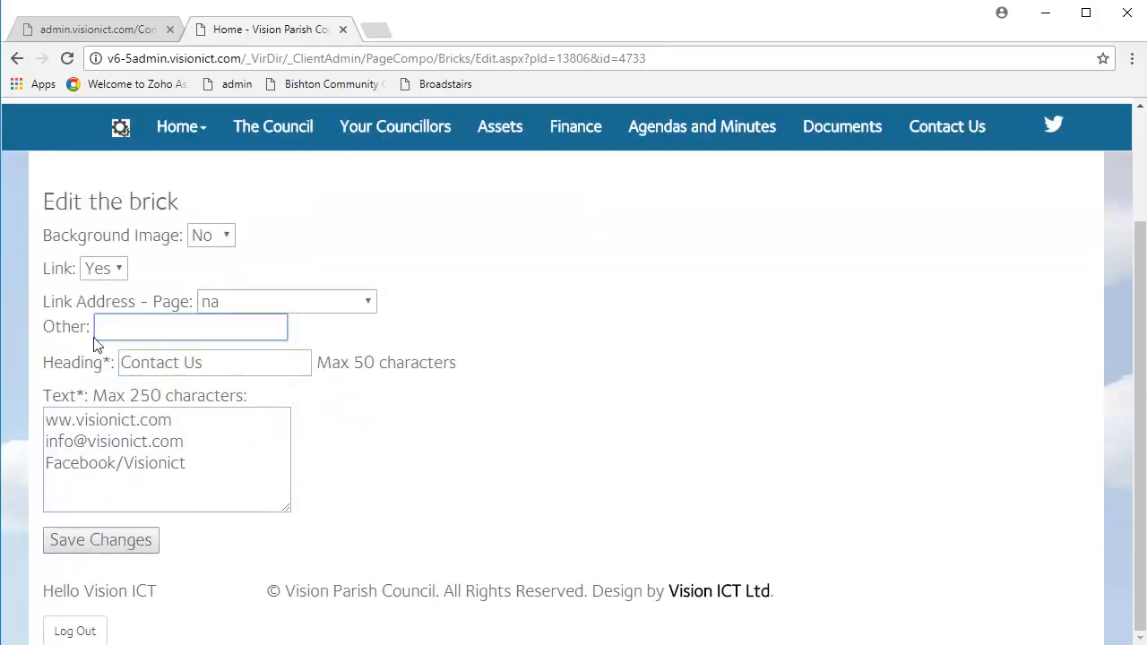
left_click(103, 267)
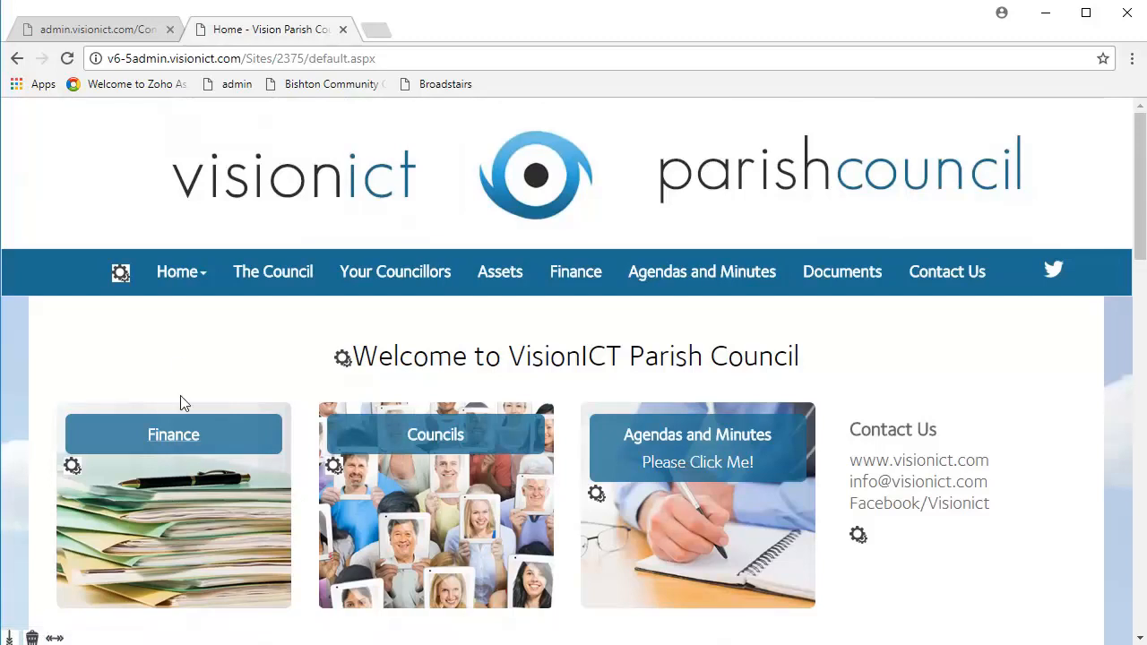
mouse_move(139, 494)
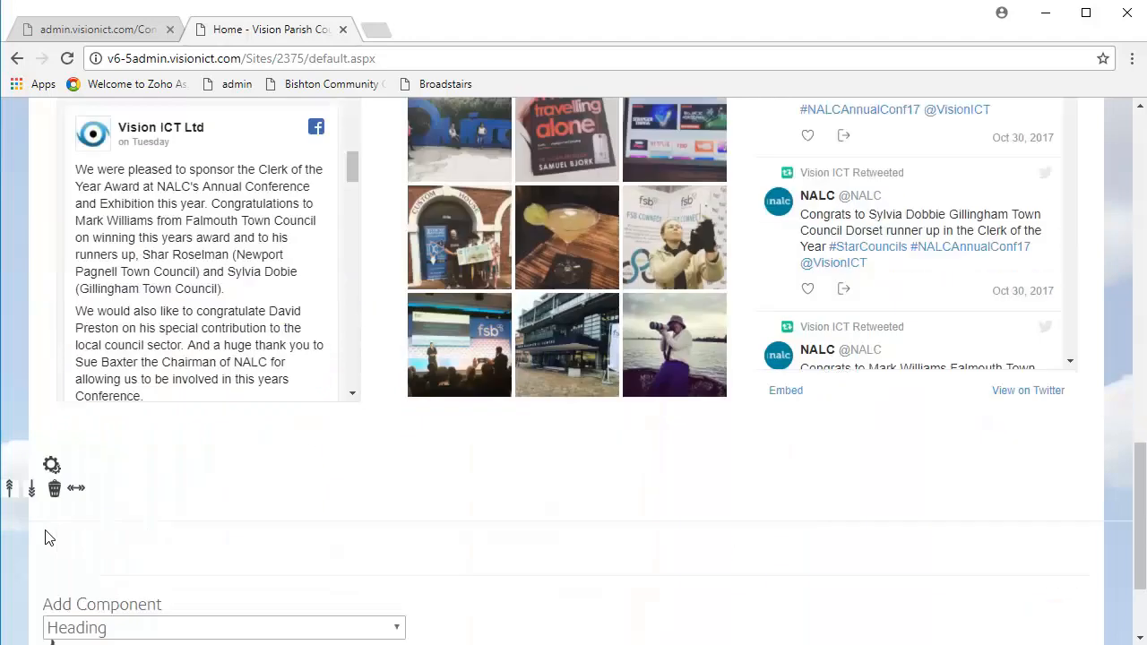
left_click(222, 627)
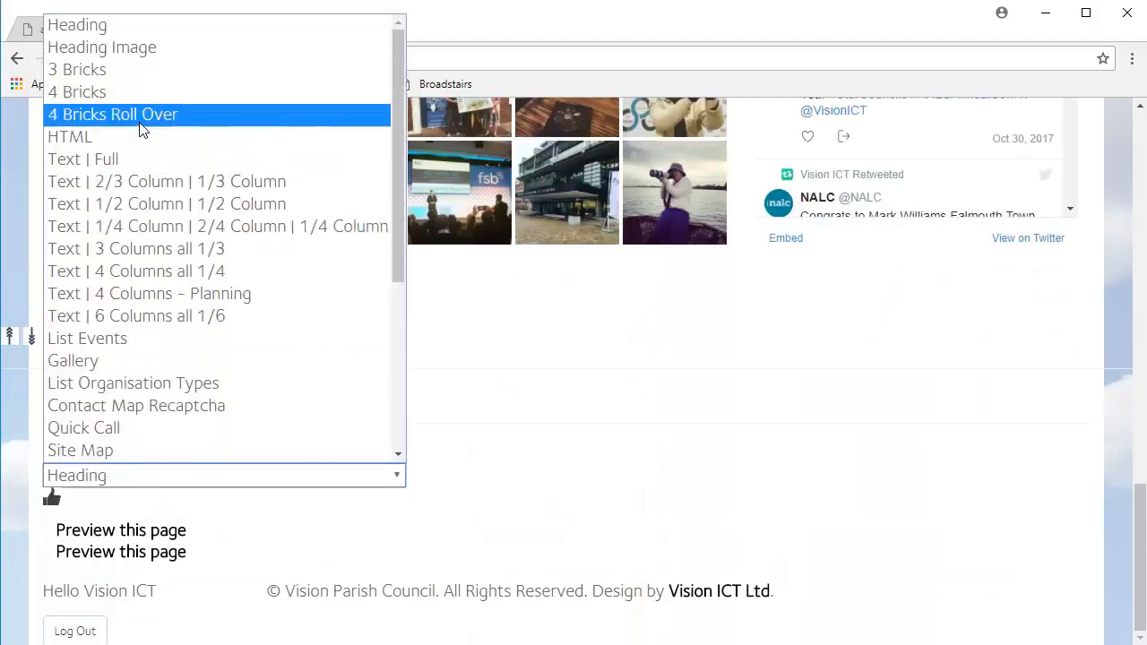
mouse_move(114, 125)
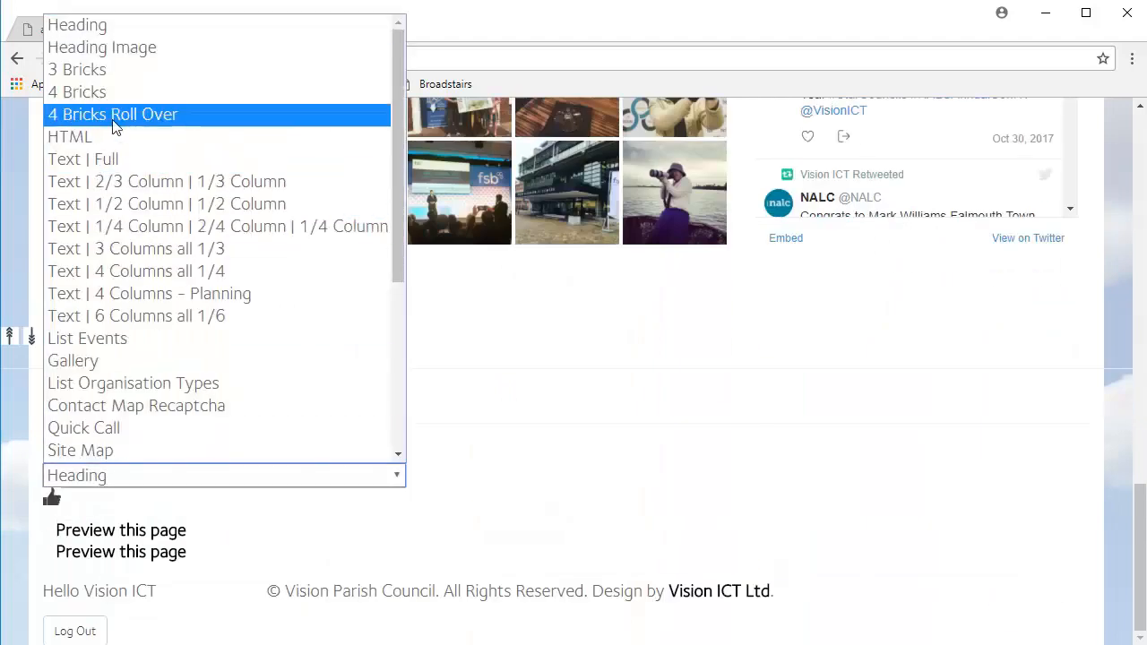
mouse_move(77, 68)
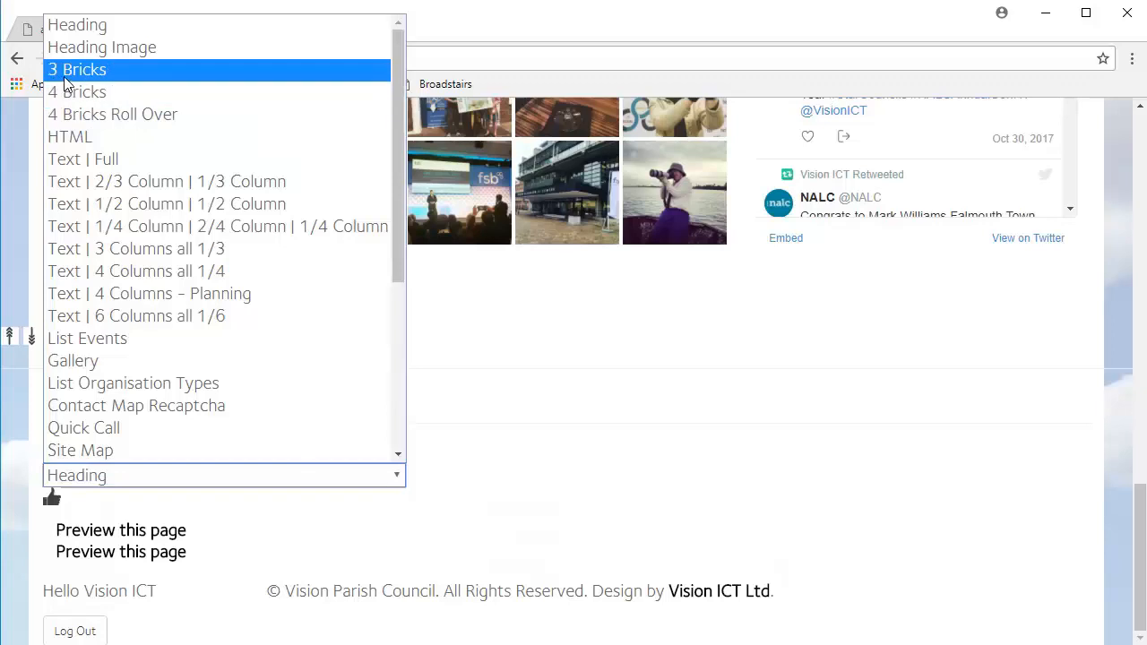
mouse_move(77, 92)
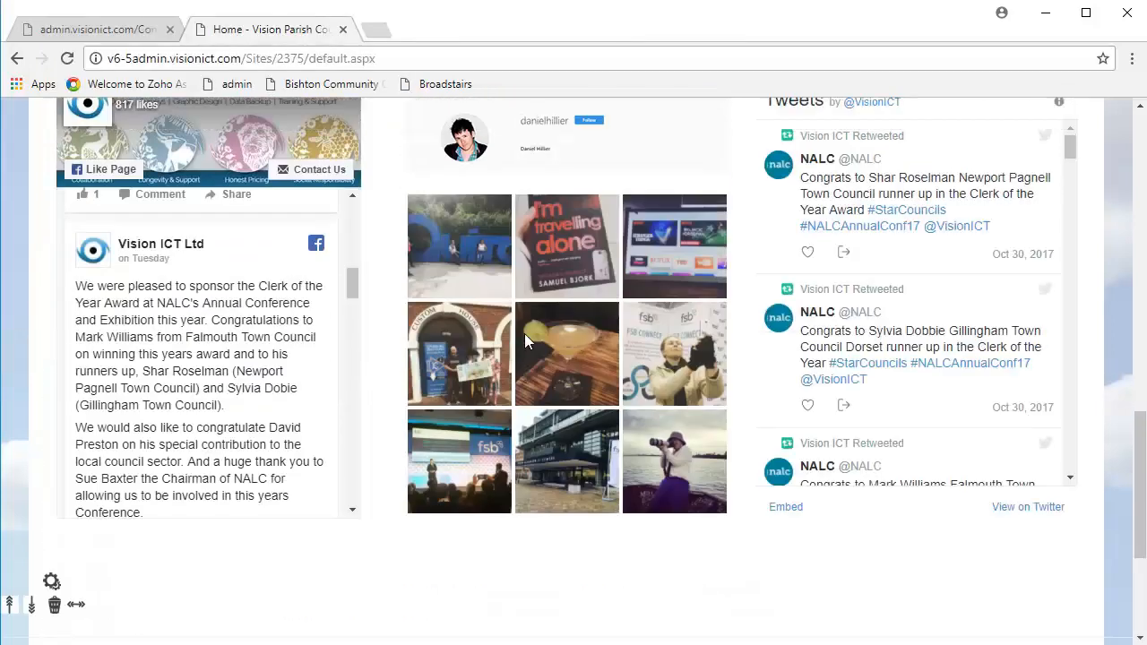
scroll("down", 3)
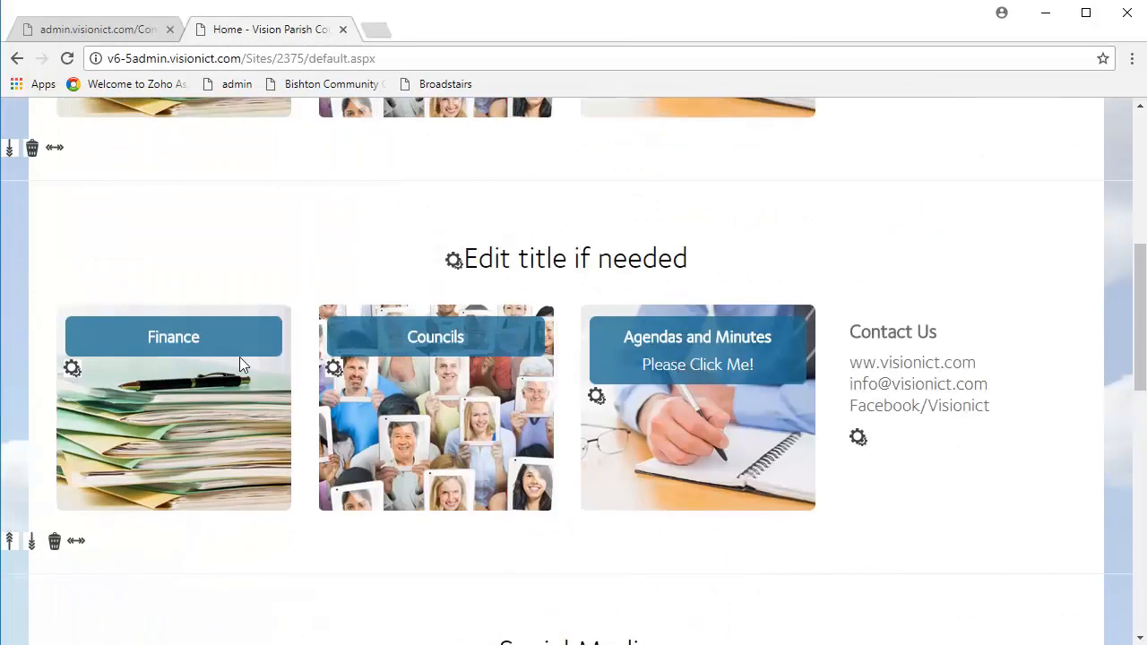
scroll("down", 3)
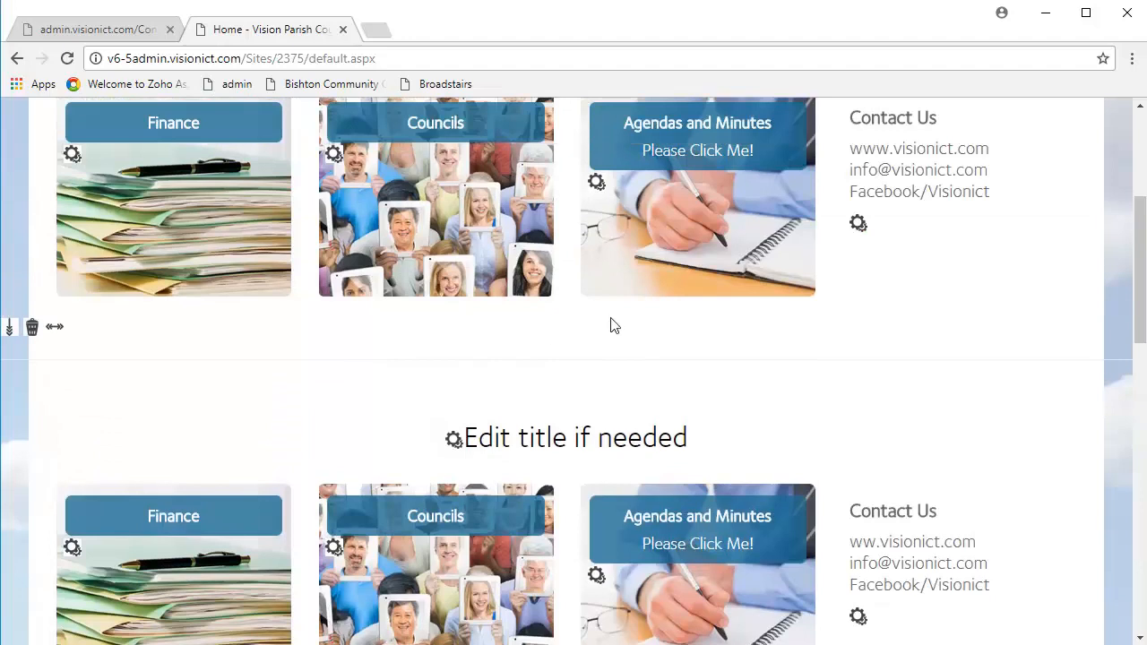
scroll("down", 3)
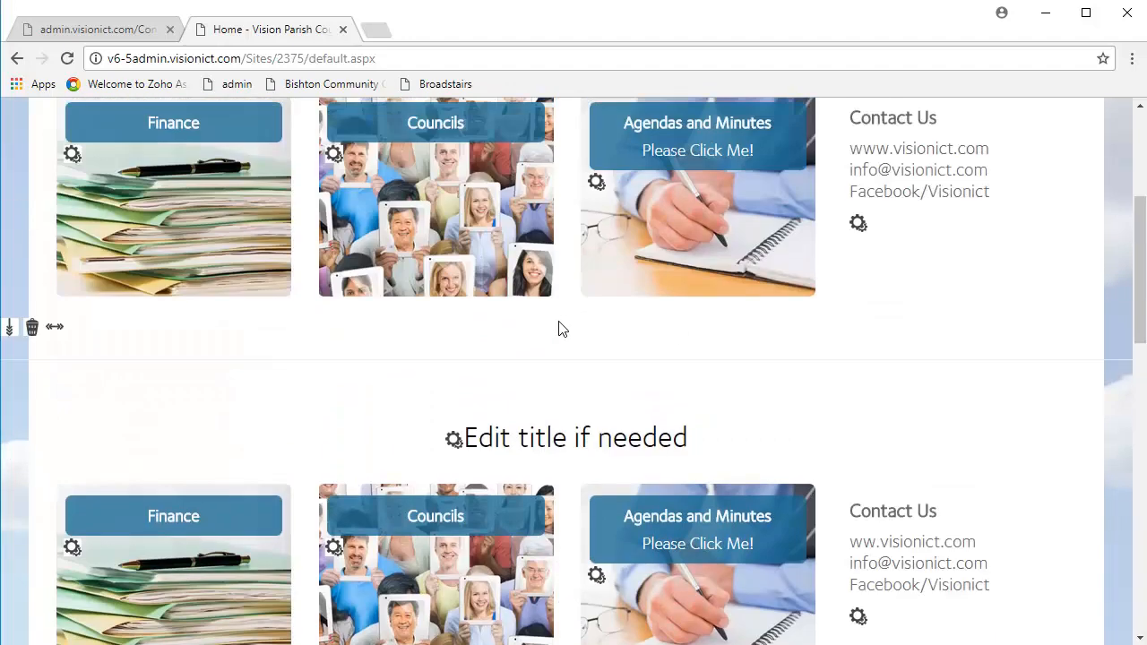
scroll("up", 3)
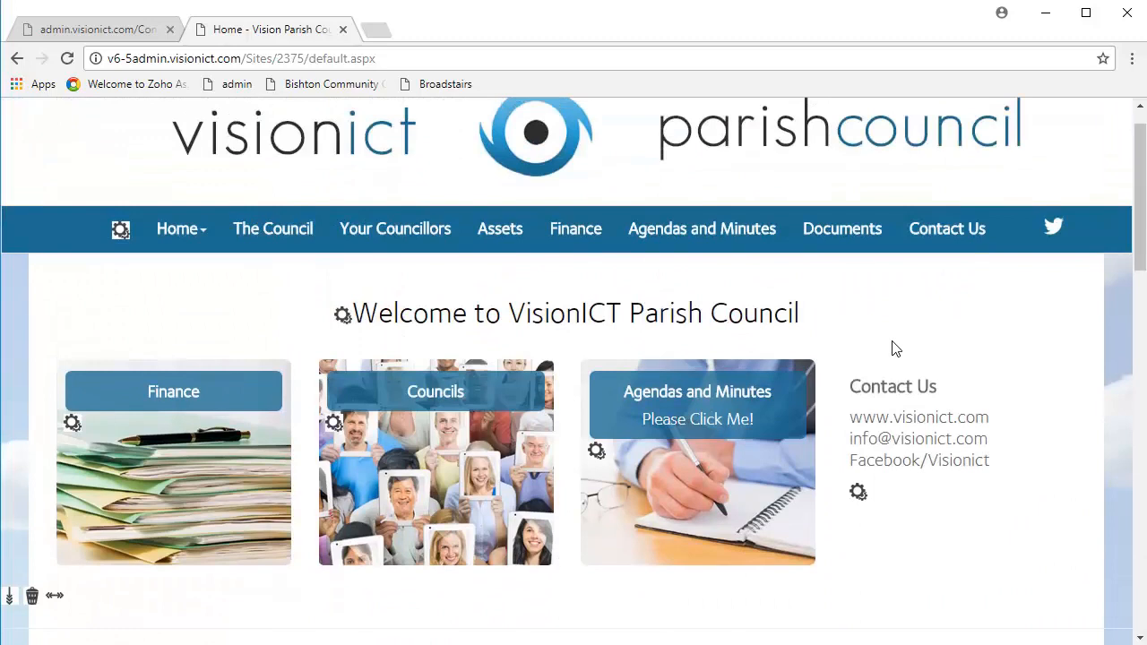